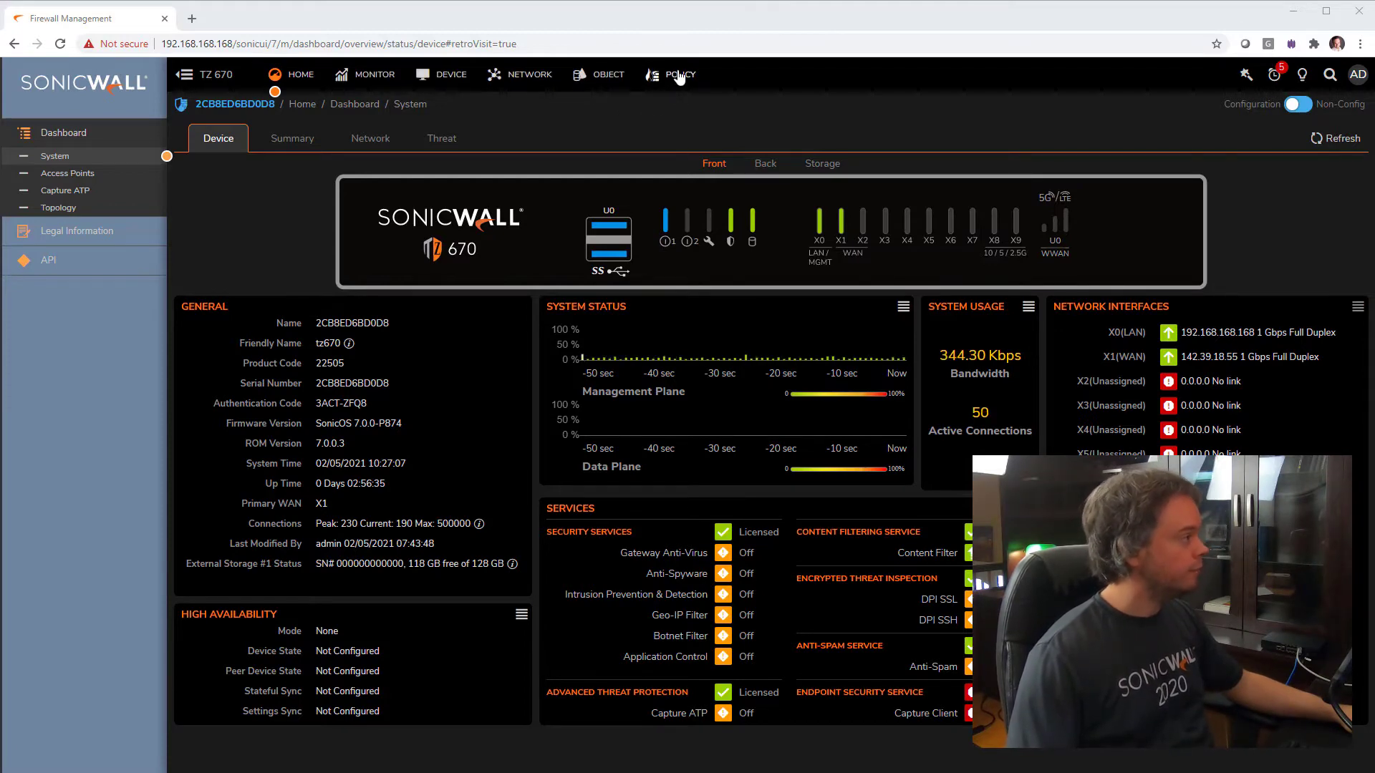
Go to POLICY and open Botnet Filter under Security Services
click(680, 74)
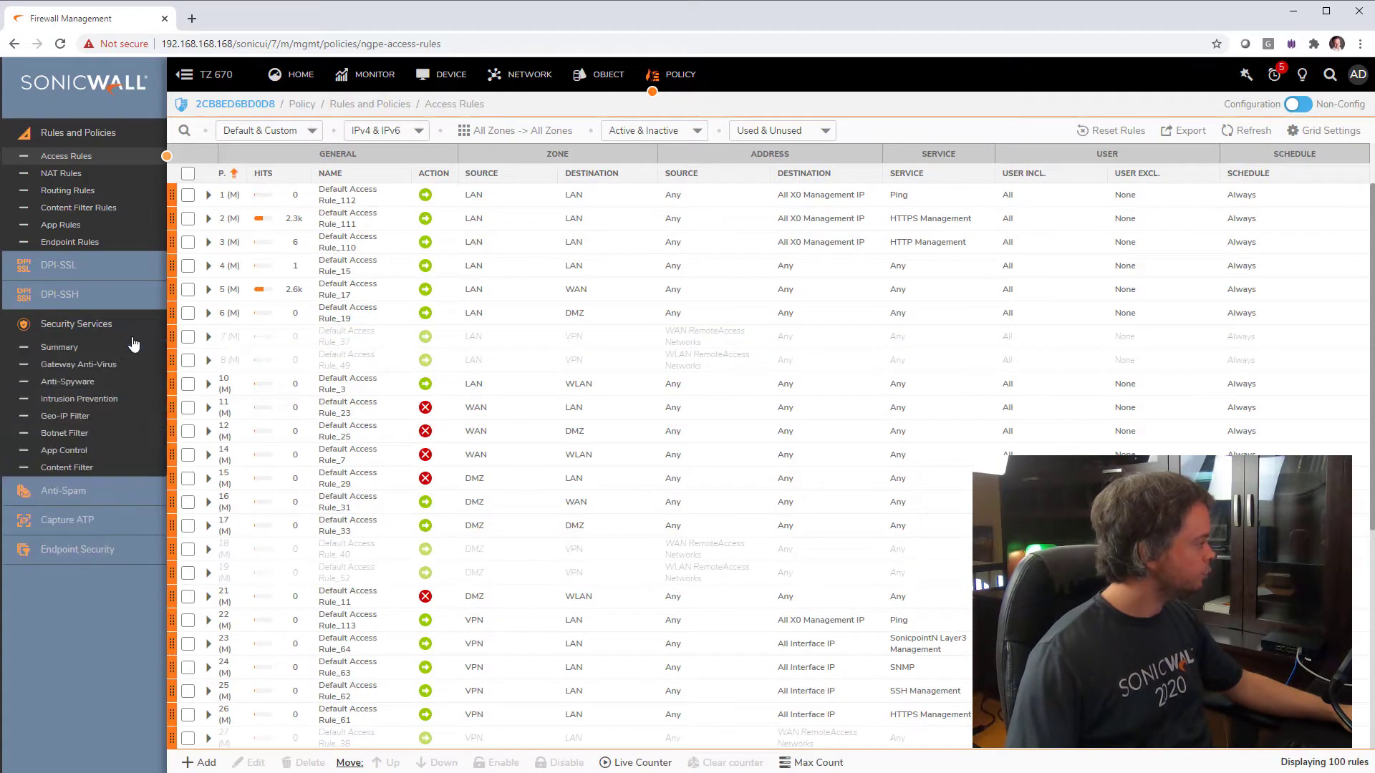
click(65, 433)
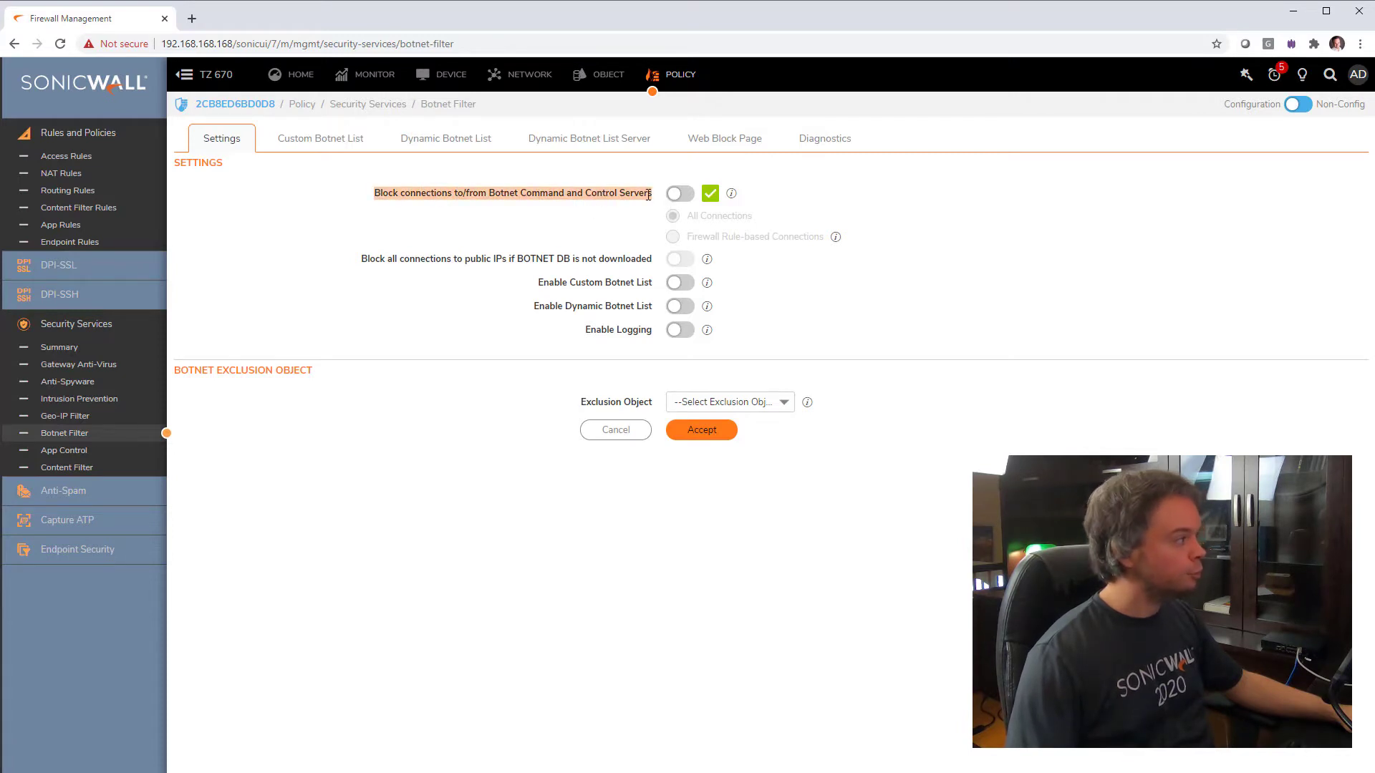
Switch on blocking of botnet command-and-control connections, keeping All Connections selected
click(678, 193)
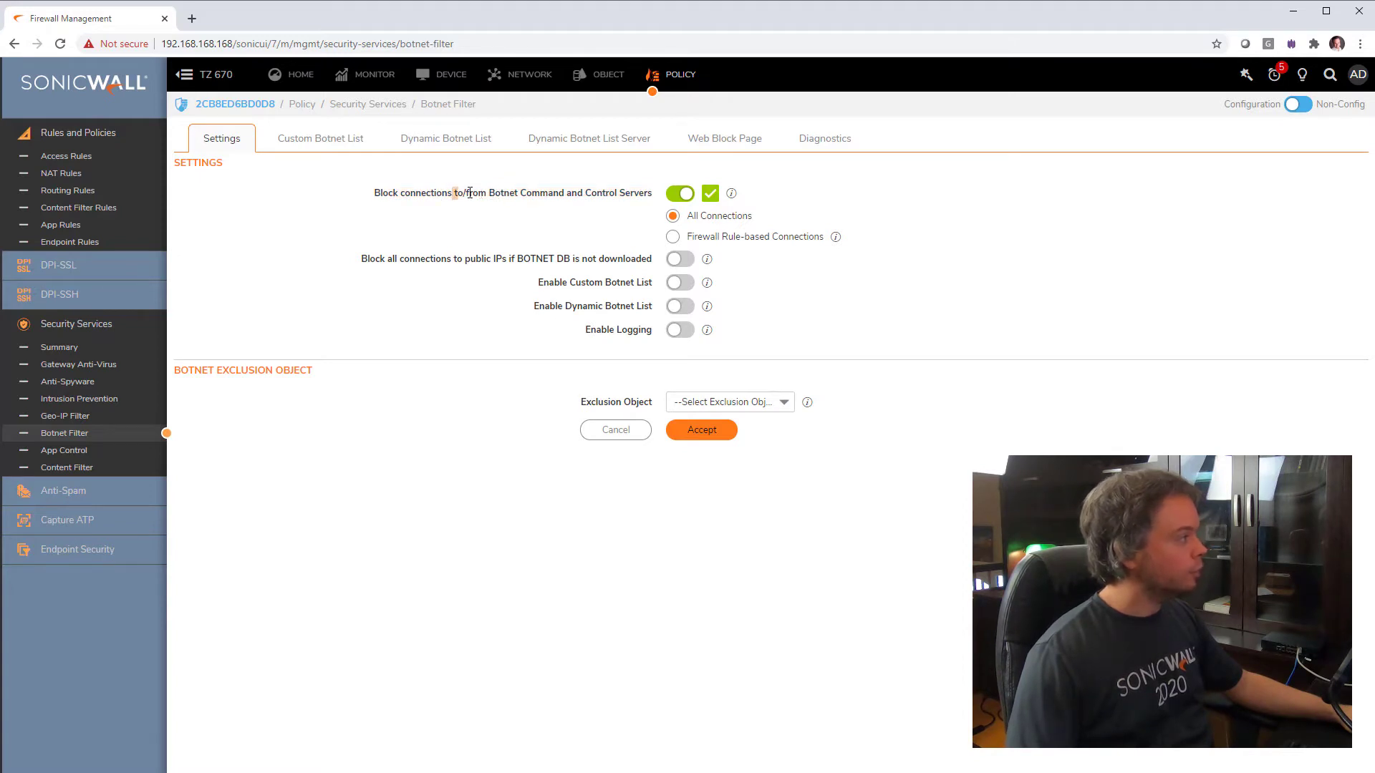
drag(452, 192, 618, 192)
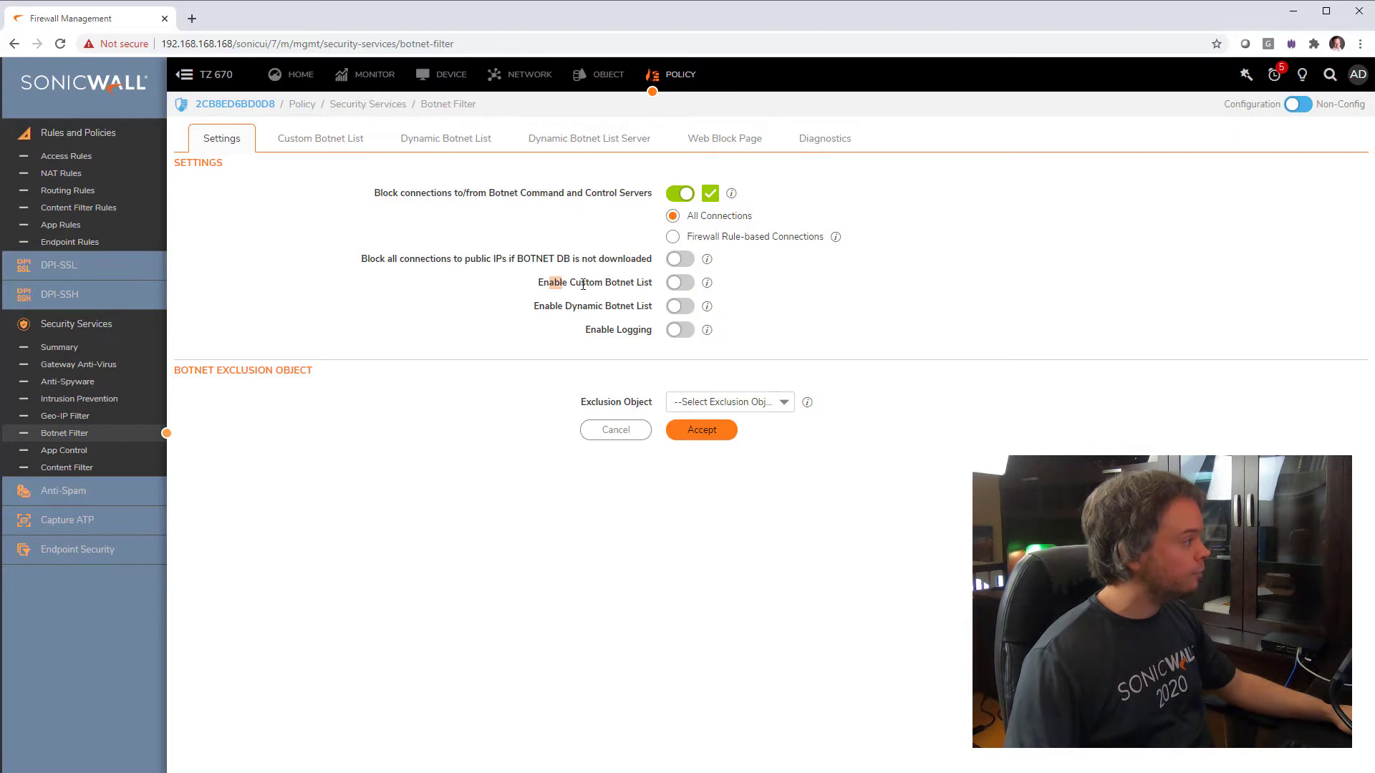
double_click(594, 282)
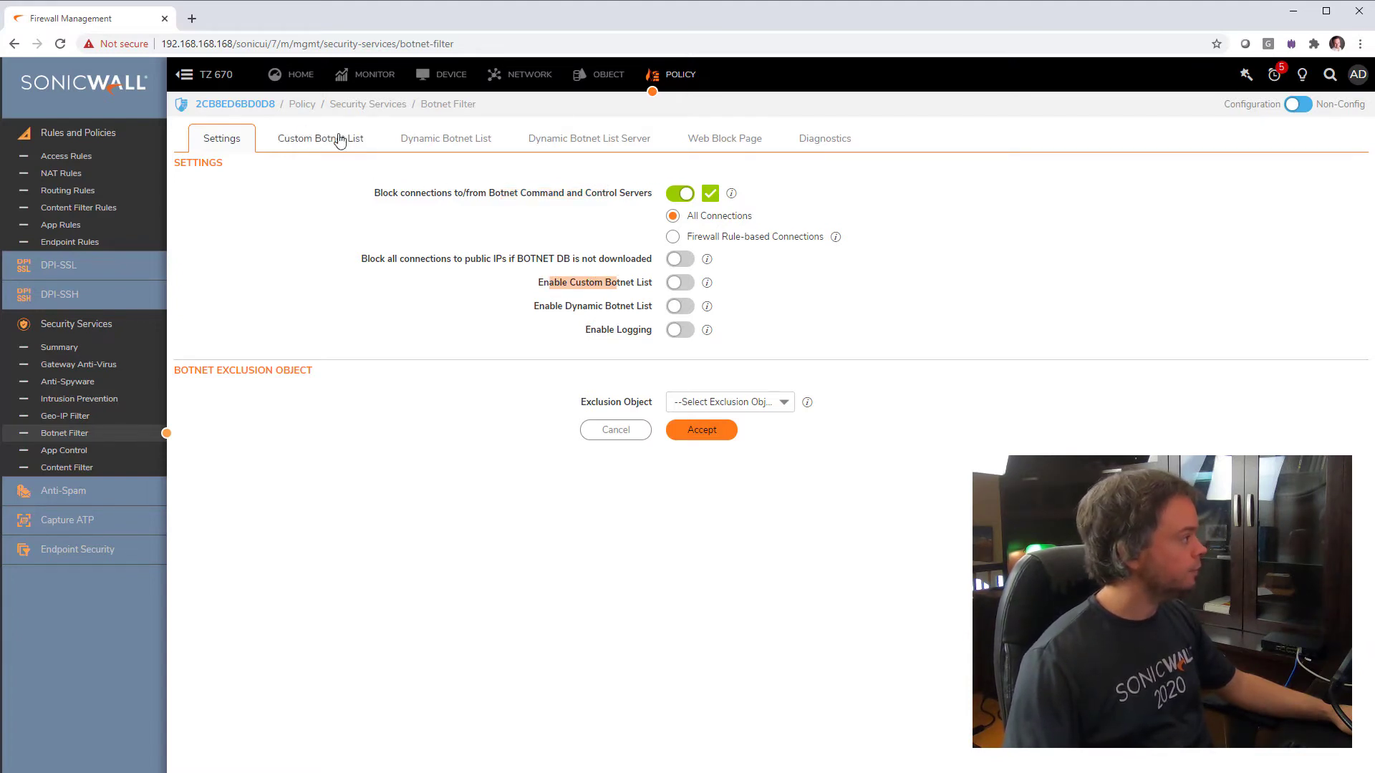
Check the empty custom botnet list, toggle Enable Custom Botnet List, then view Dynamic Botnet List Server
click(320, 137)
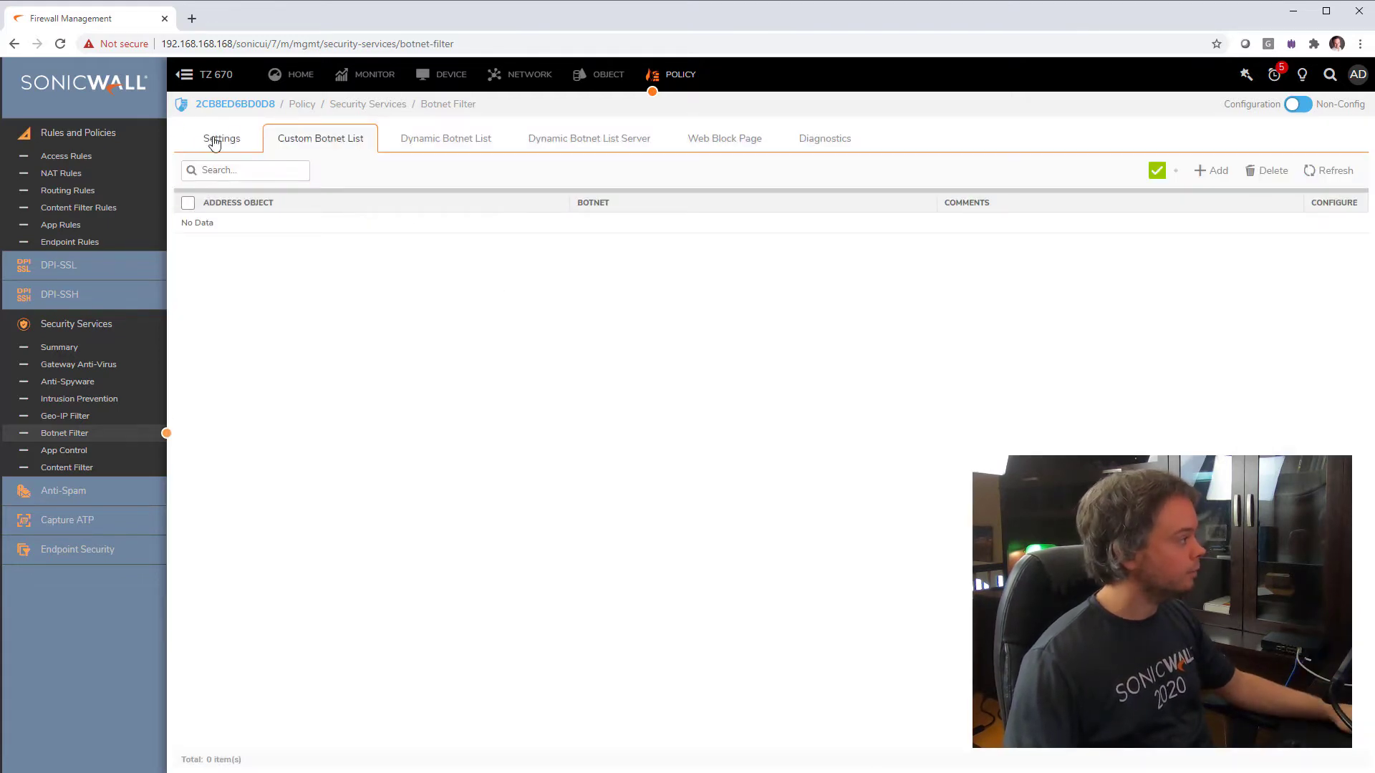
click(221, 139)
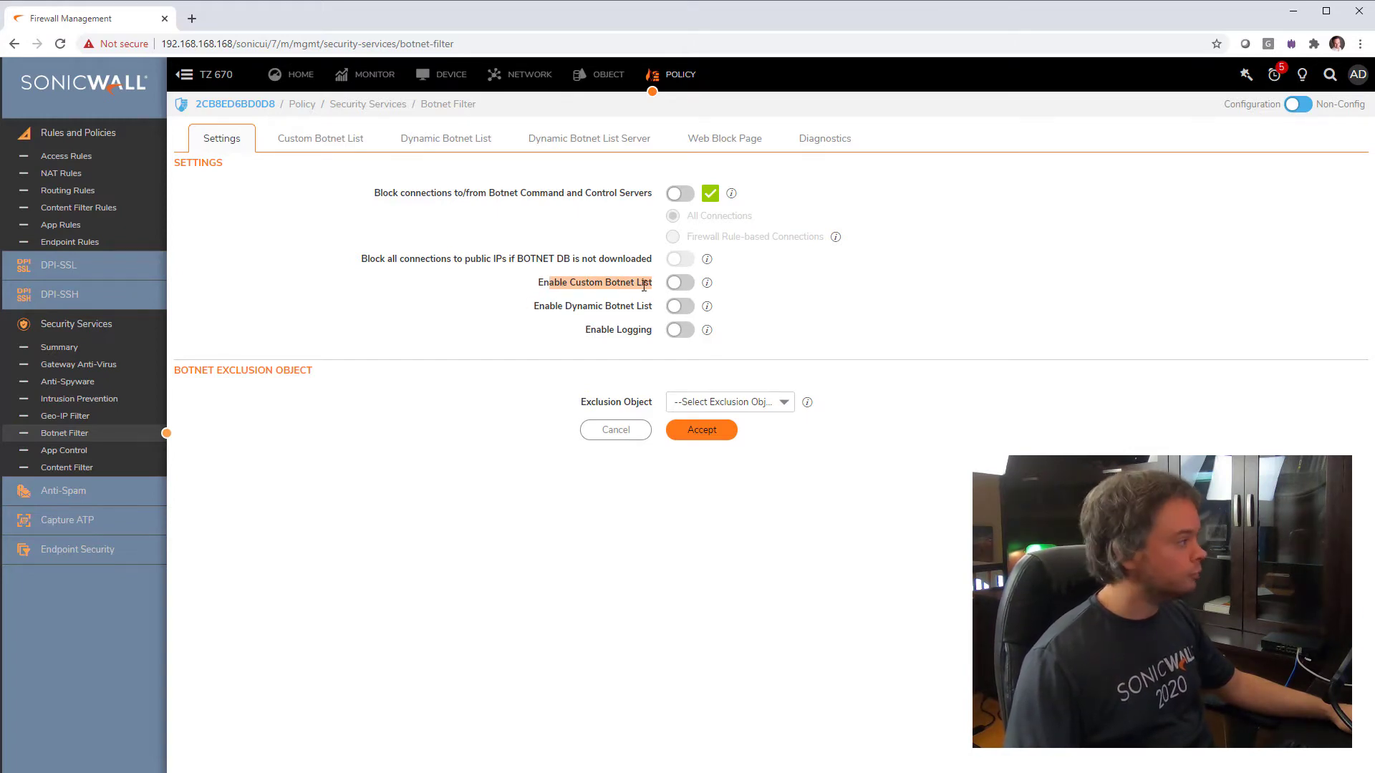
click(680, 282)
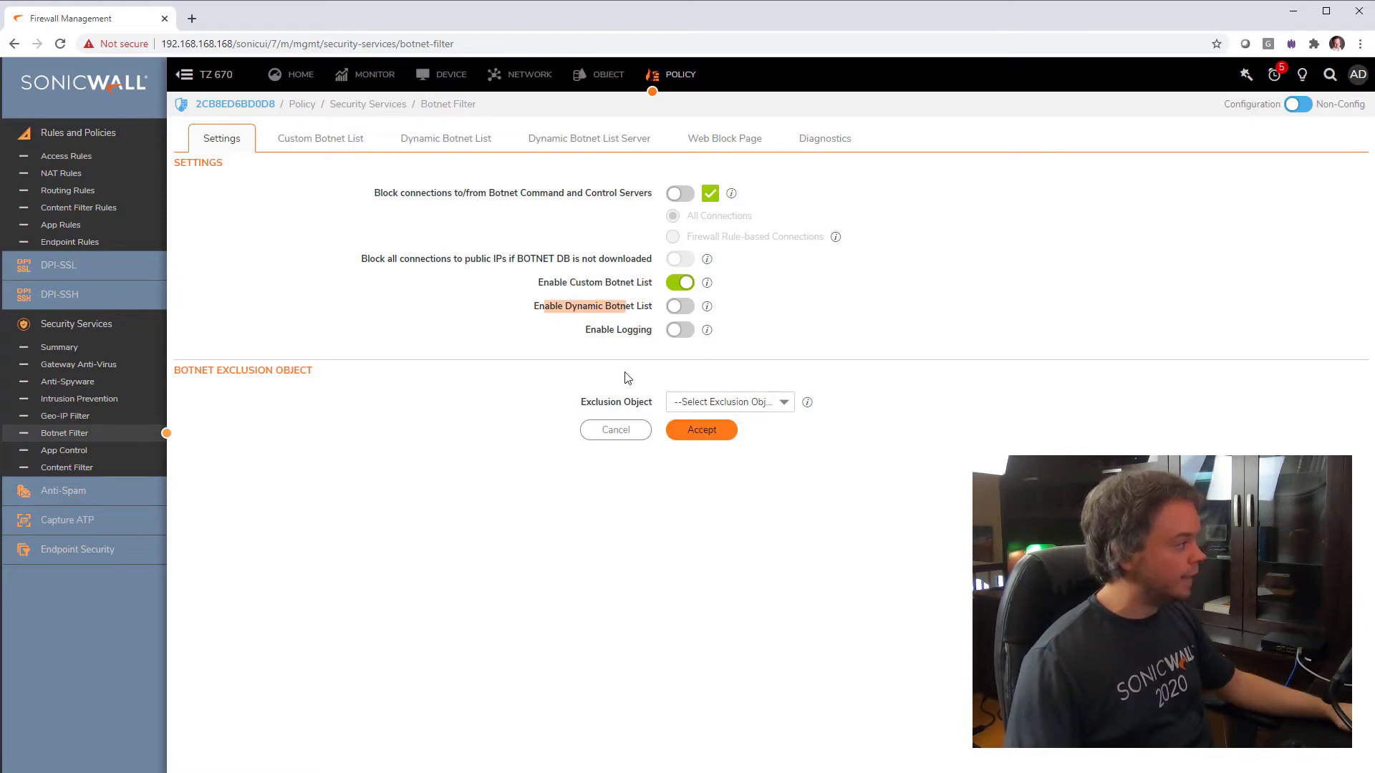
mouse_move(497, 254)
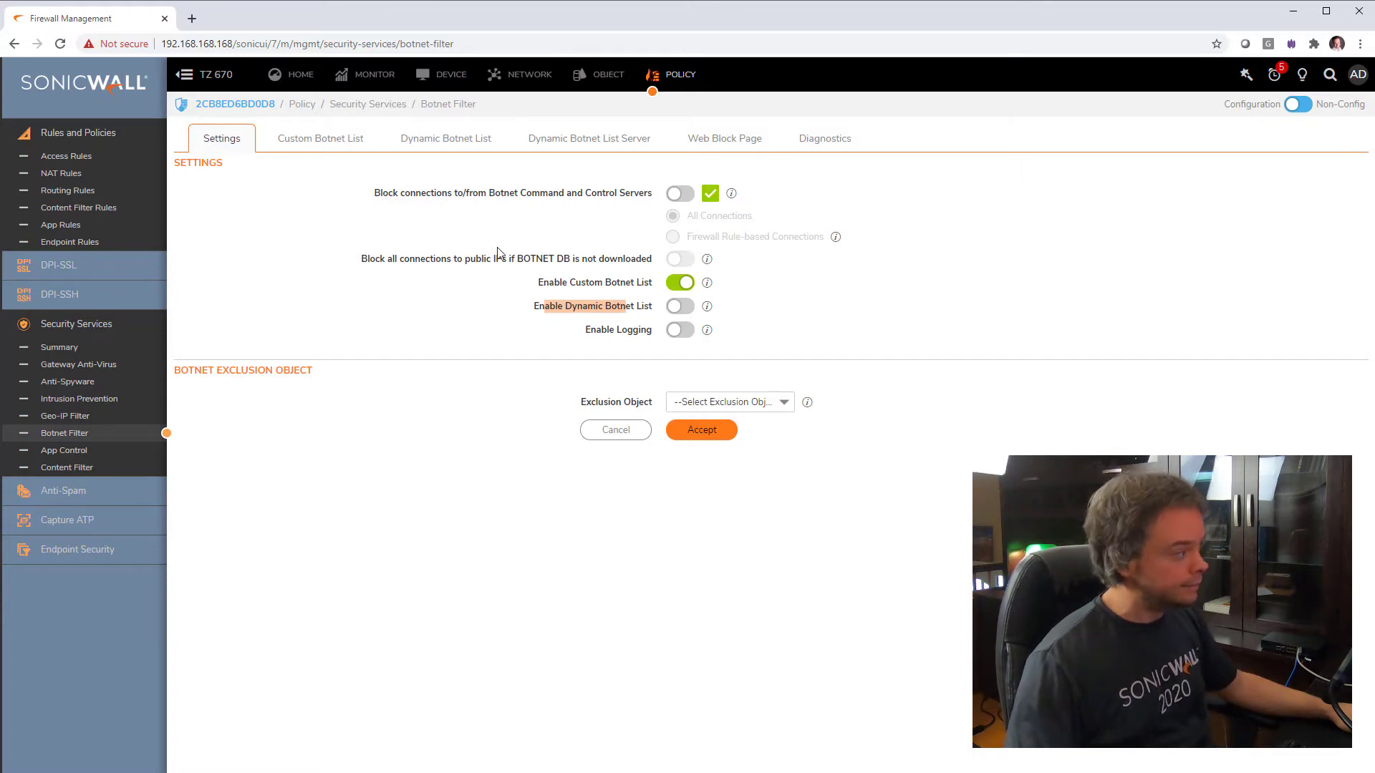
click(588, 137)
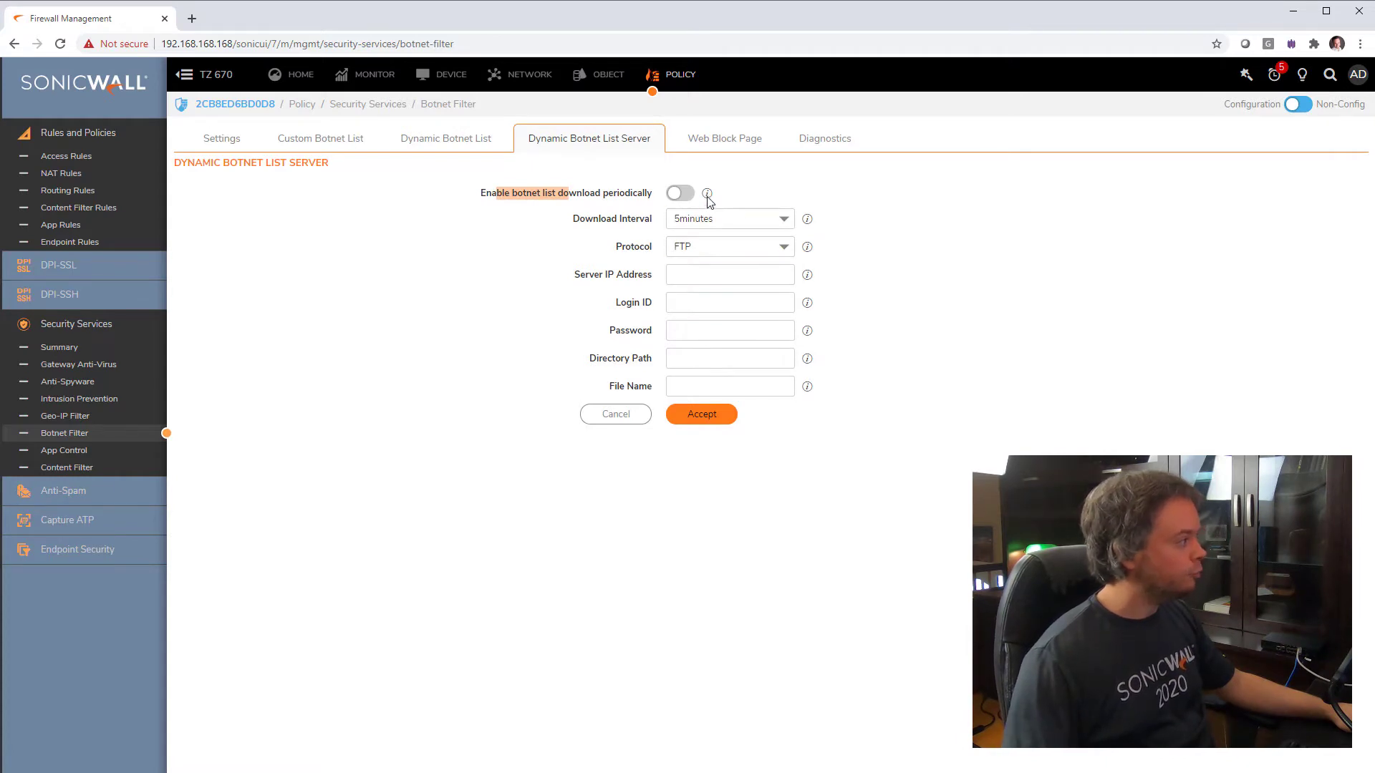
Switch between the Settings and Dynamic Botnet List Server tabs, ending on Settings
click(222, 138)
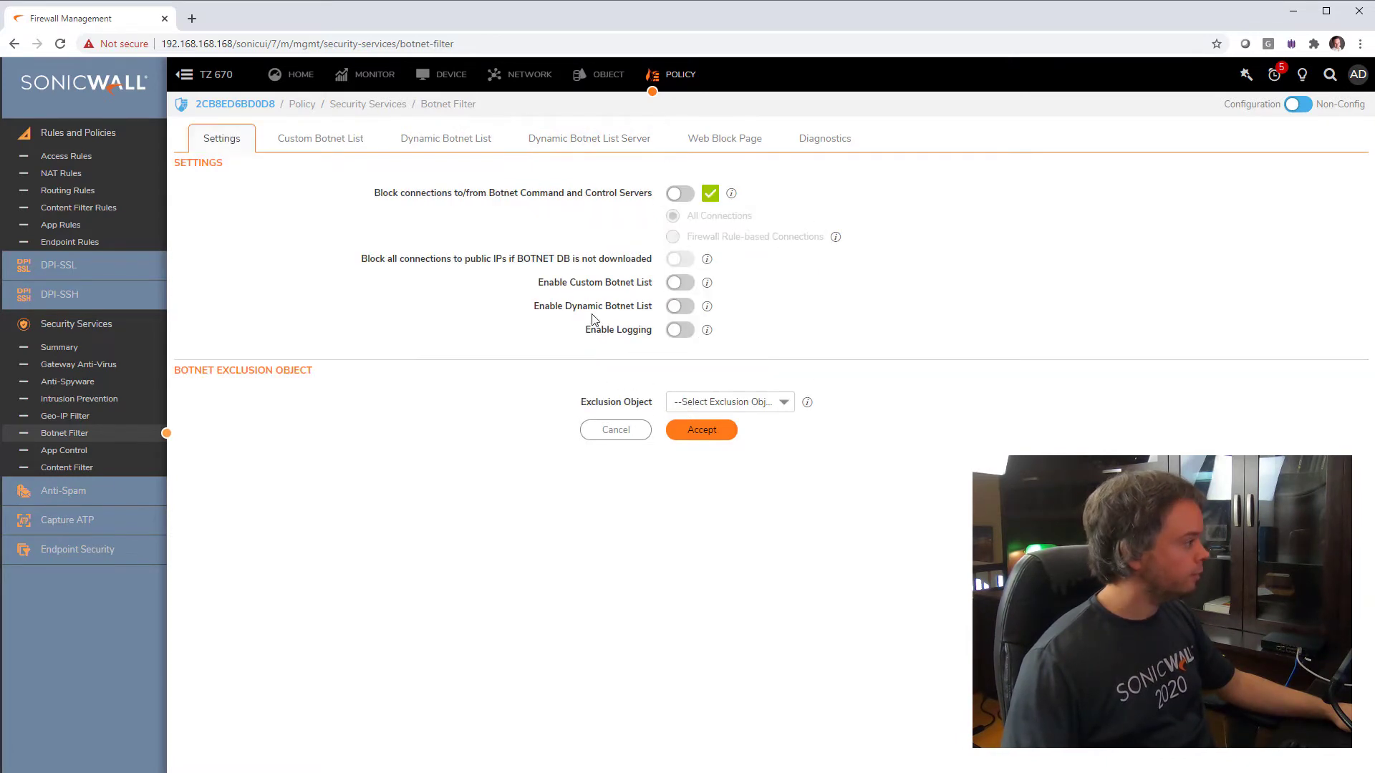
mouse_move(707, 305)
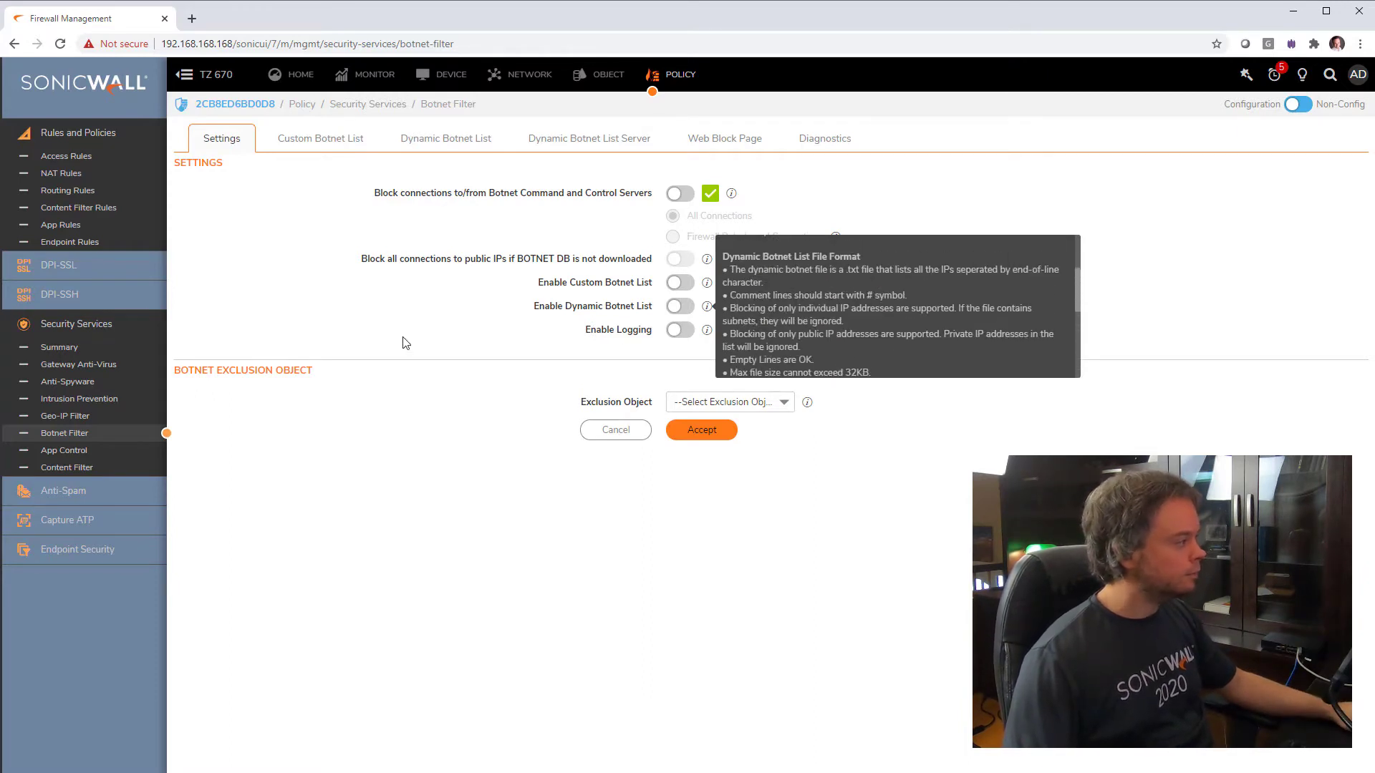
mouse_move(381, 352)
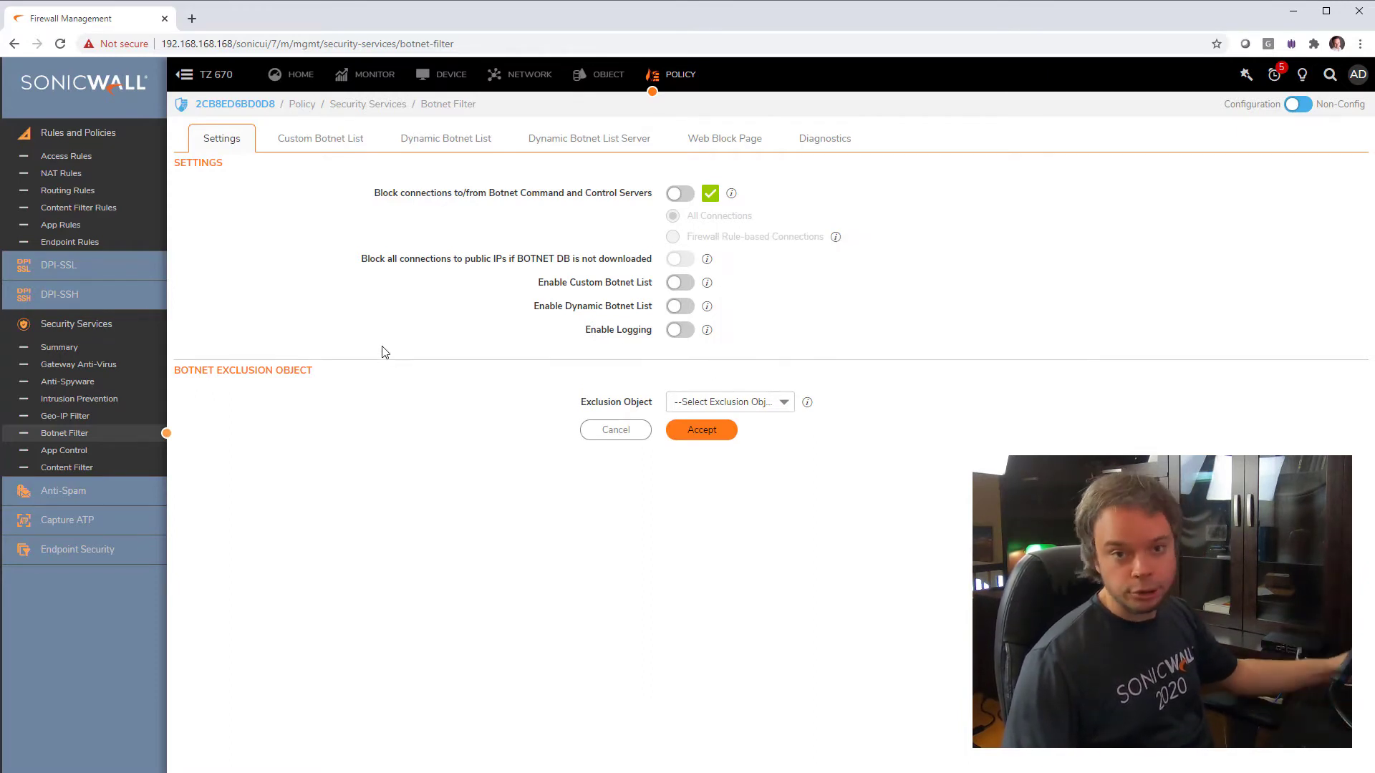
click(589, 137)
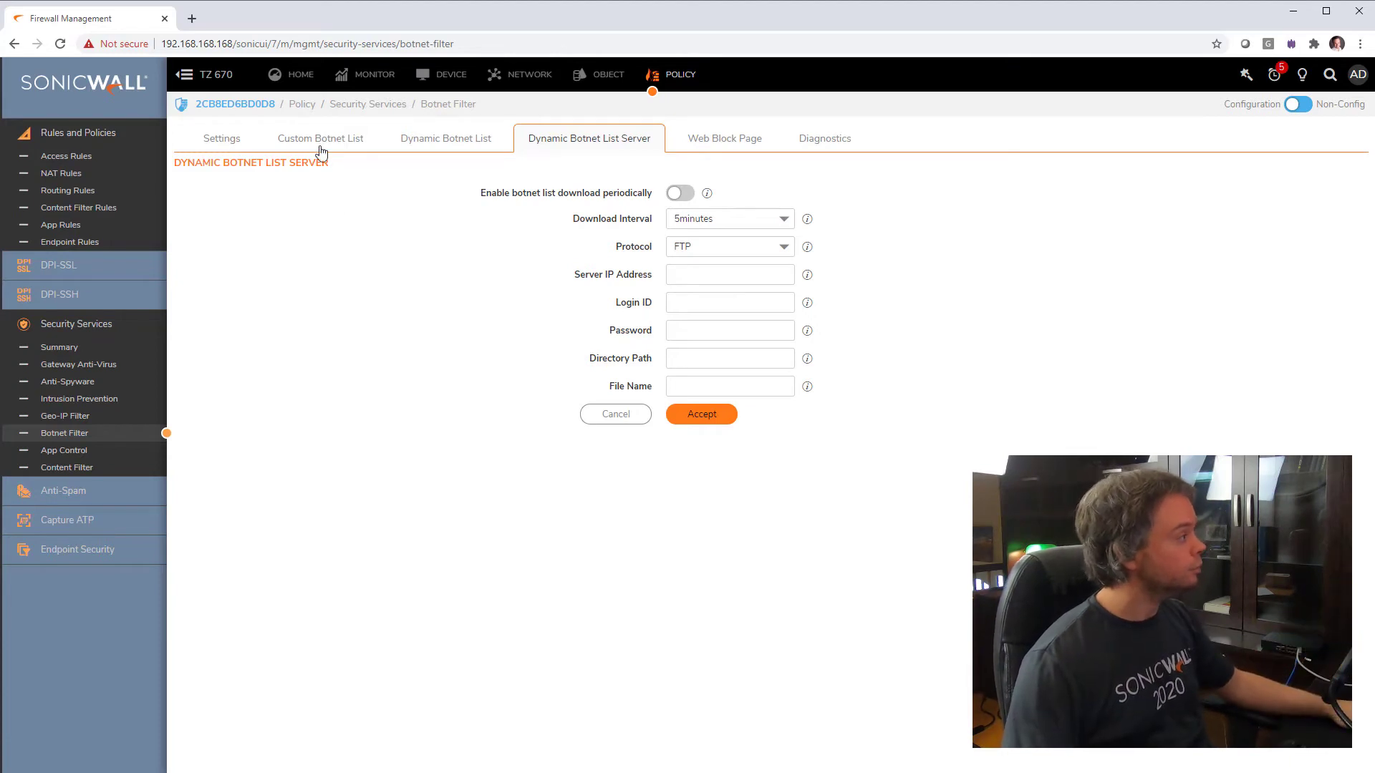
click(221, 137)
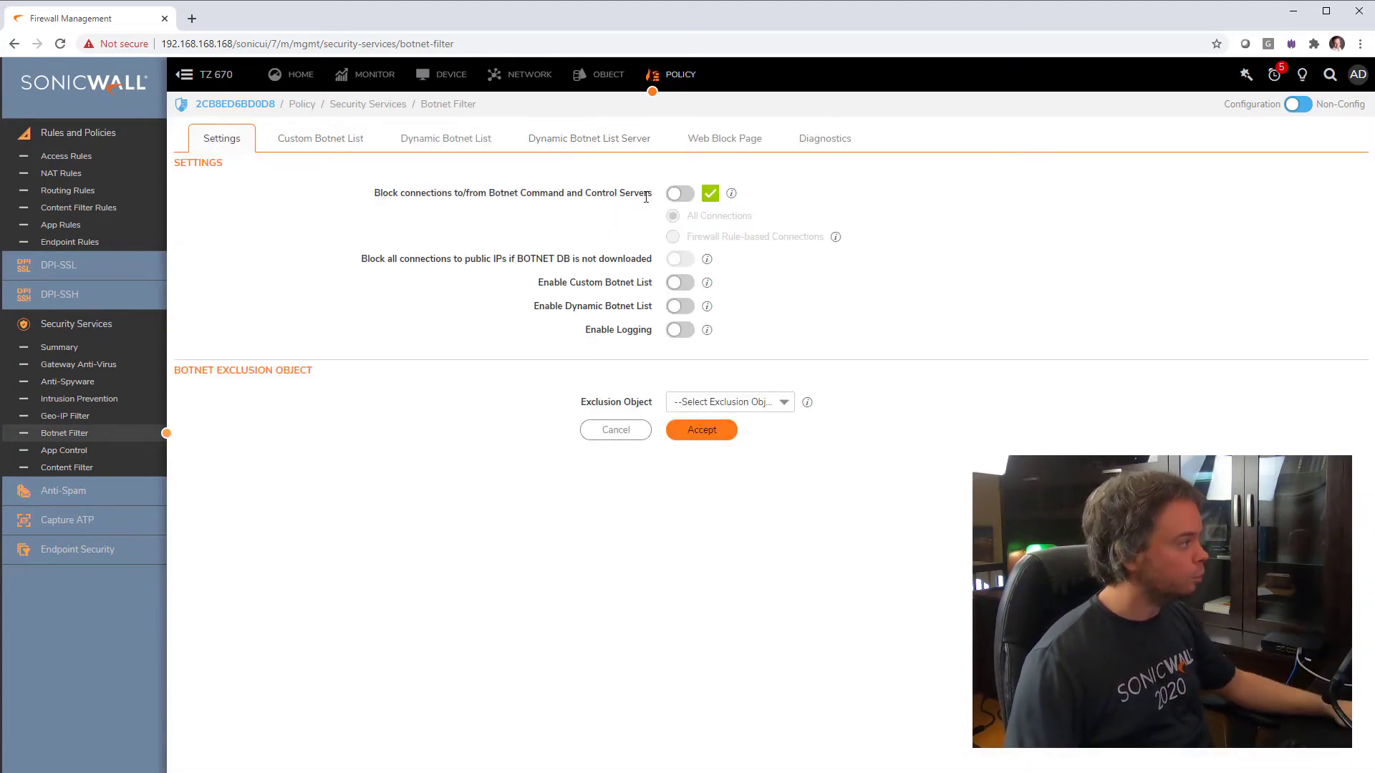
Save botnet blocking for All Connections with logging enabled
click(680, 192)
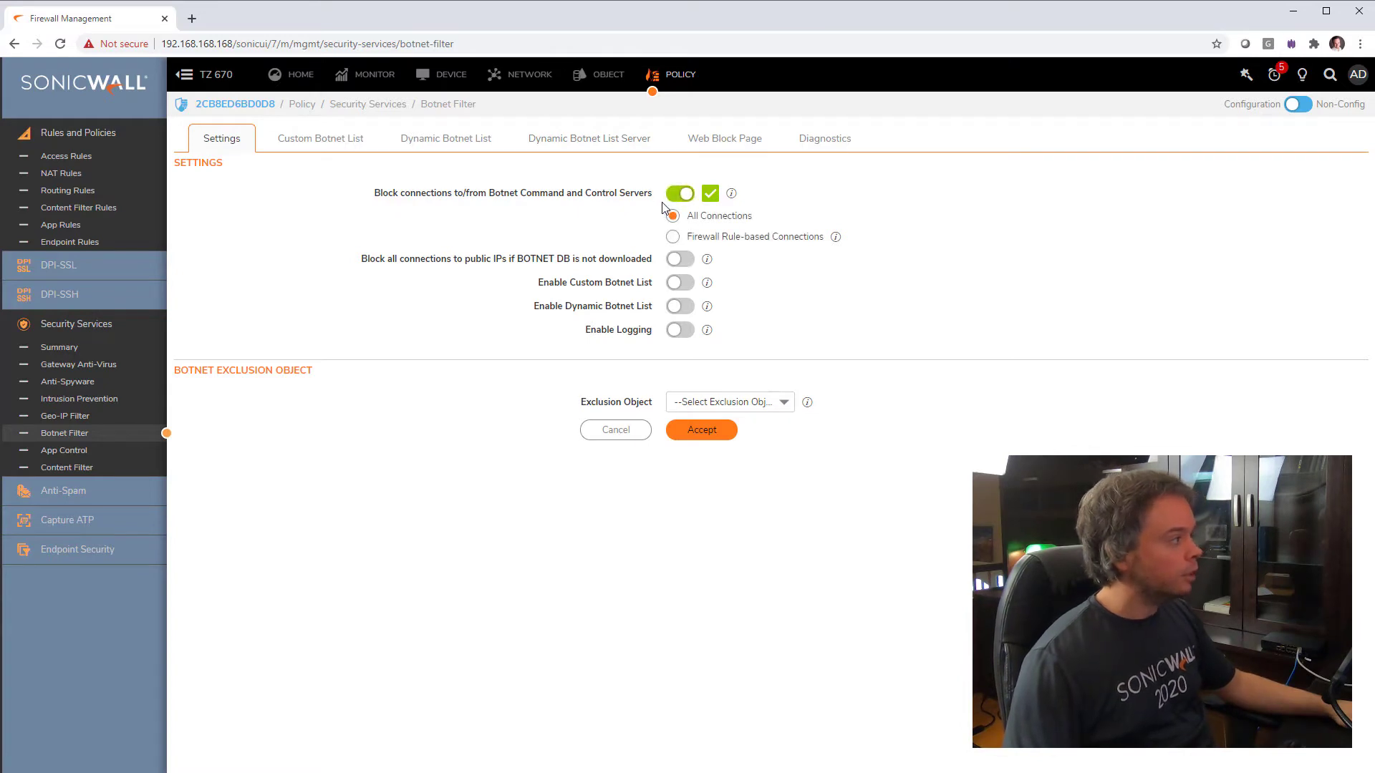
click(672, 216)
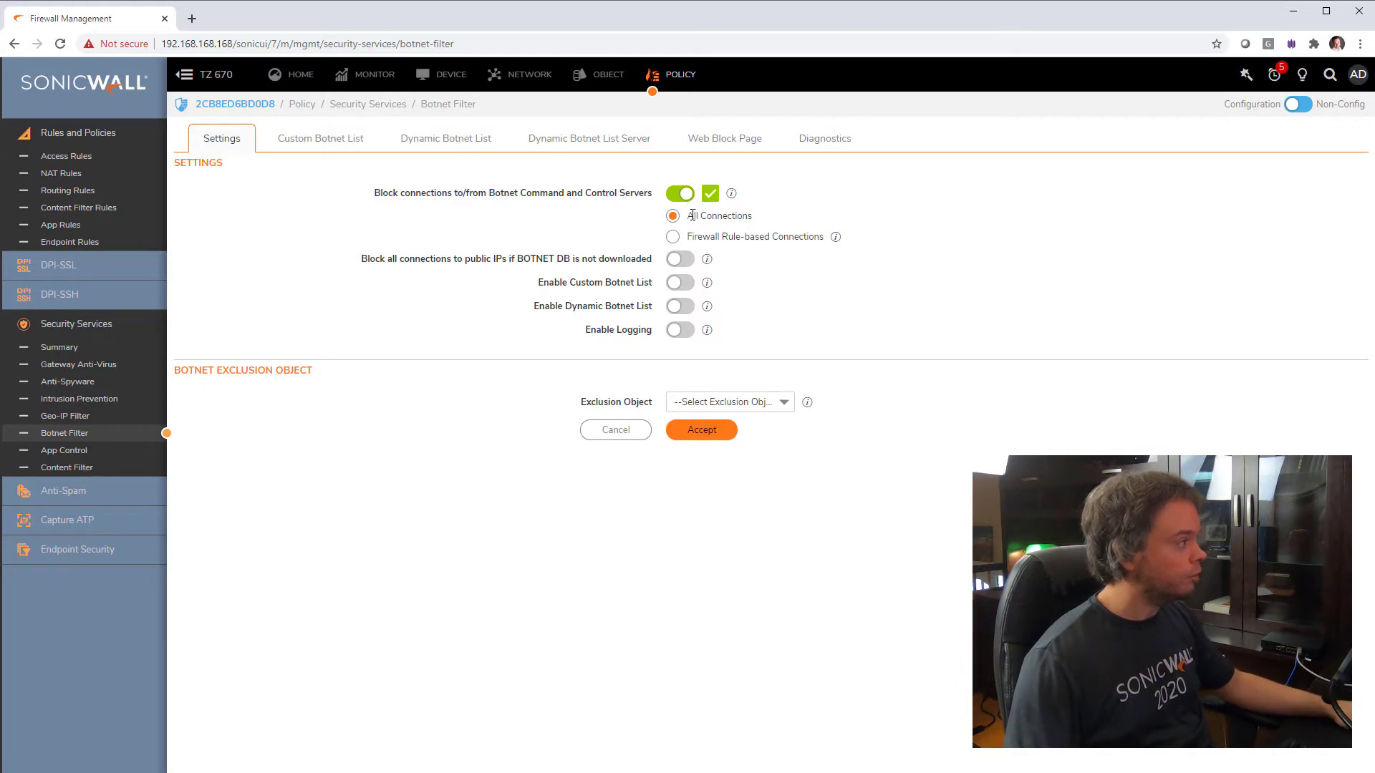
click(679, 328)
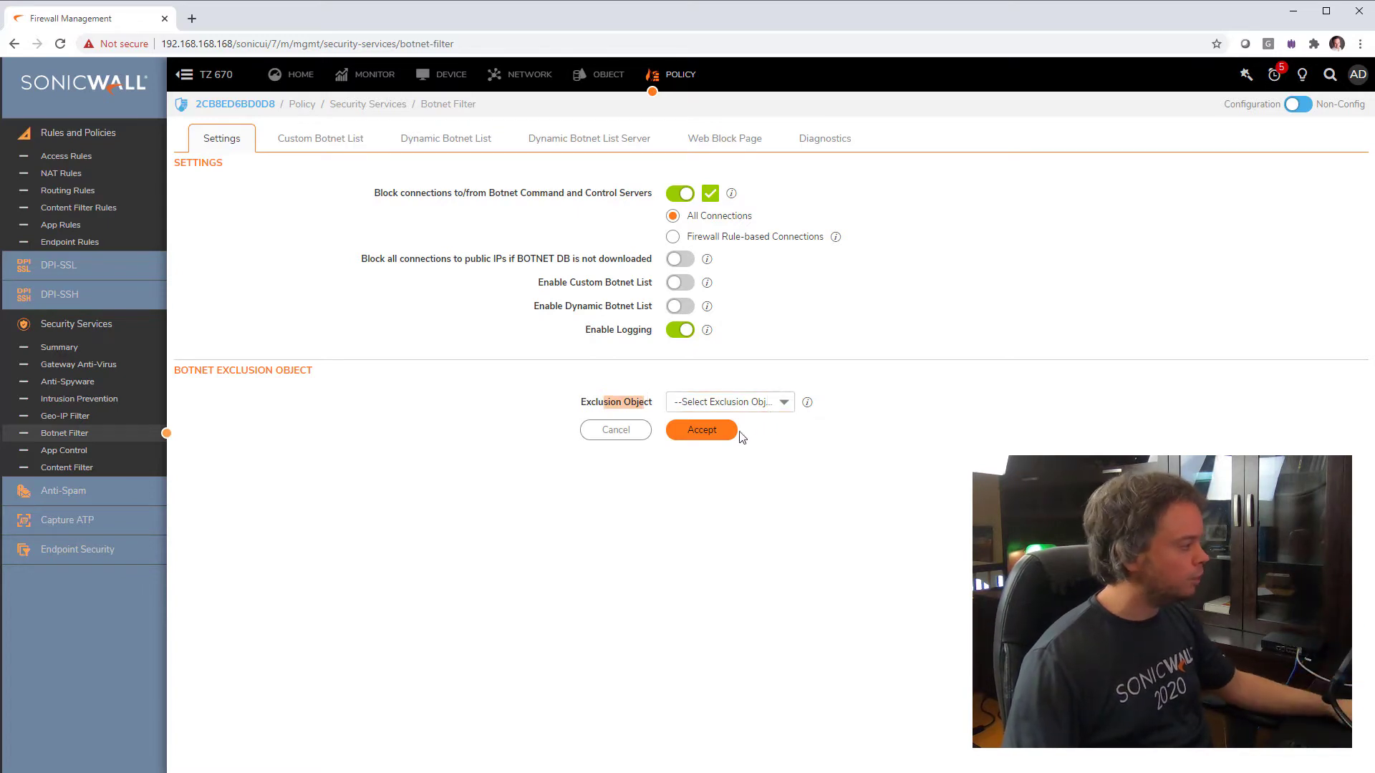
mouse_move(953, 343)
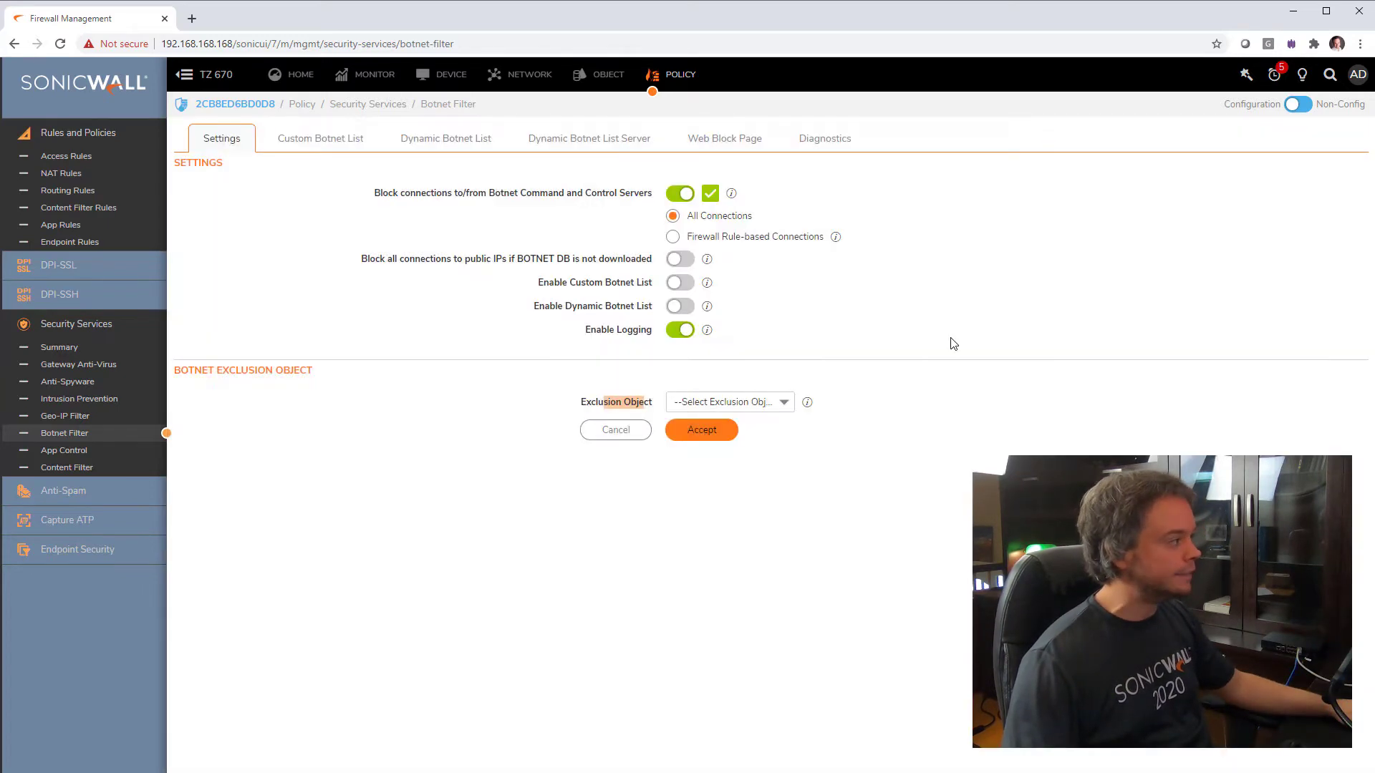
click(700, 429)
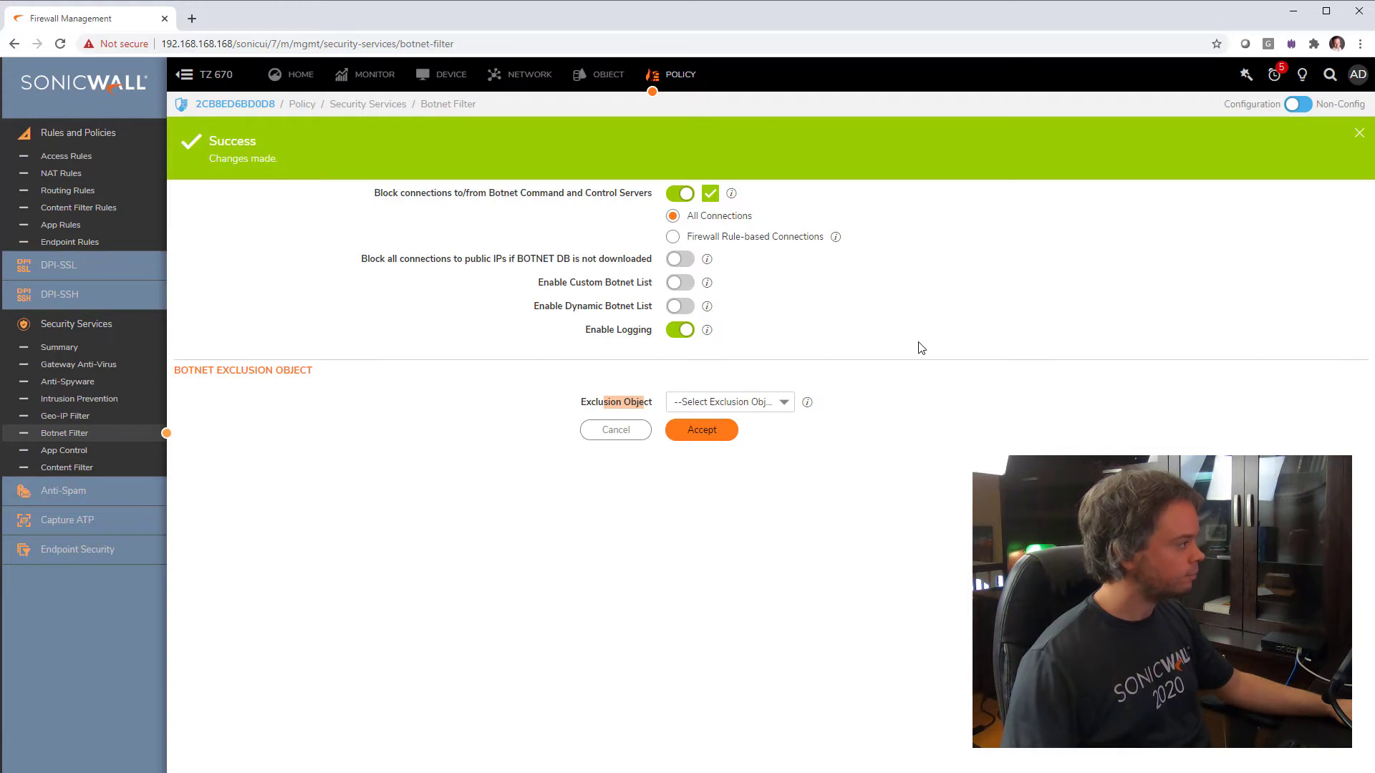
click(1358, 133)
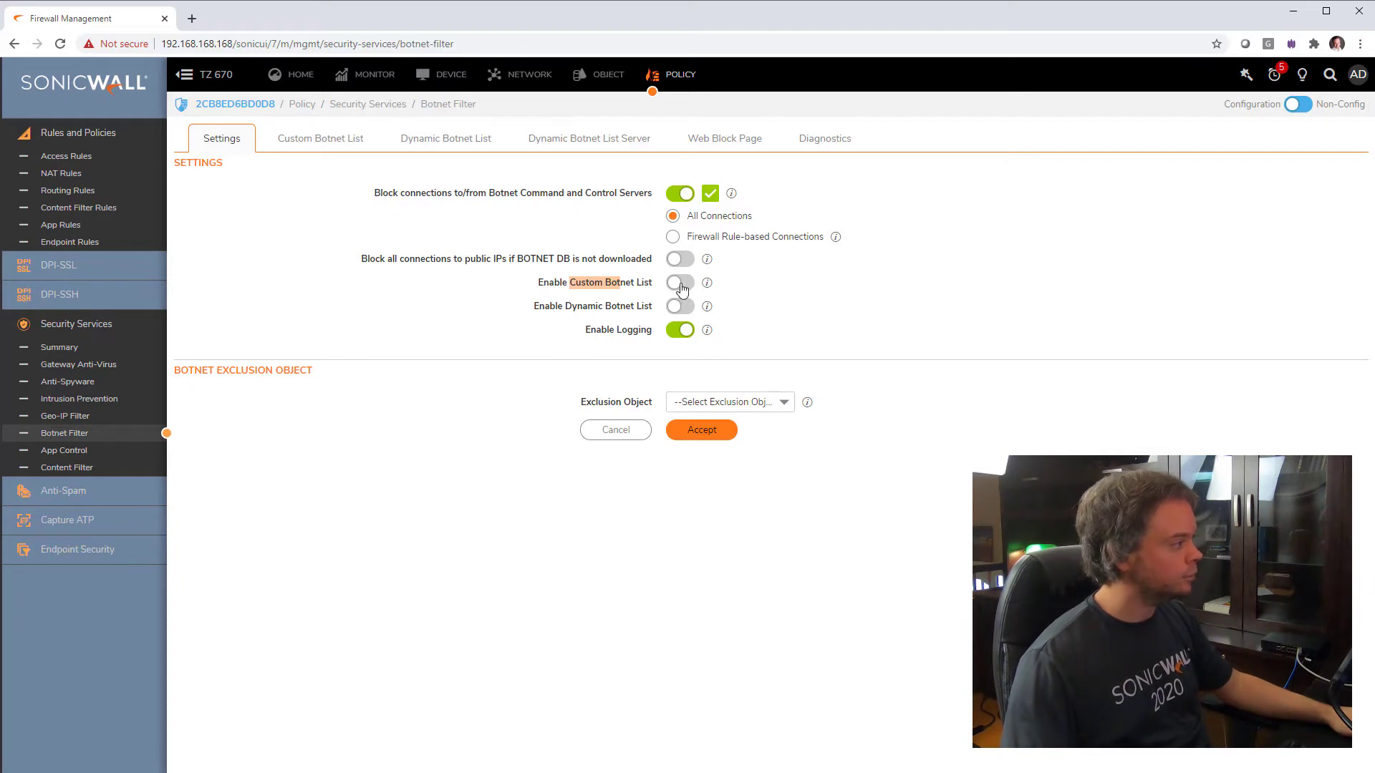
Enable the custom botnet list, save again, and view the empty custom list
click(680, 283)
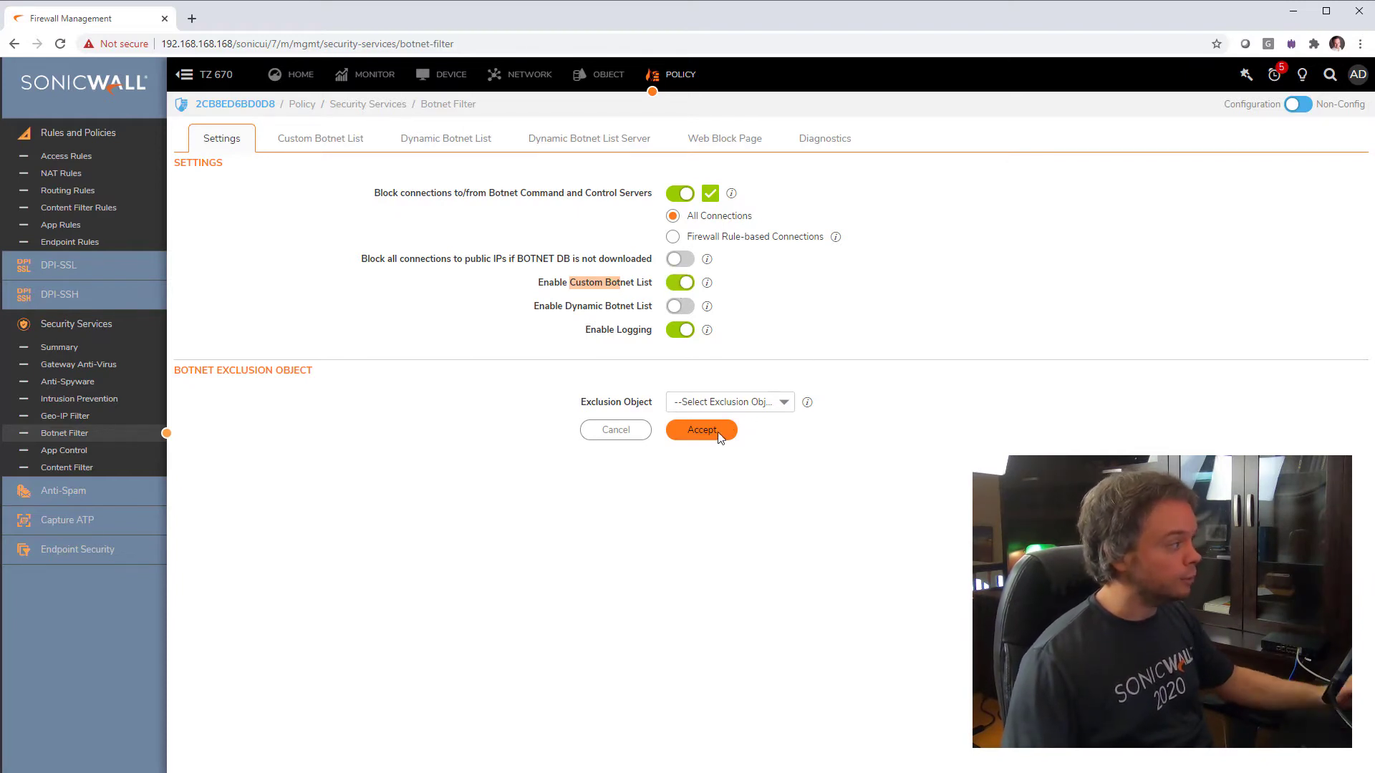
click(700, 430)
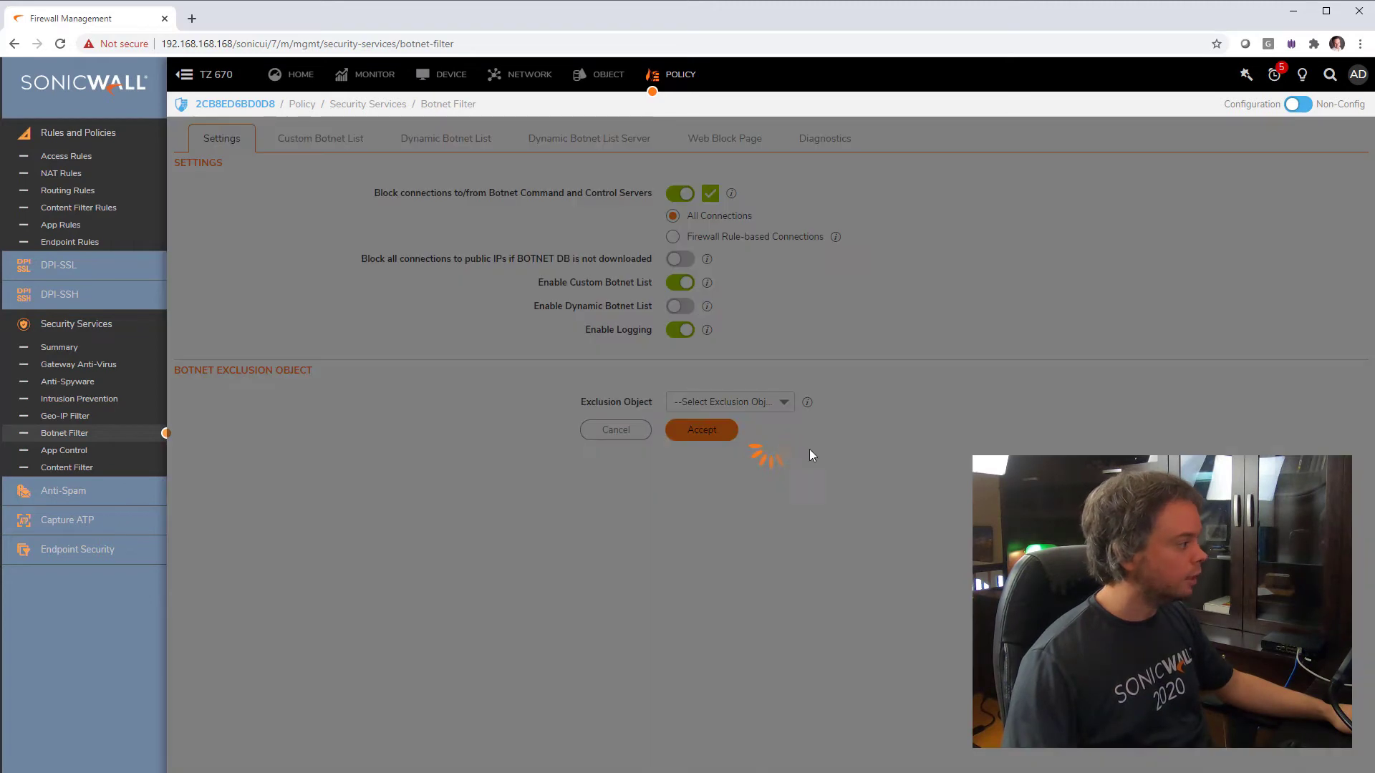
click(700, 430)
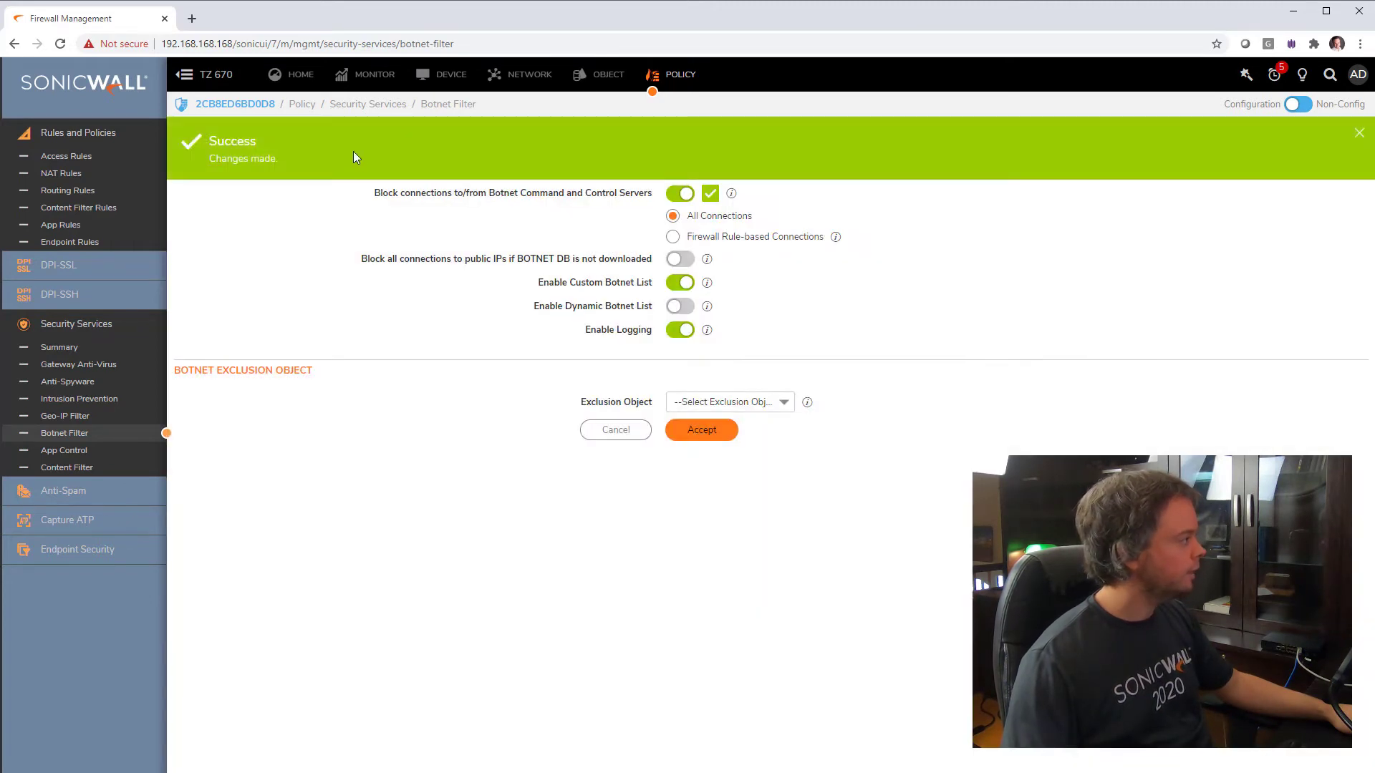
click(320, 137)
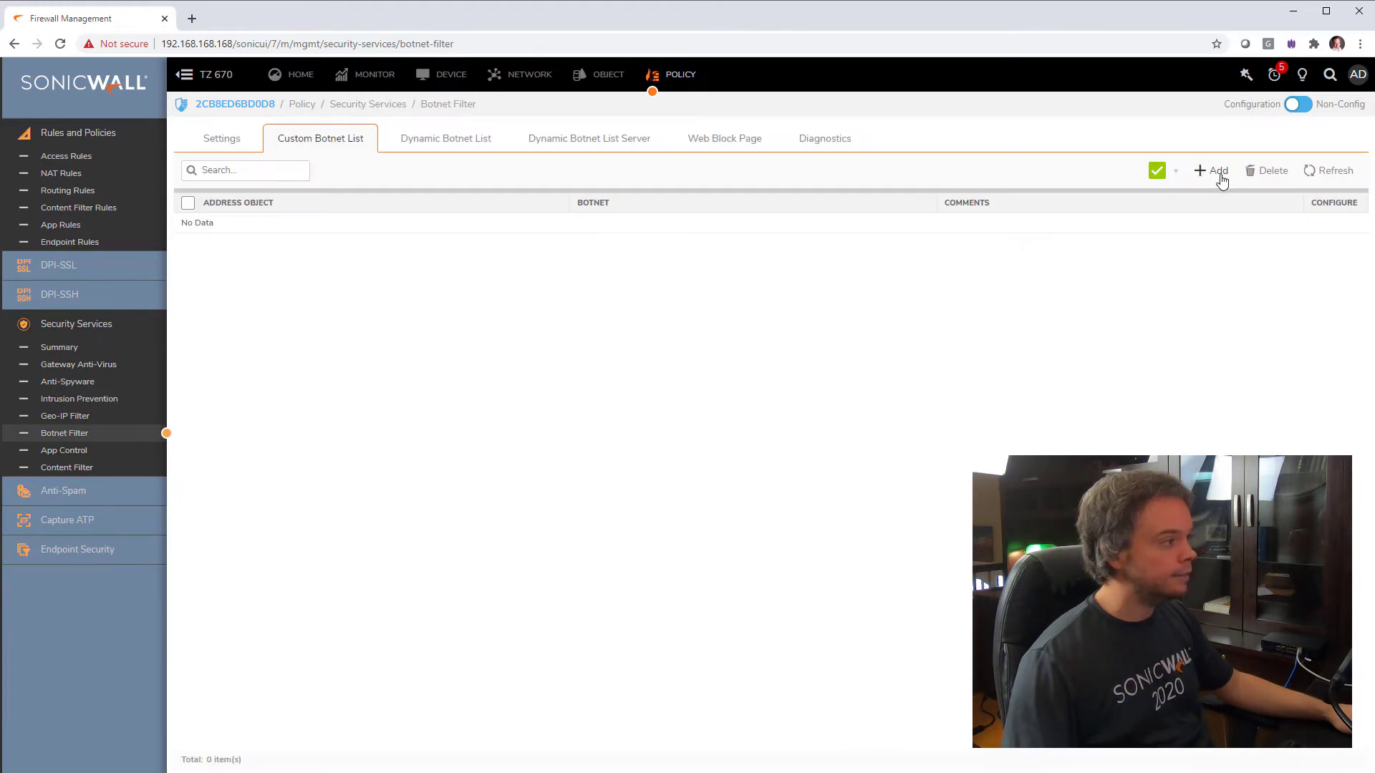
Create a new address object 'bonet demo' in the WAN zone for host 8.8.8.8
click(1212, 170)
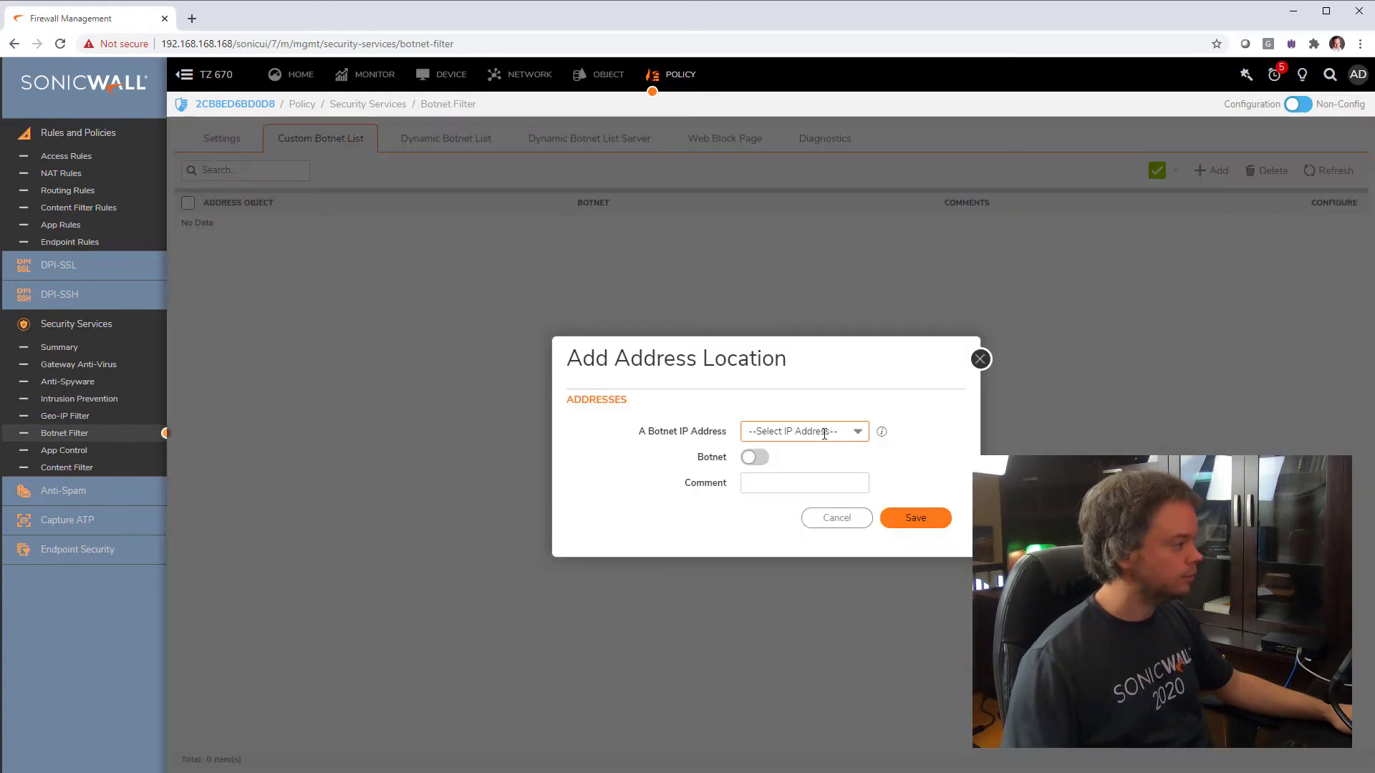
click(802, 430)
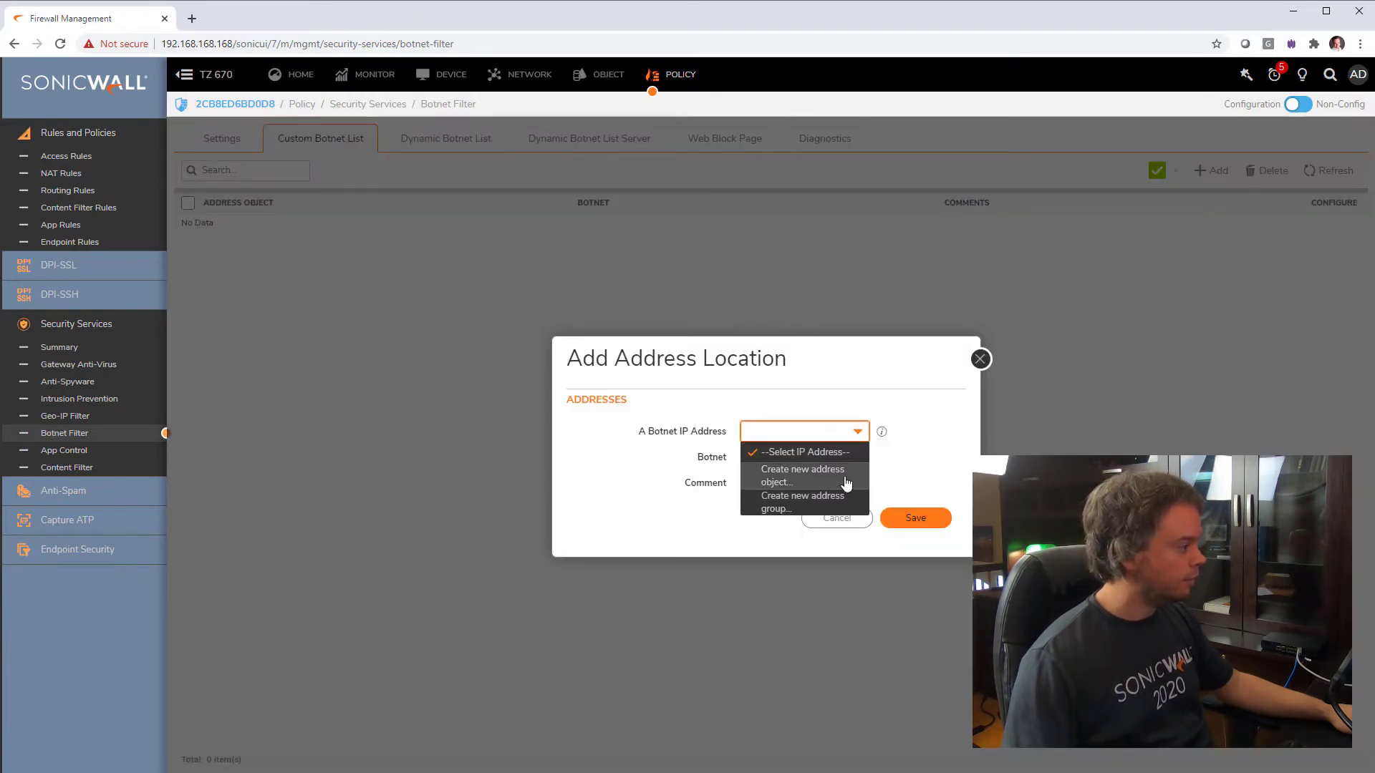
click(801, 475)
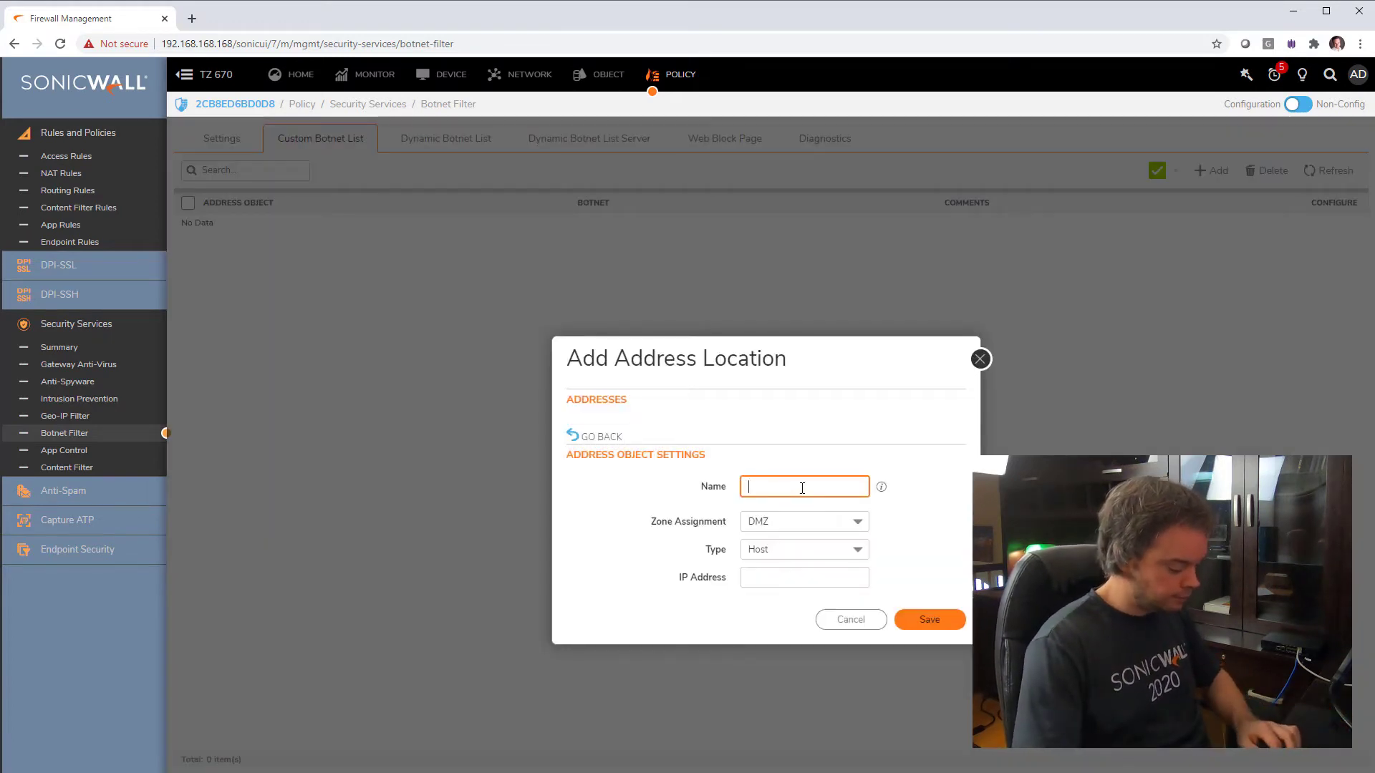
text(bonet demo)
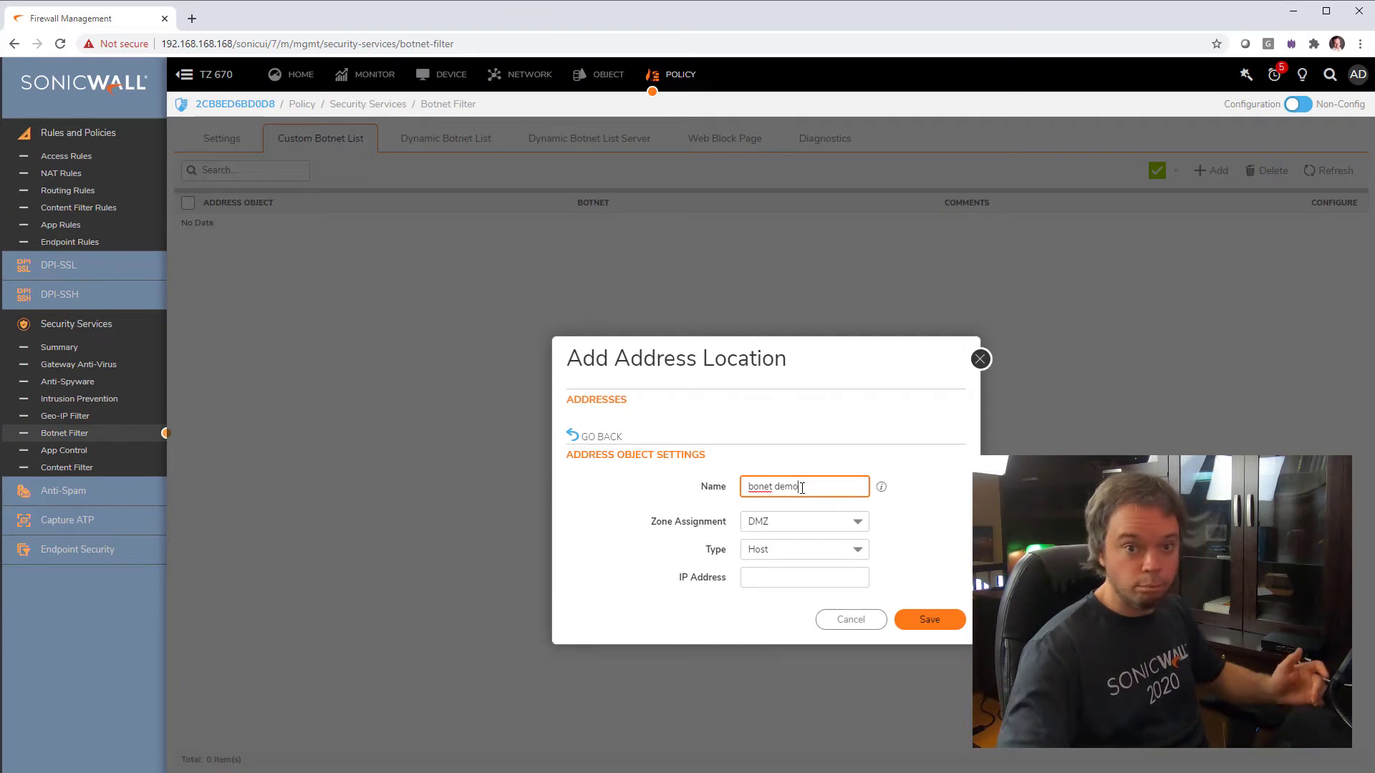
click(801, 520)
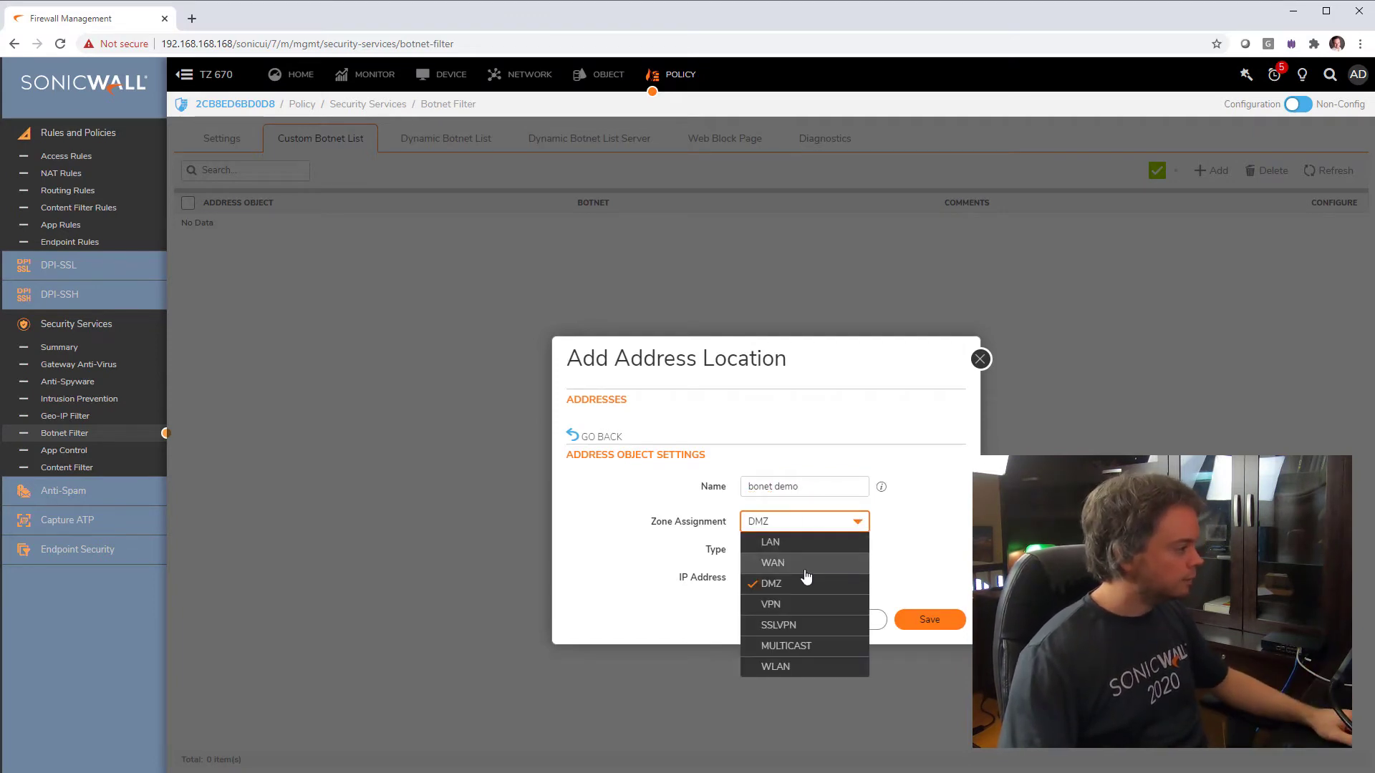
click(773, 562)
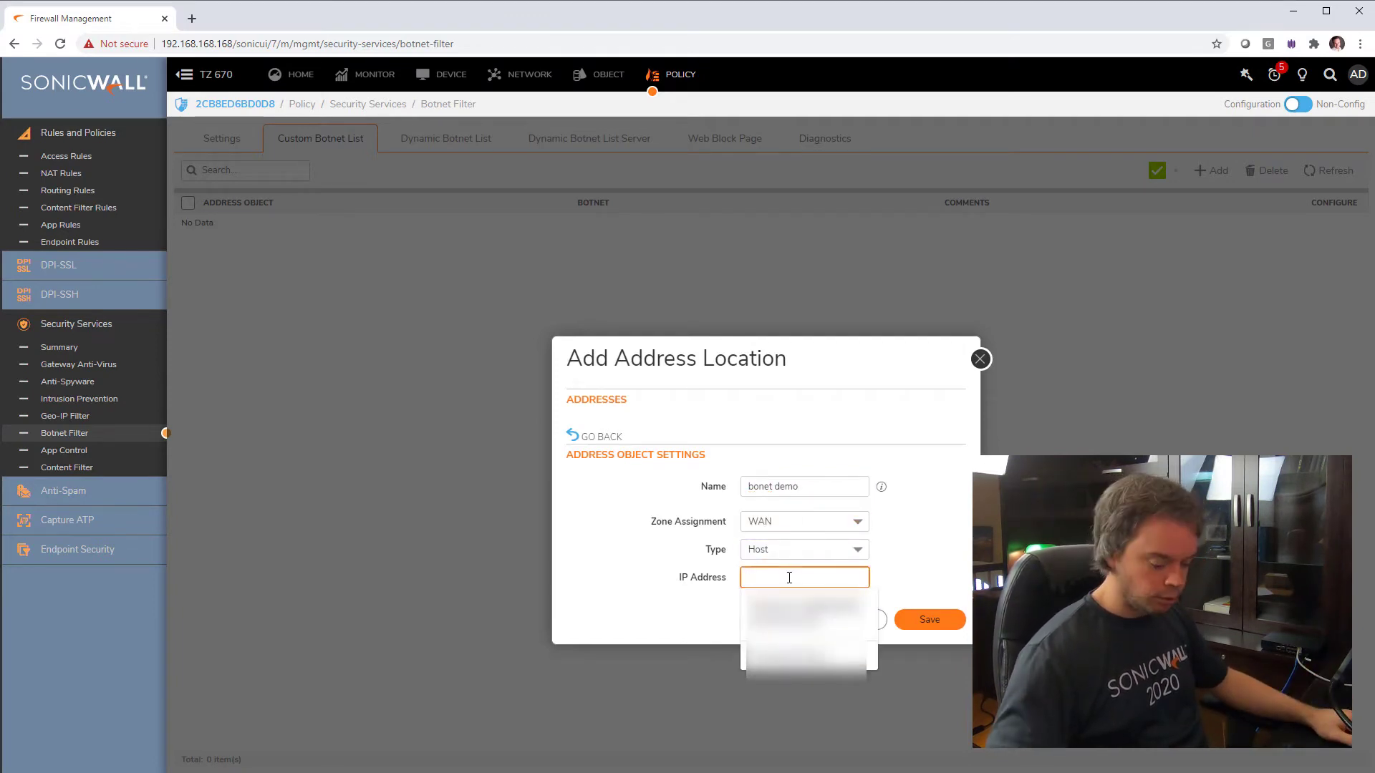
text(8.8.8.8)
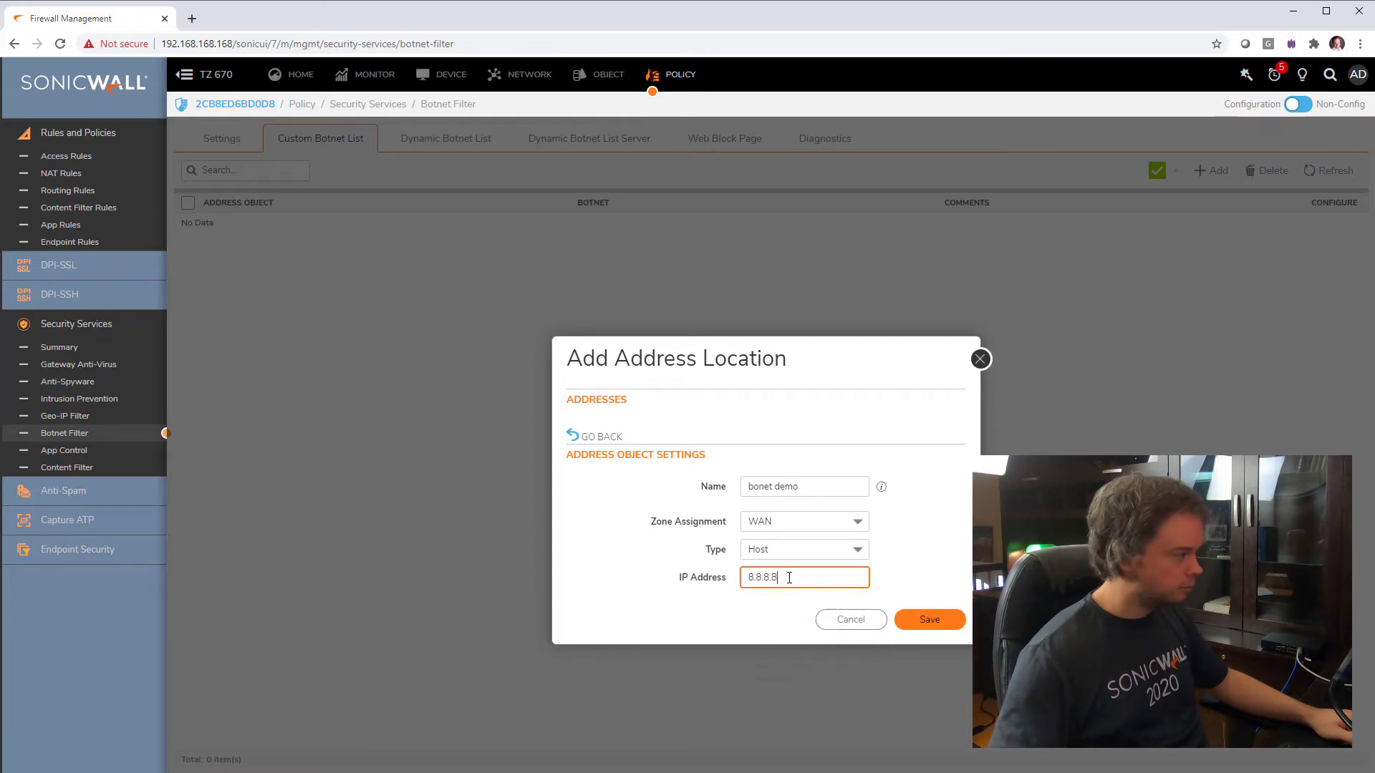
click(928, 619)
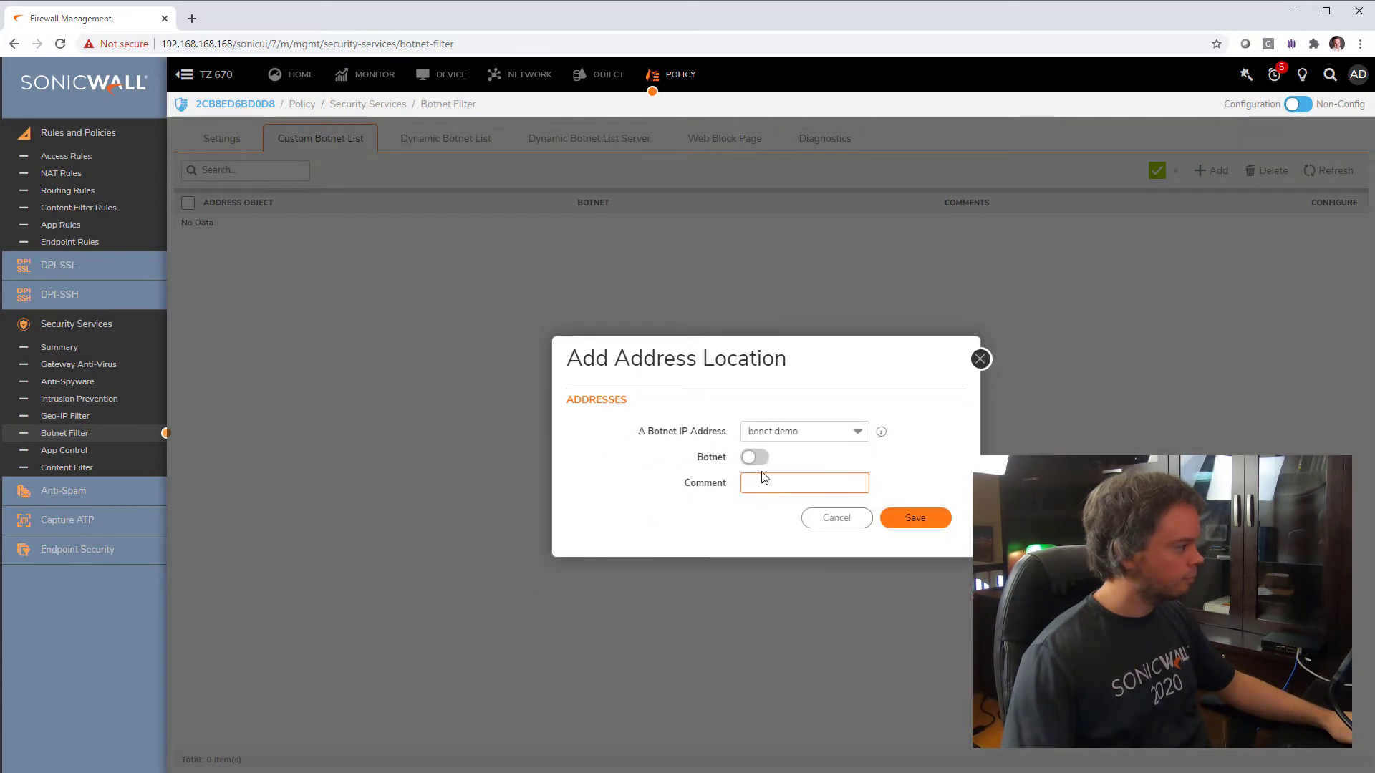
Flag the entry as a botnet with comment 'test' and save it
click(754, 457)
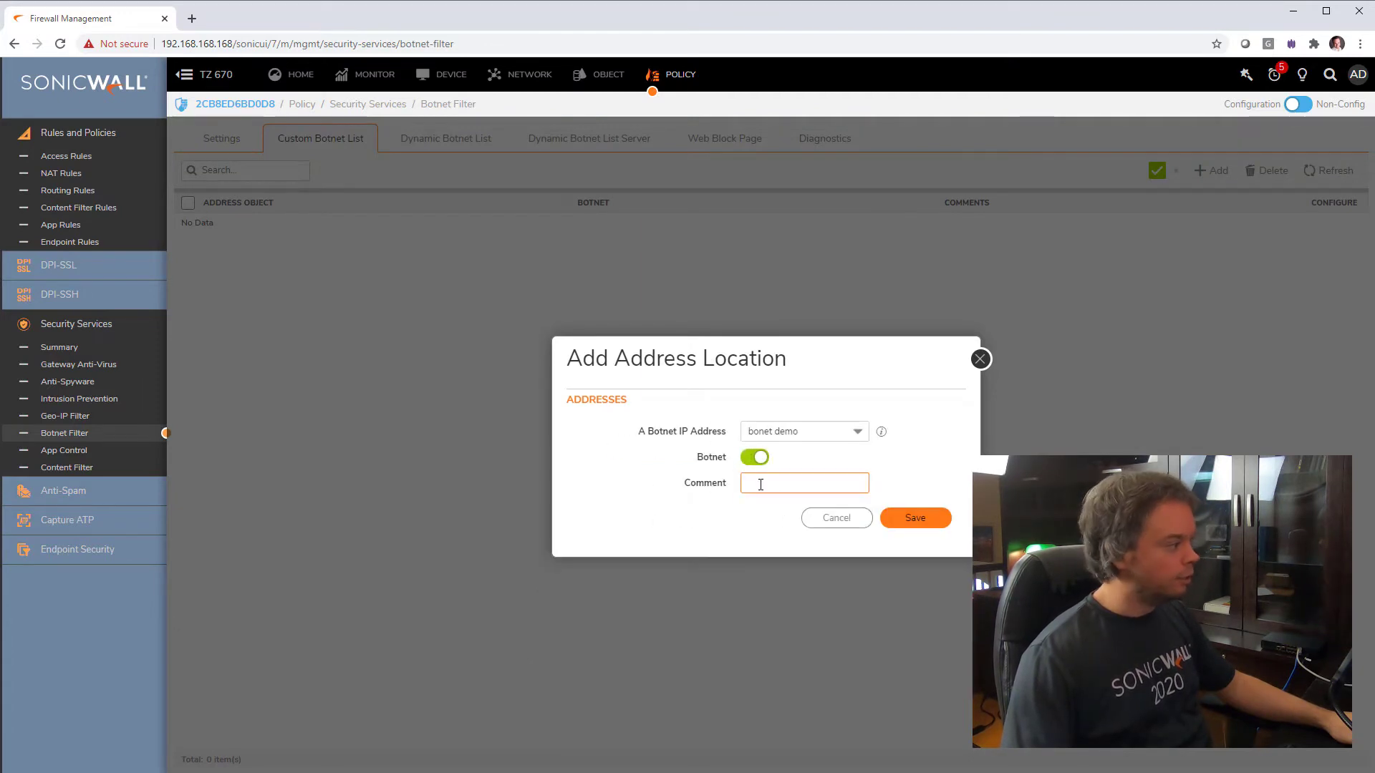
text(test)
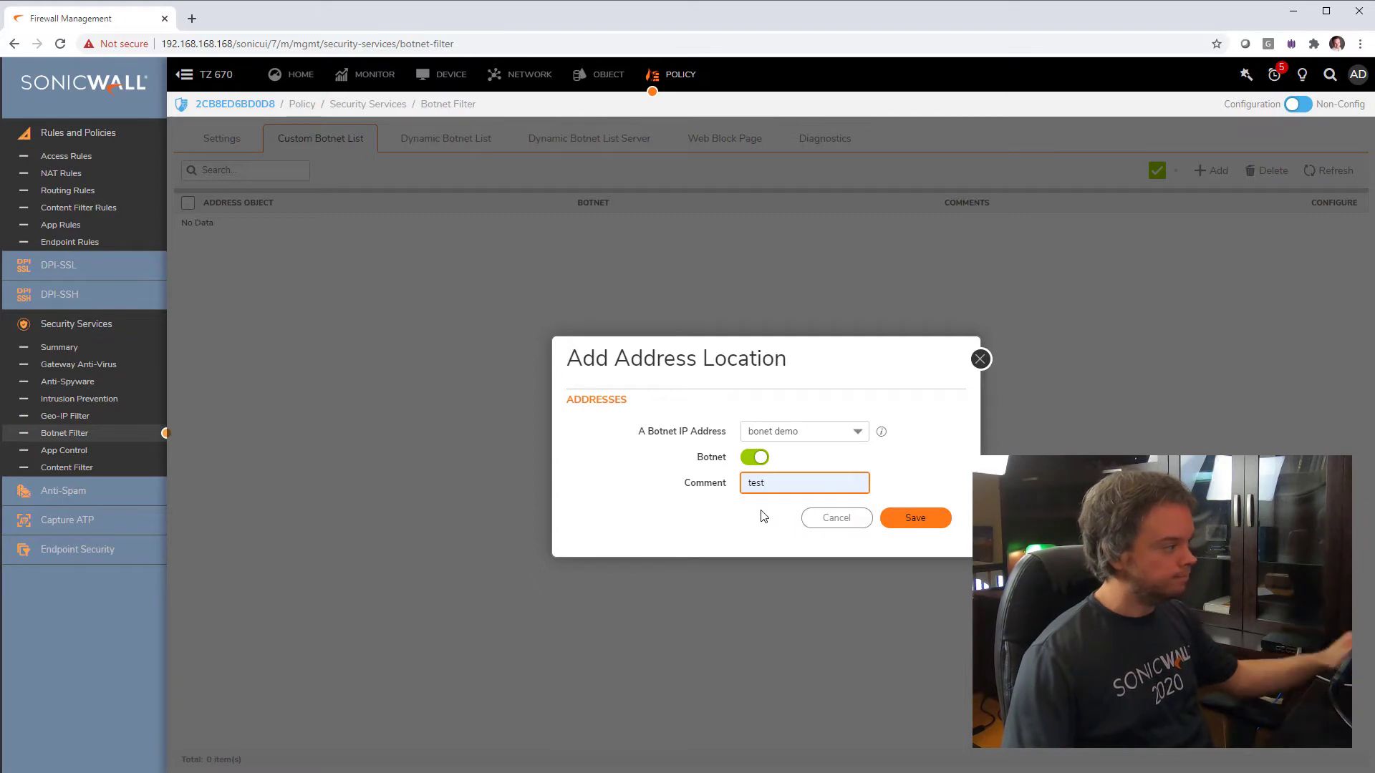
click(915, 517)
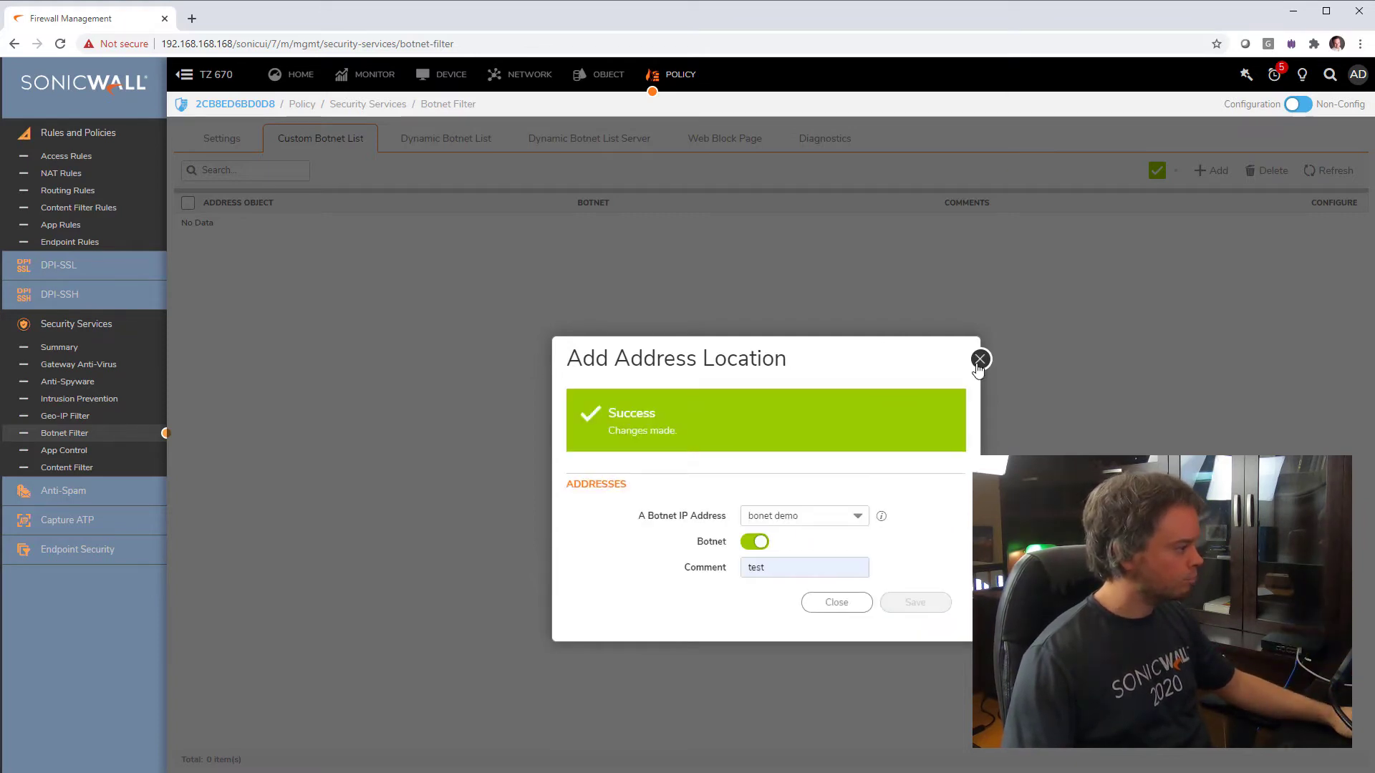
Dismiss the confirmation and switch between the Dynamic Botnet List and its Server settings
click(980, 361)
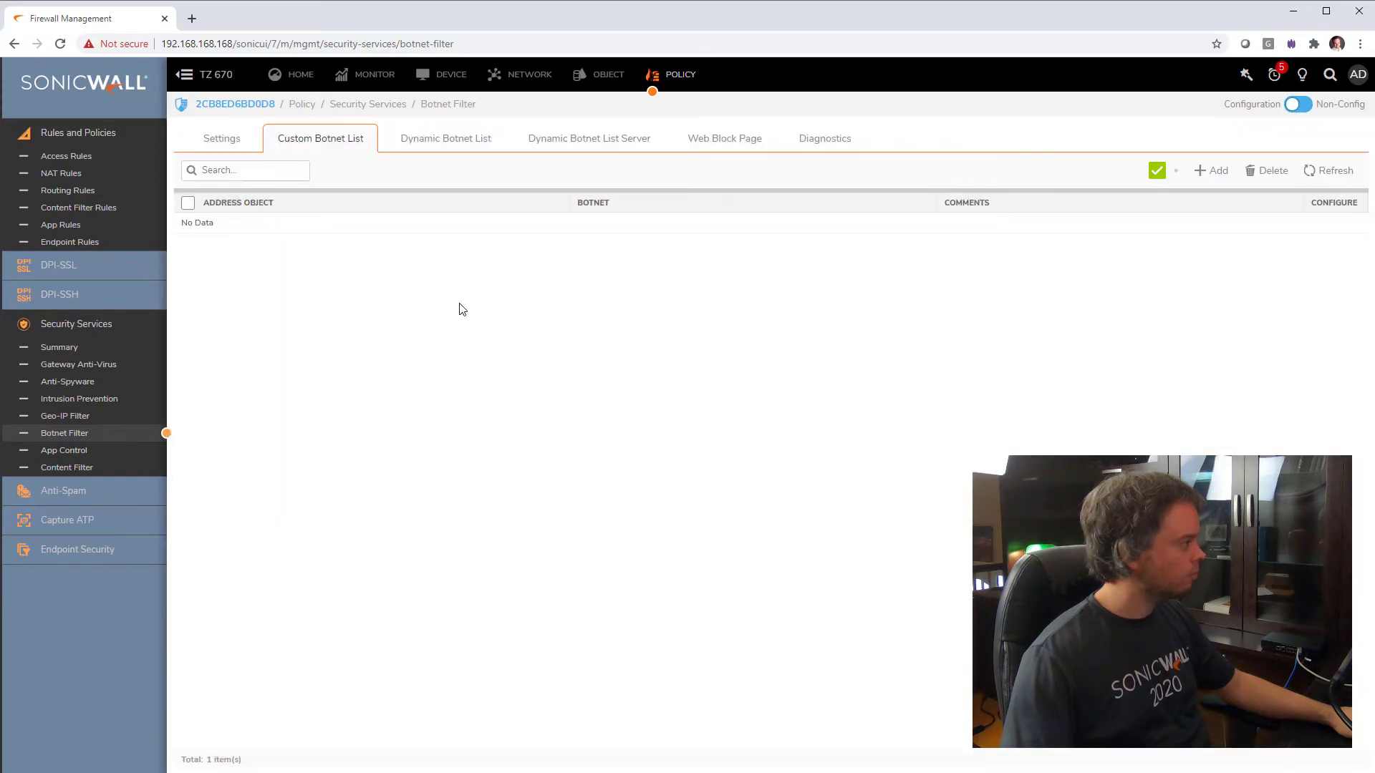
click(446, 138)
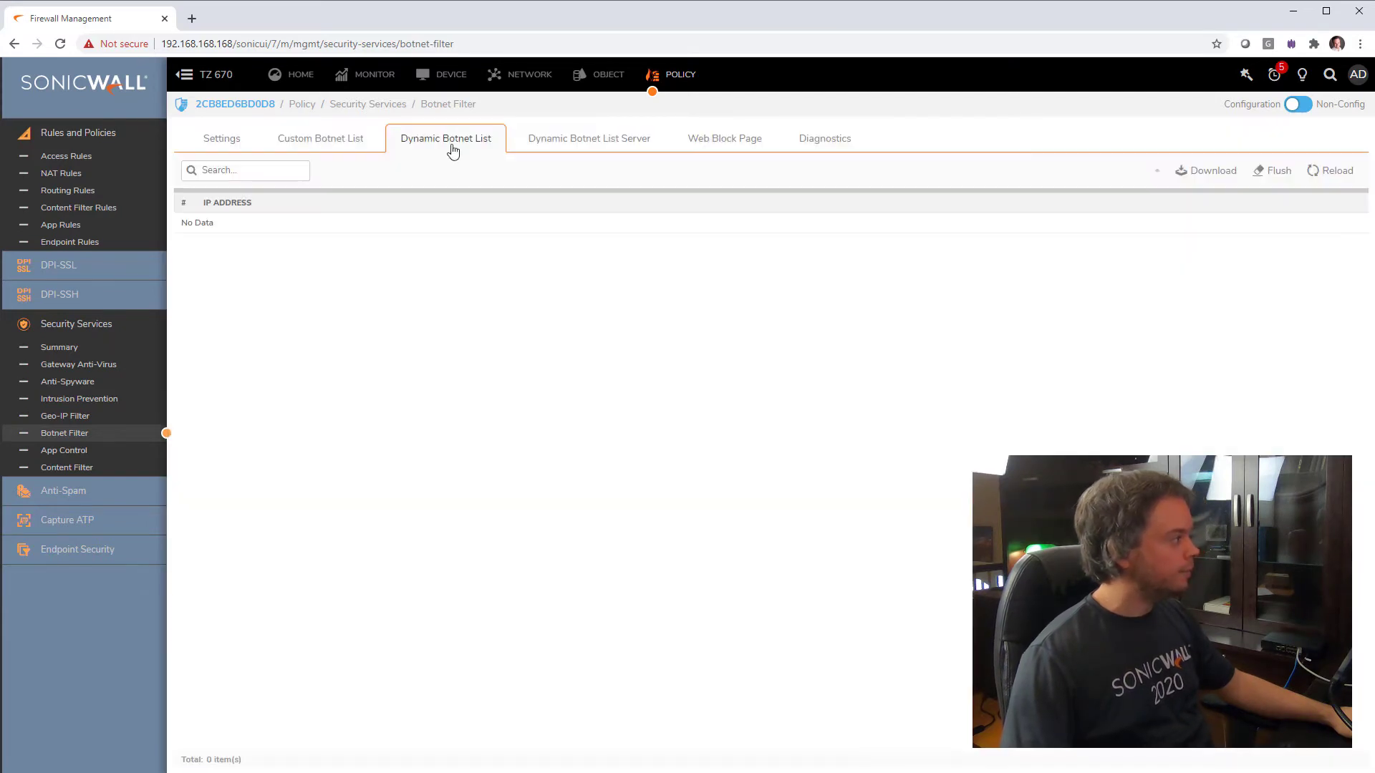
click(589, 138)
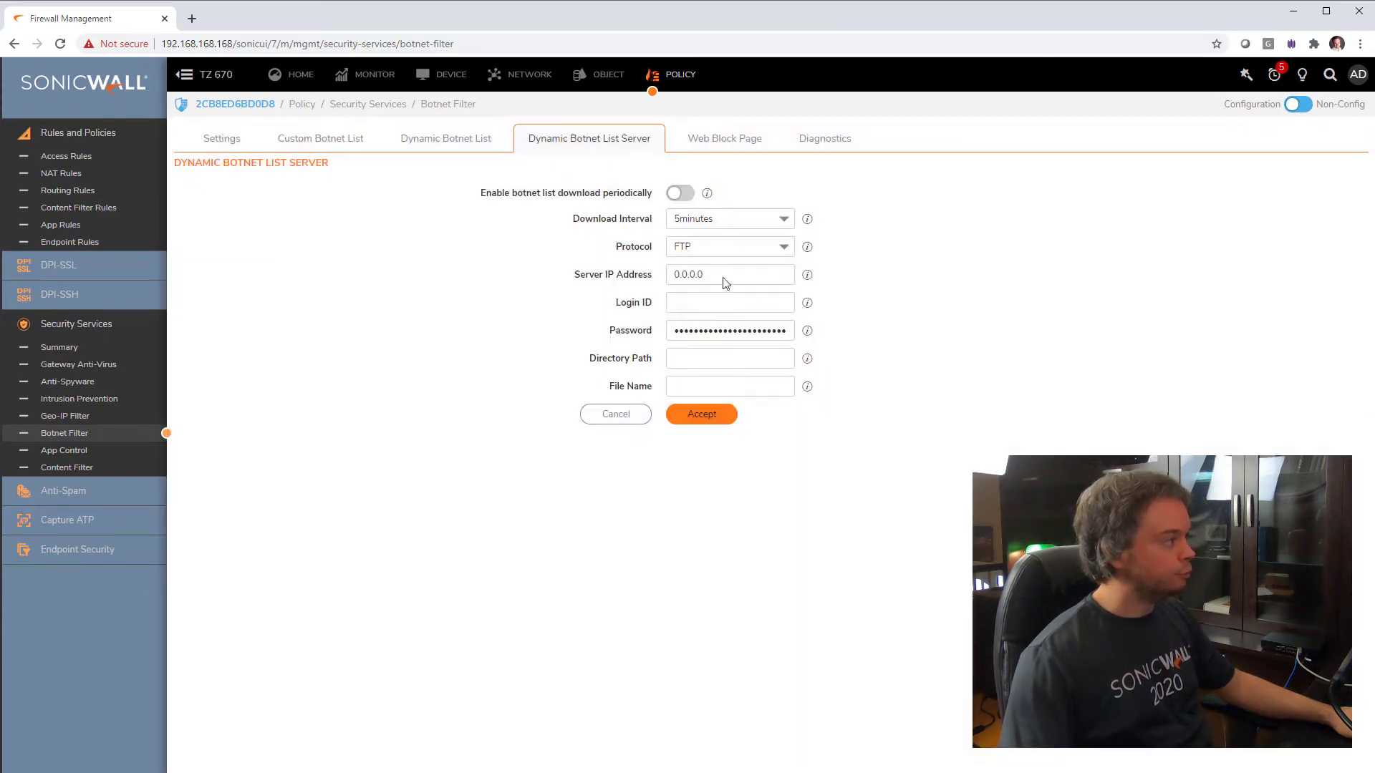
click(729, 301)
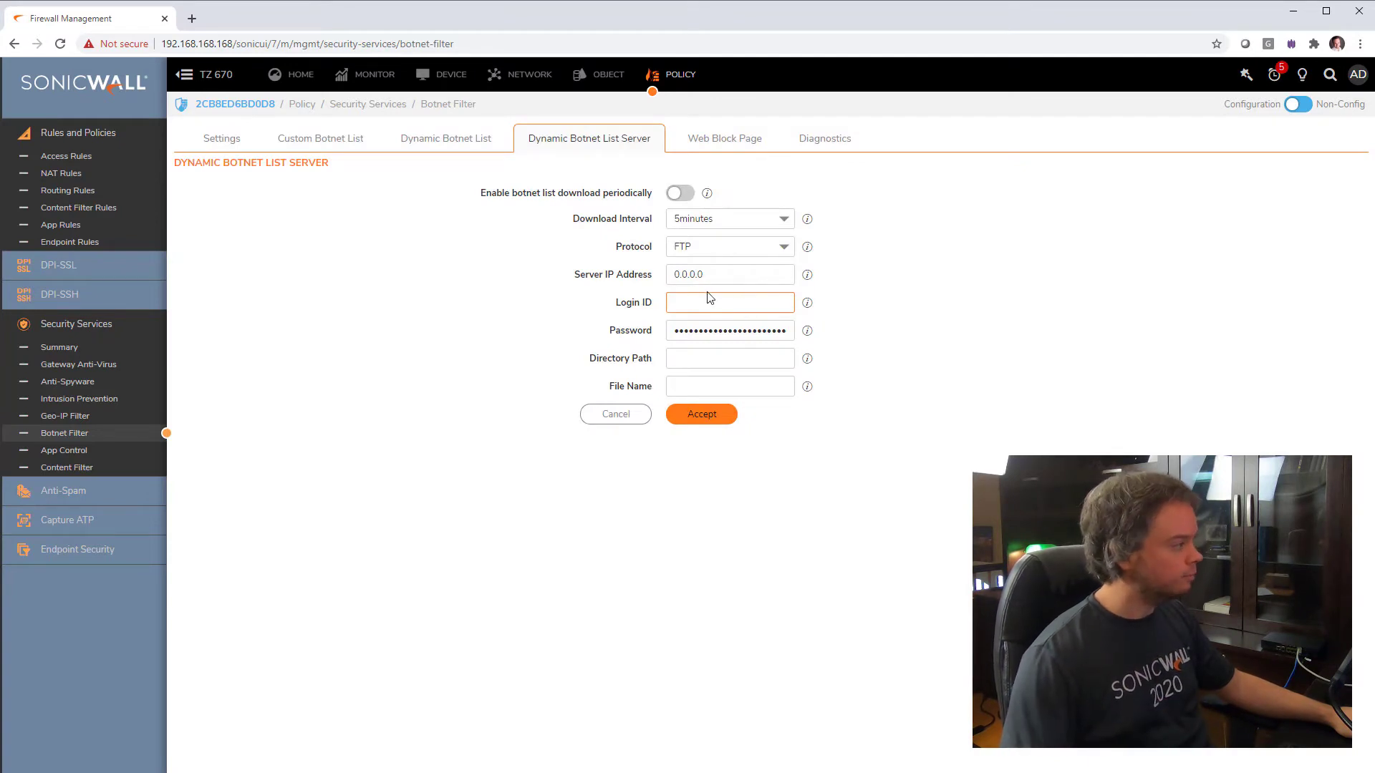
click(446, 138)
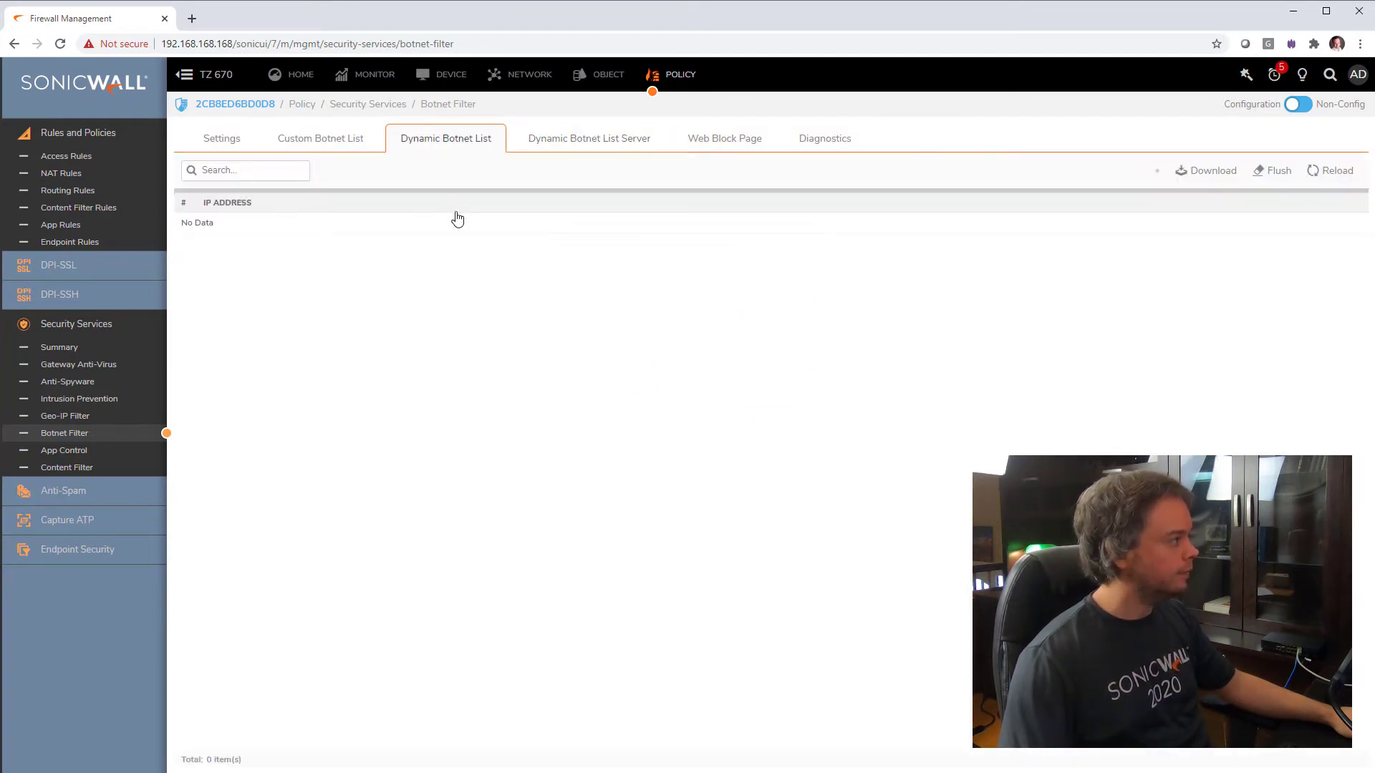
click(589, 138)
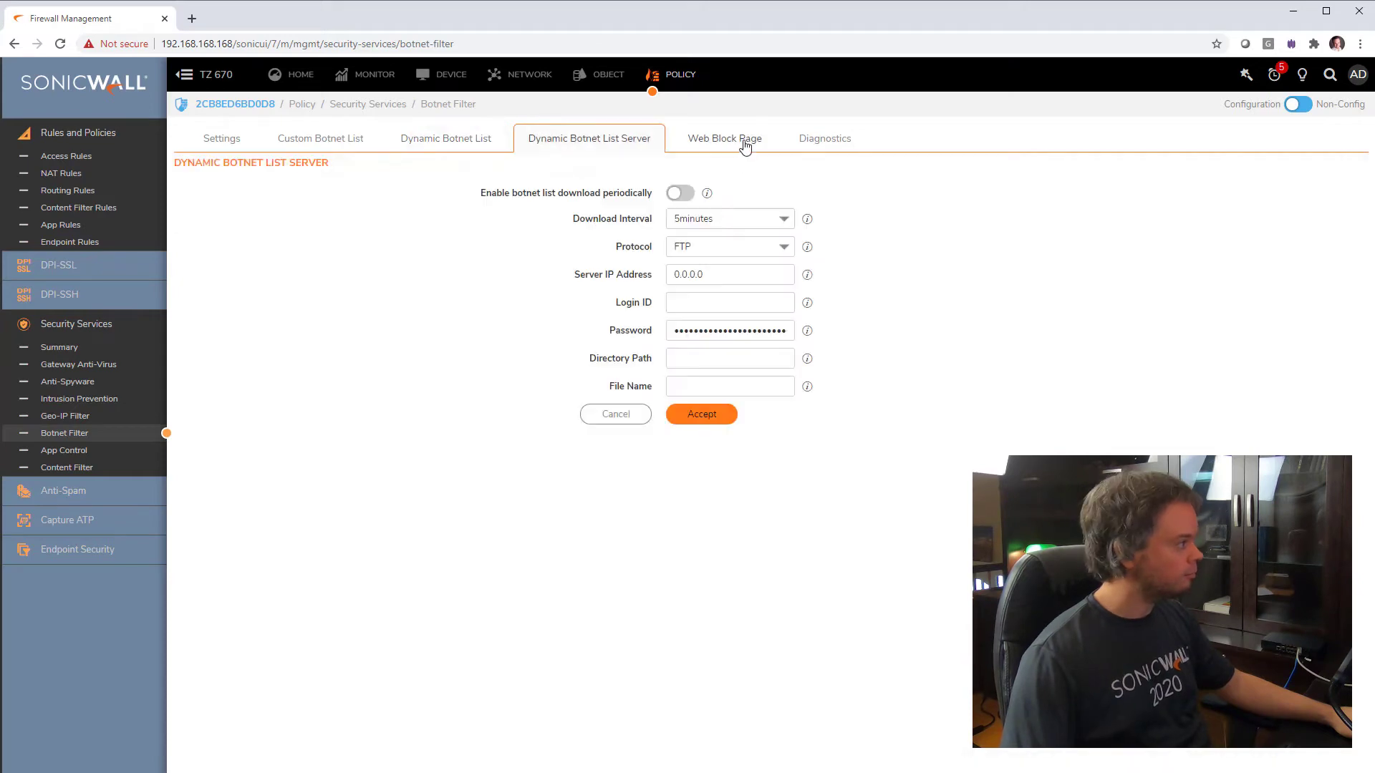
Preview the blocked-site page from the Web Block Page settings, then close the preview
click(723, 137)
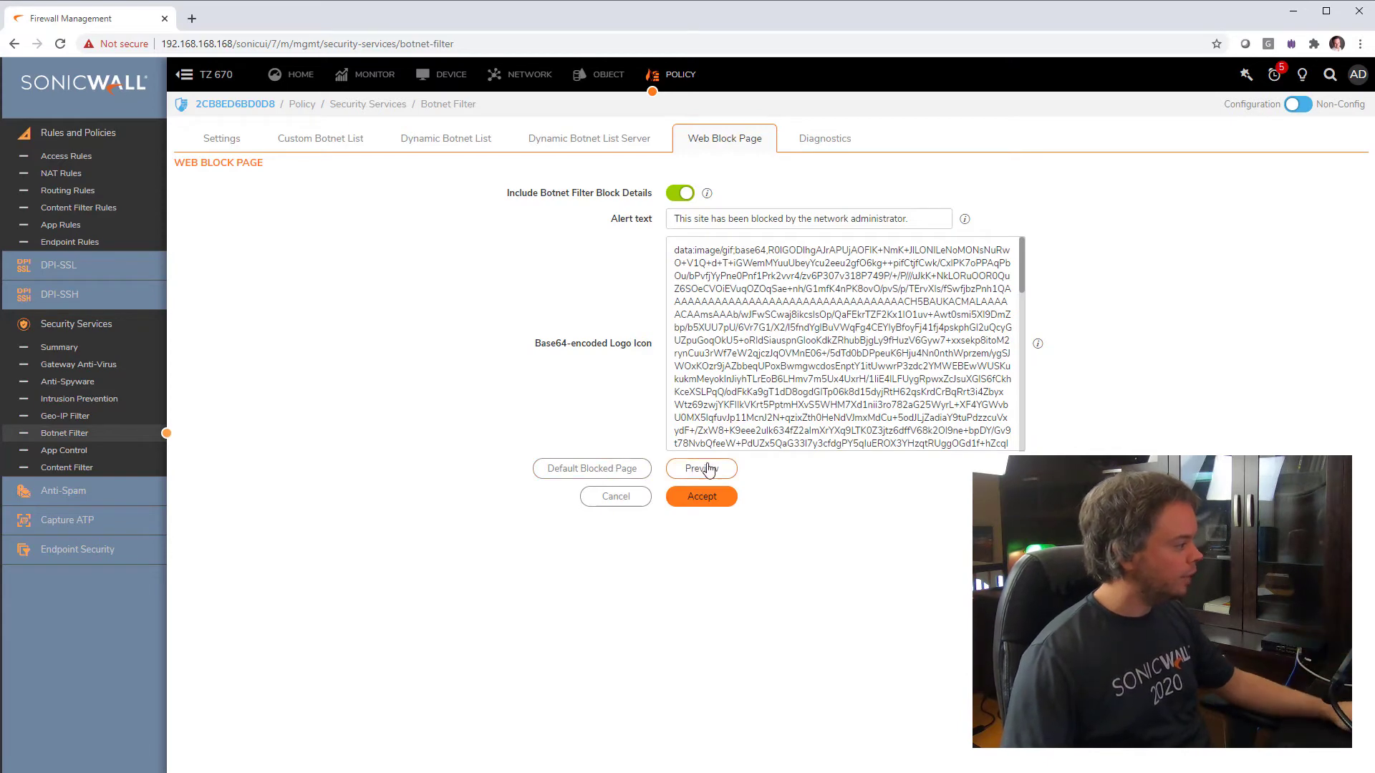
click(701, 469)
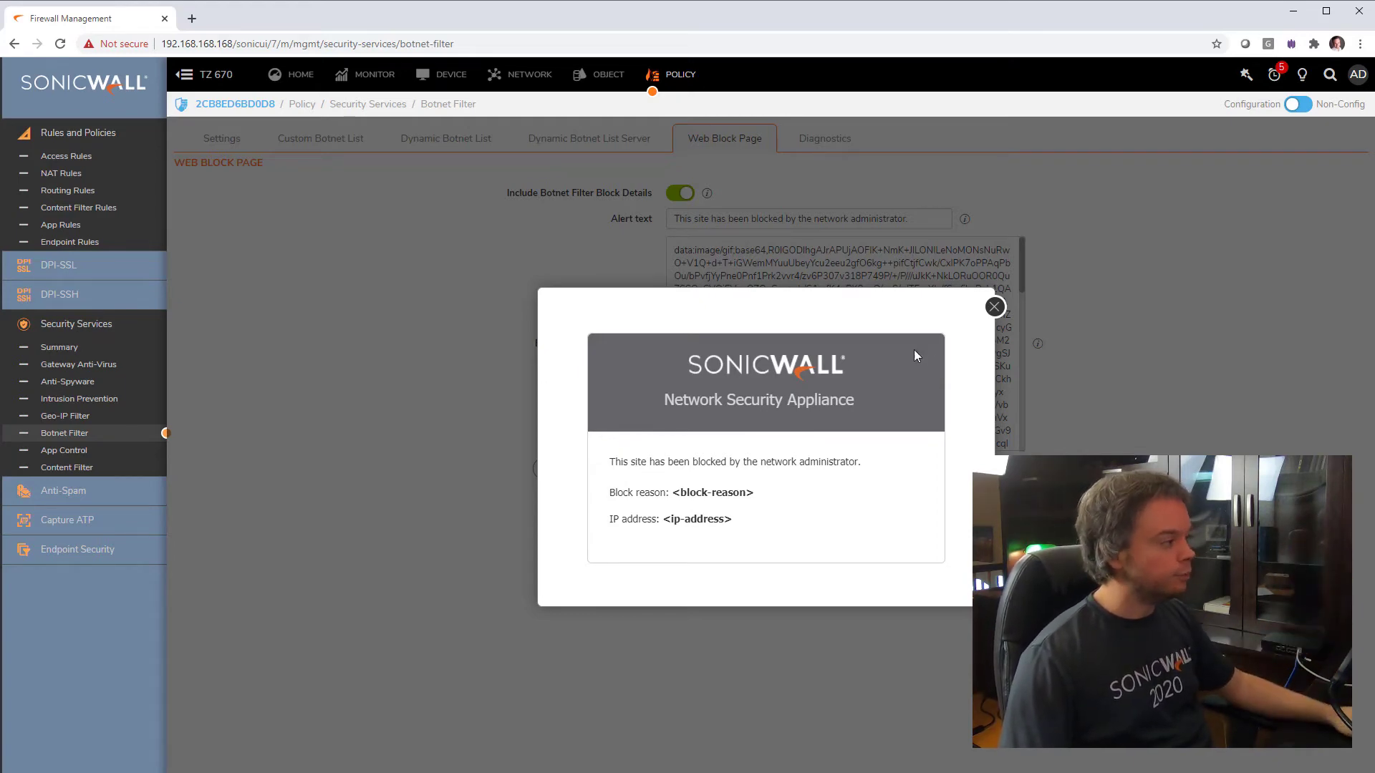
click(995, 306)
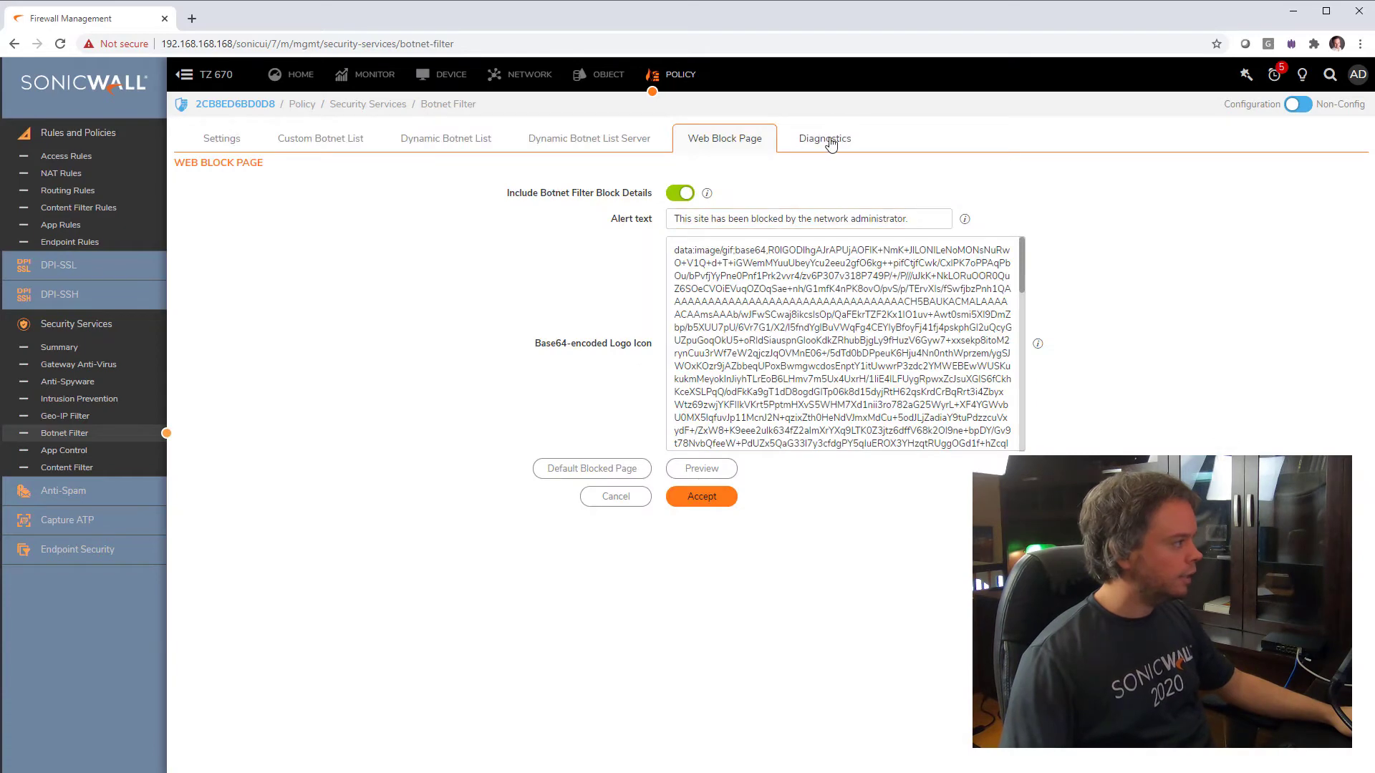
View Botnet Filter diagnostics: one custom entry, ten cache entries, no botnets detected
click(824, 138)
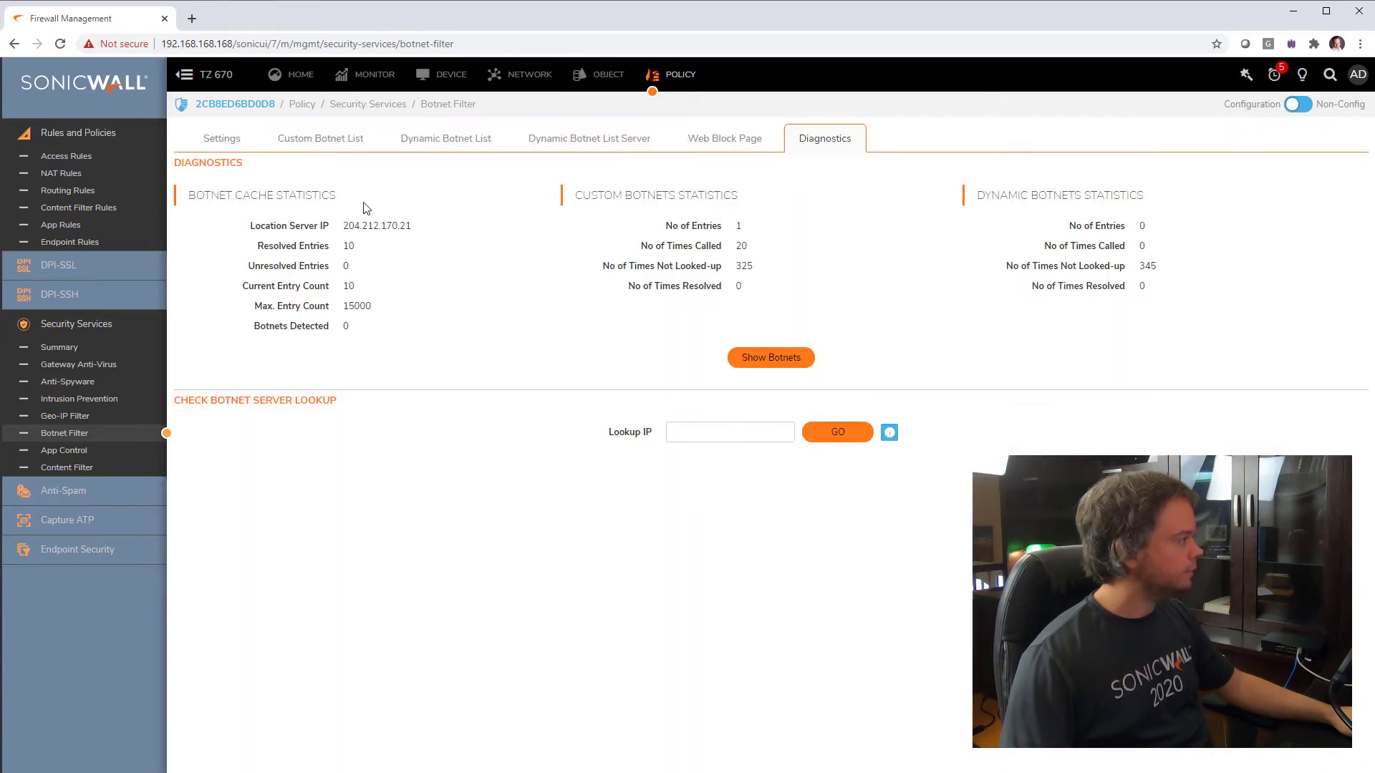
mouse_move(503, 259)
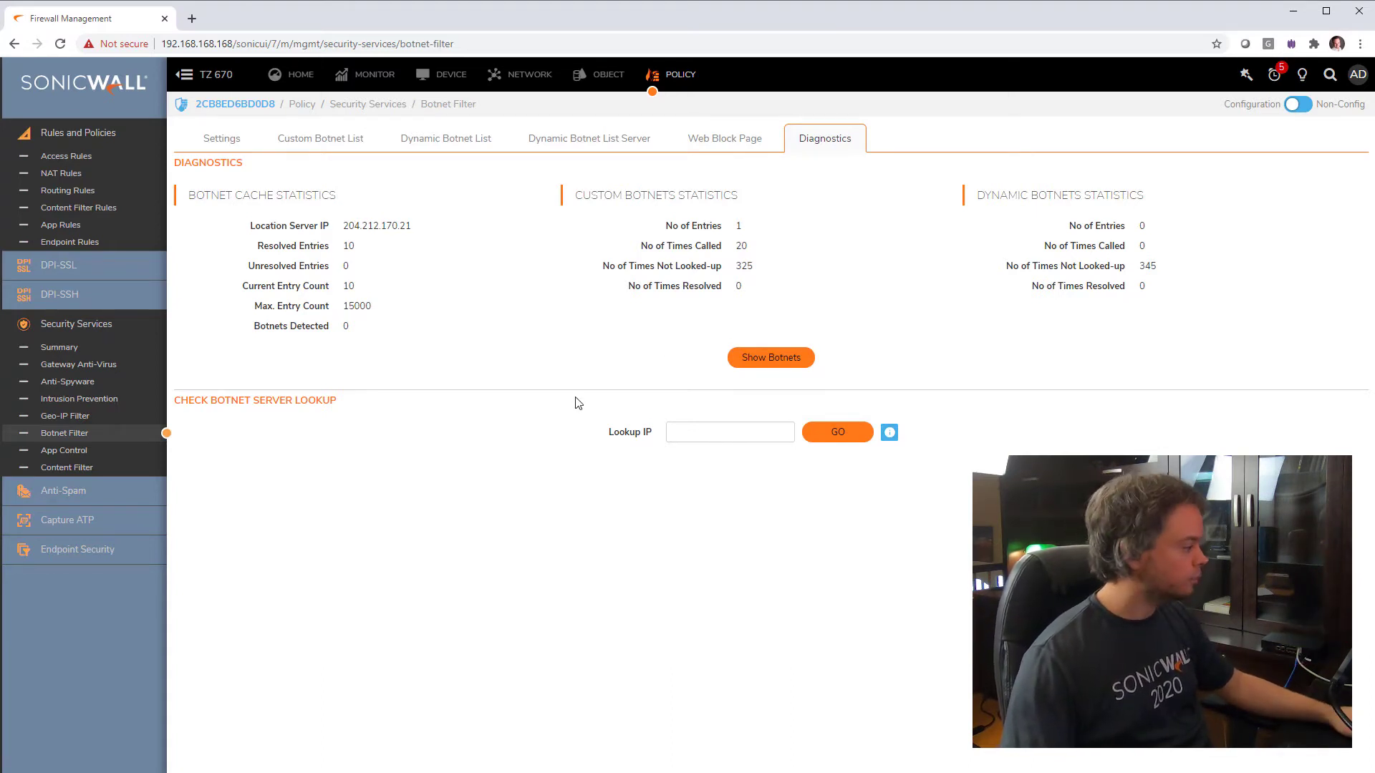
mouse_move(614, 683)
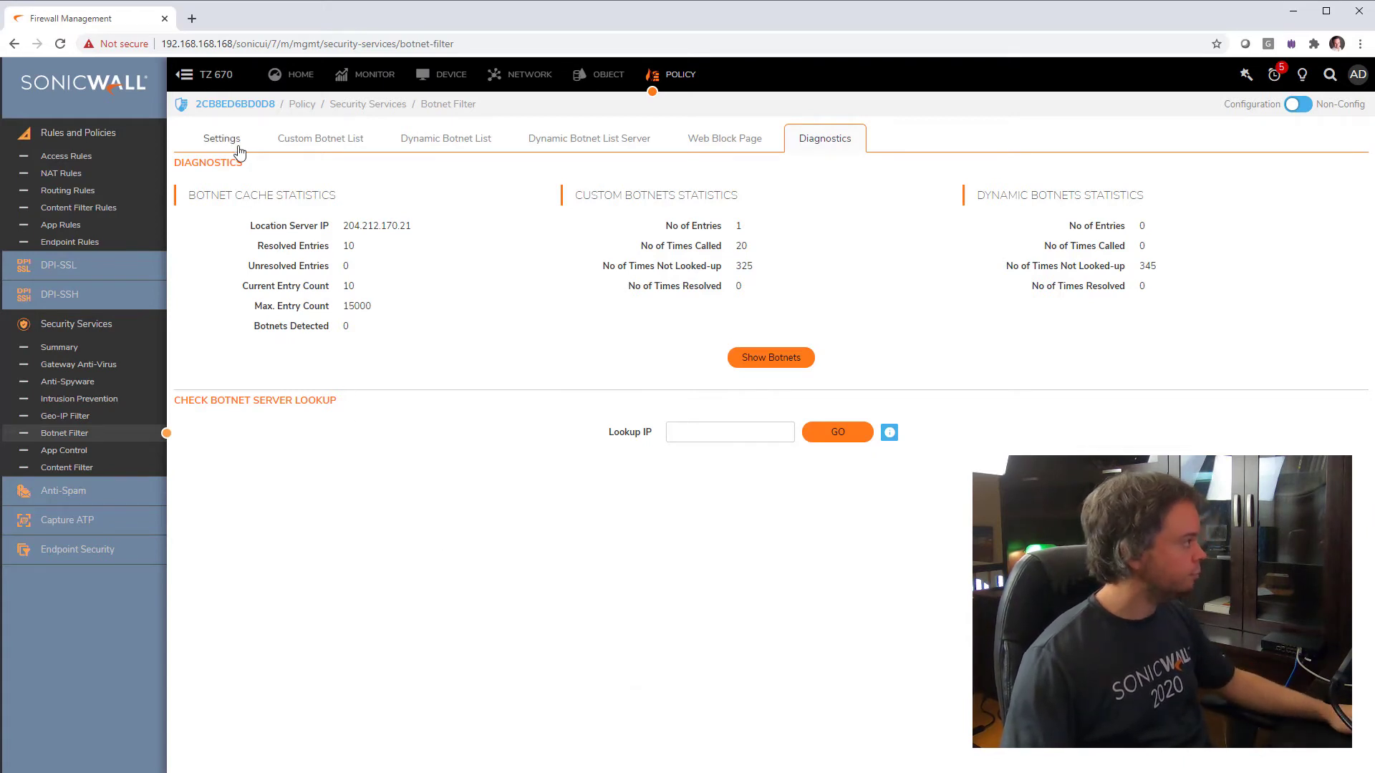
Review the blocking, custom list and logging toggles, and confirm 'bonet demo' in the custom list
click(222, 138)
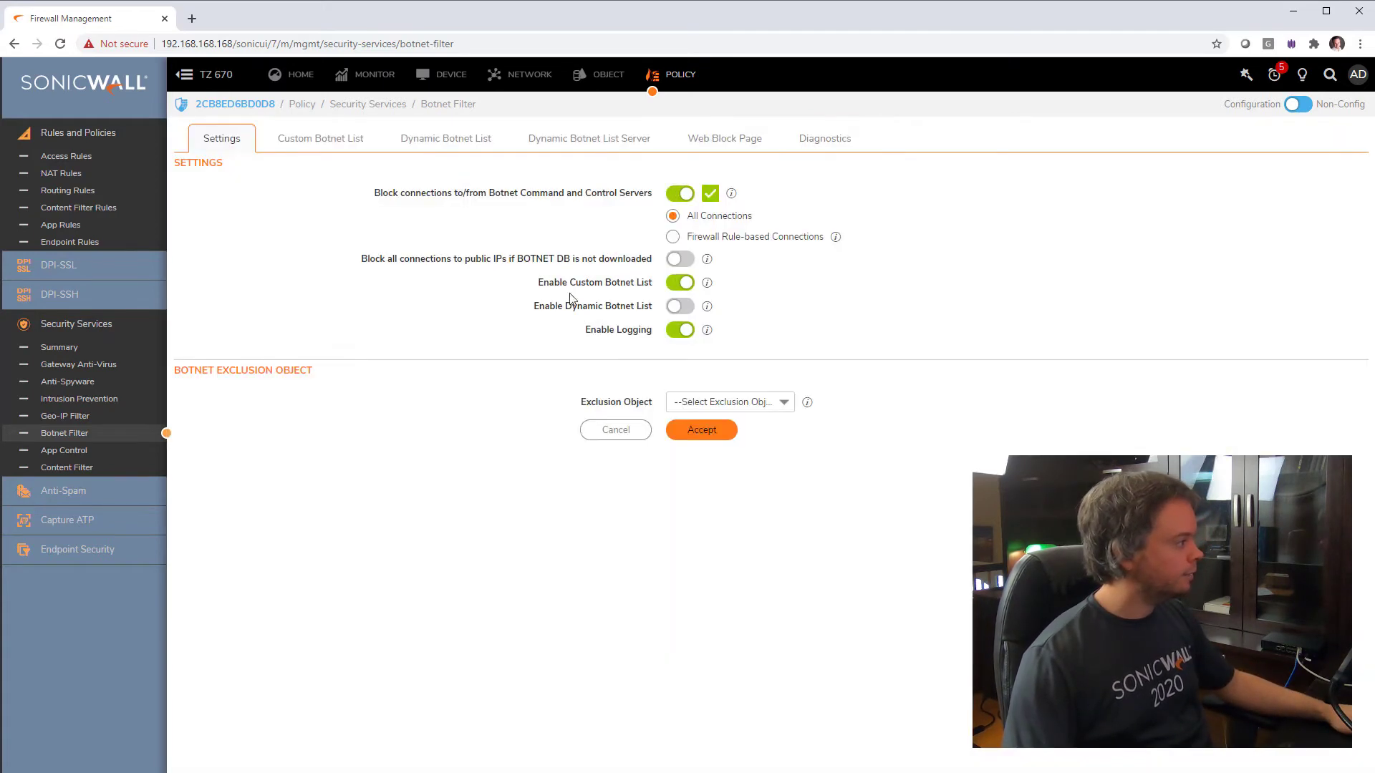
double_click(595, 282)
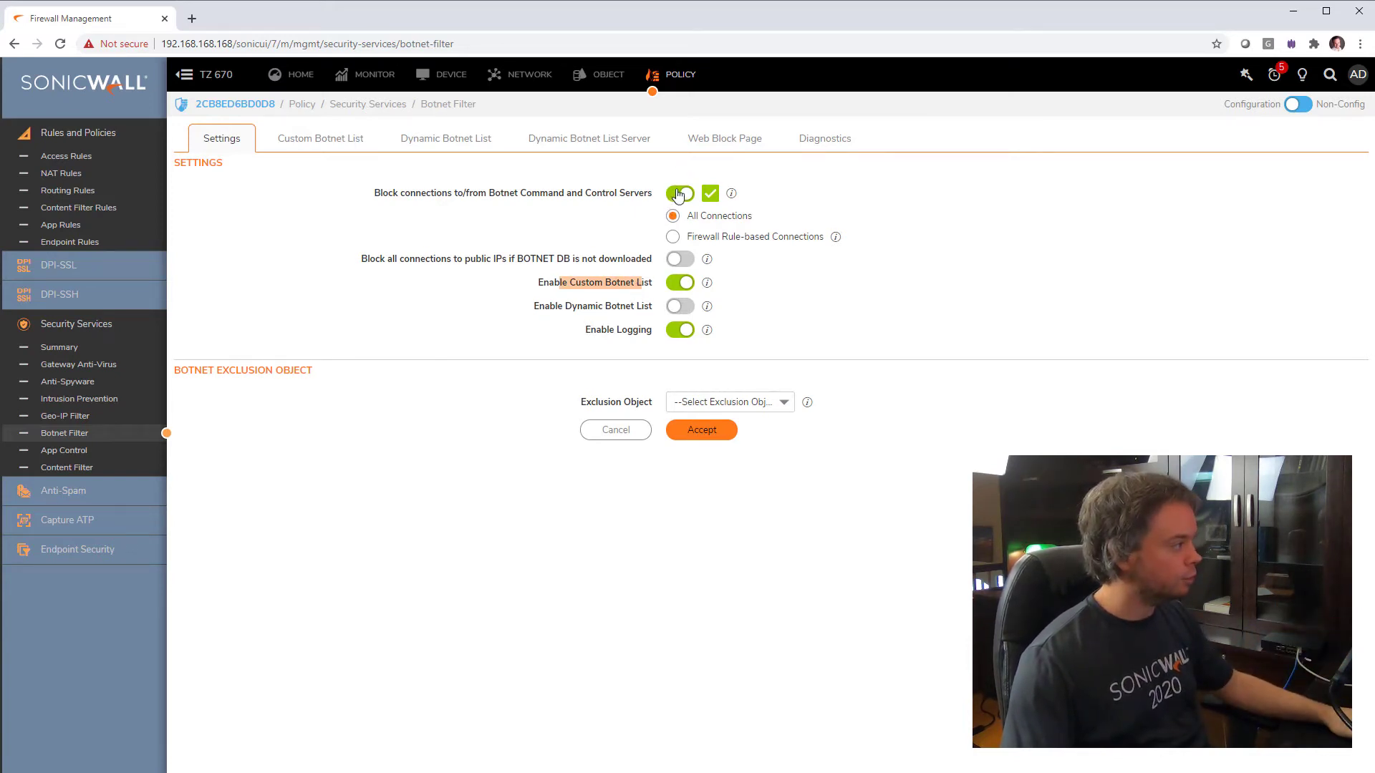
click(679, 193)
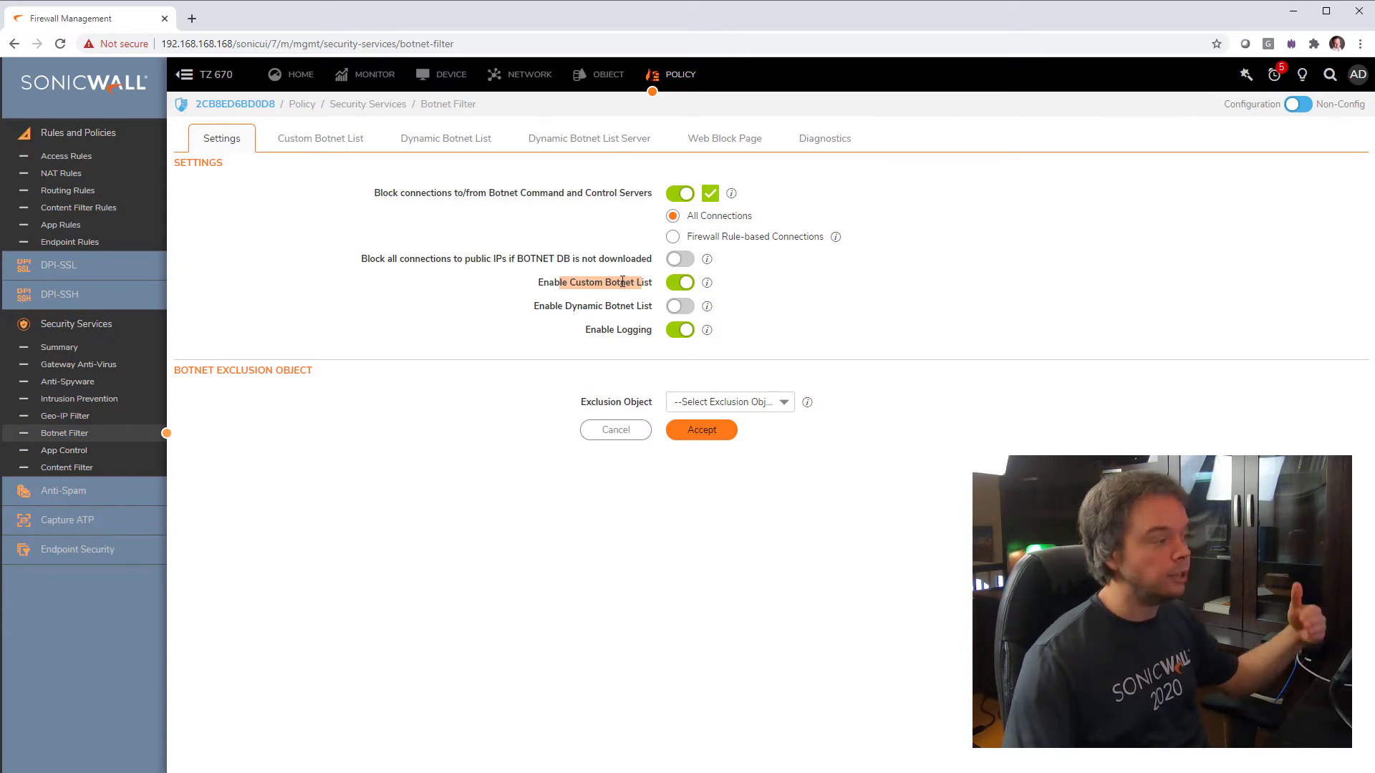
click(320, 137)
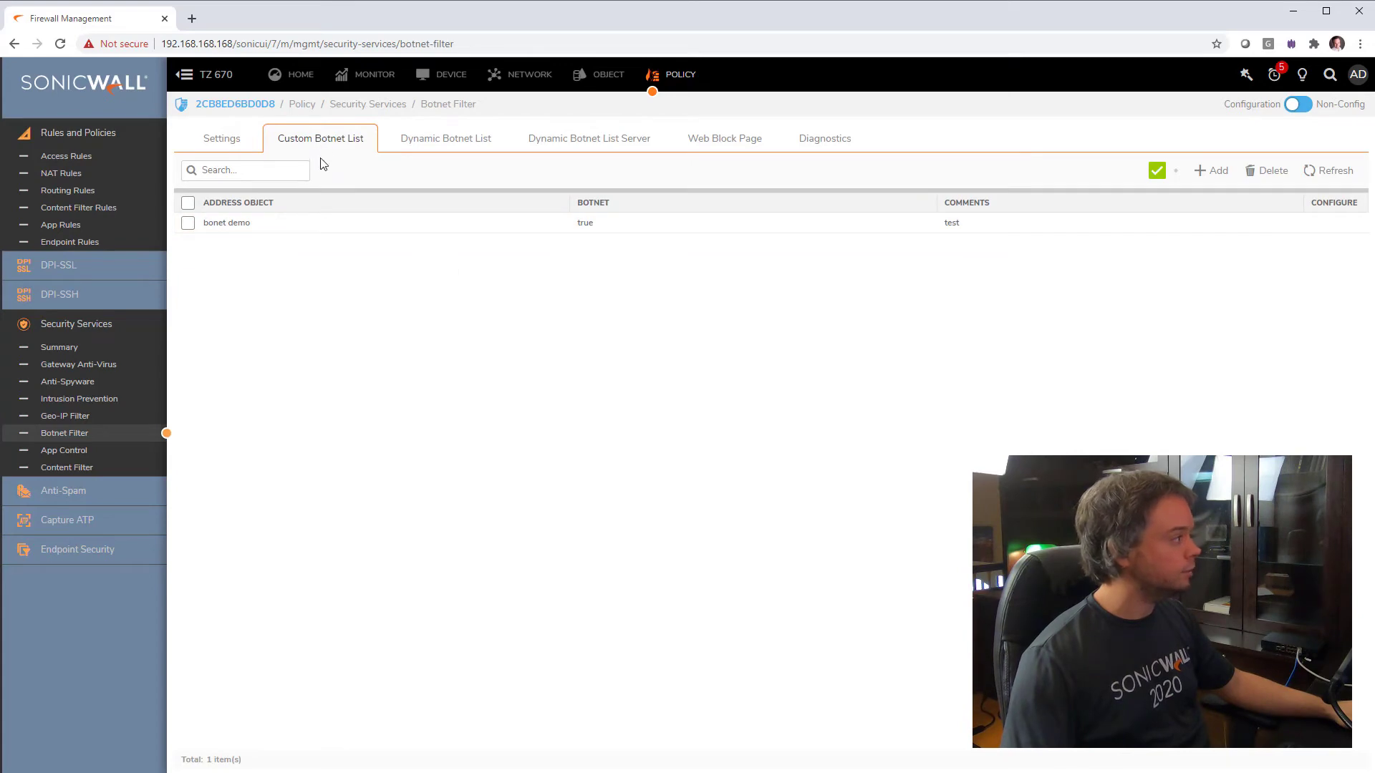
click(222, 138)
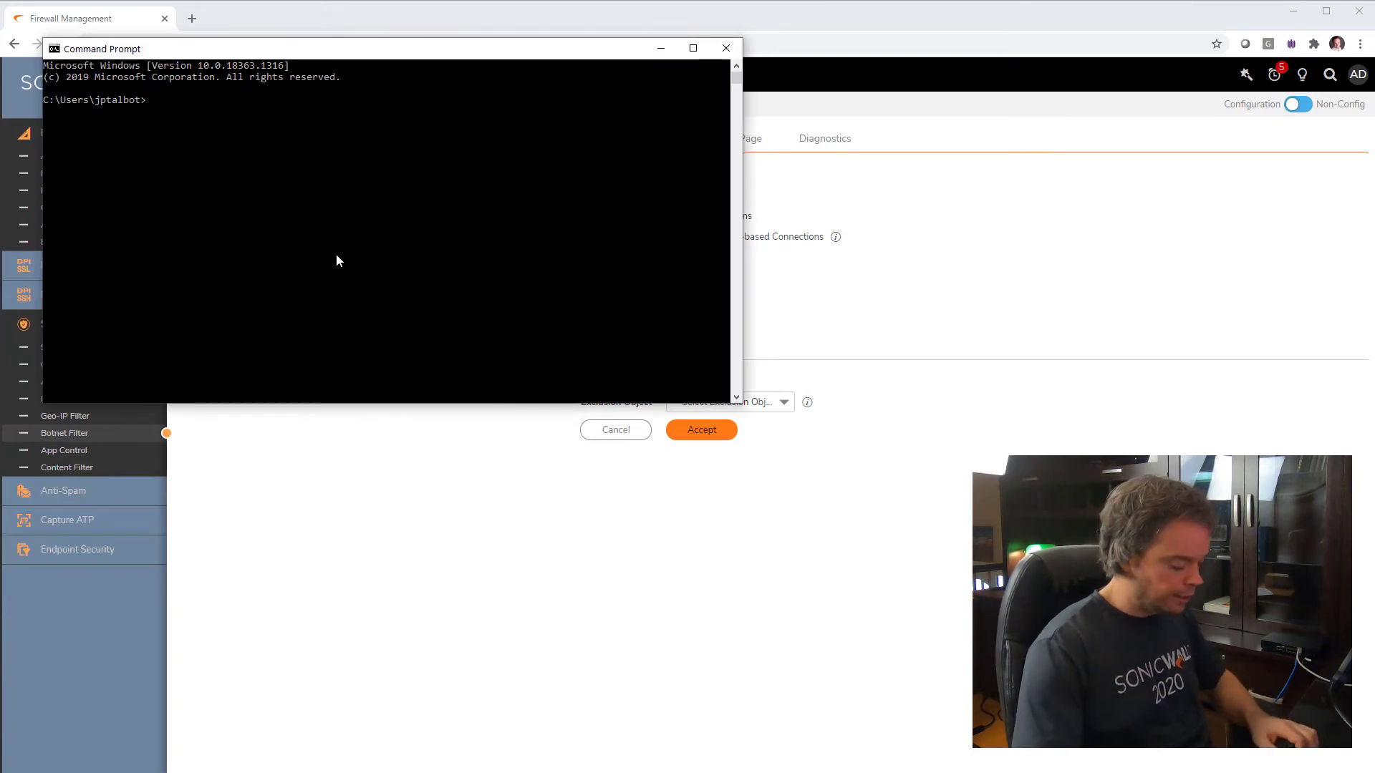
Start a ping to 8.8.8.8 in Command Prompt and go back to the SonicWall page
text(ping 8.8.8.8)
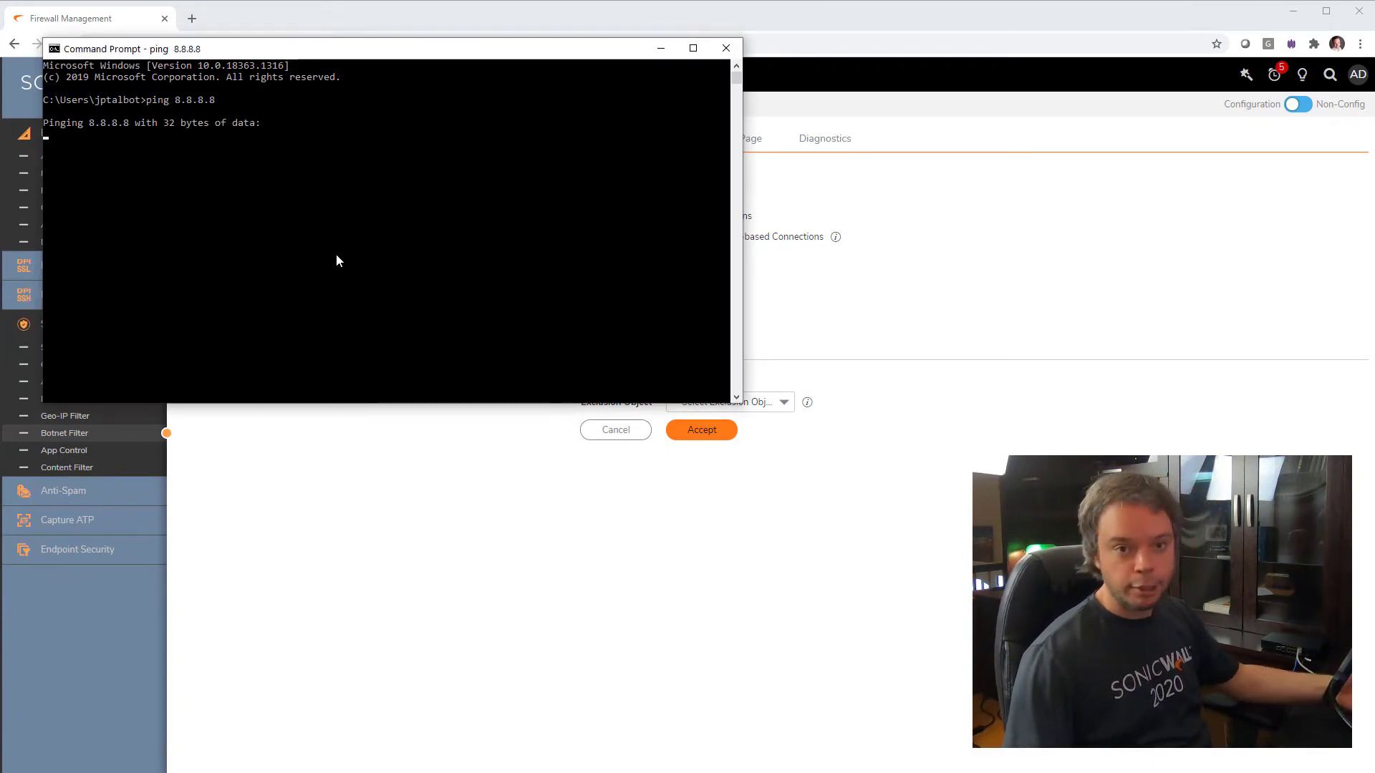
click(726, 48)
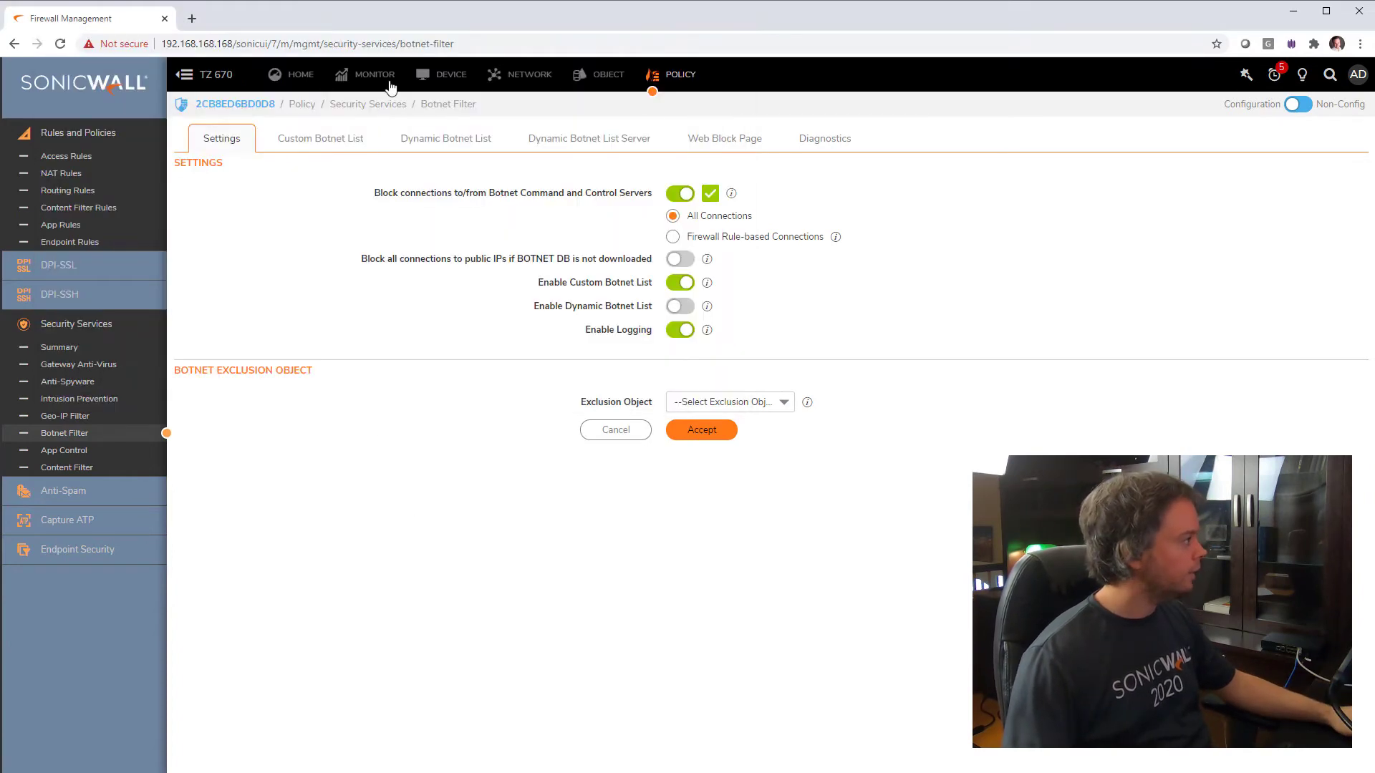
Review the two System Logs alerts blocking botnet responder 8.8.8.8 for 192.168.168.65
click(375, 74)
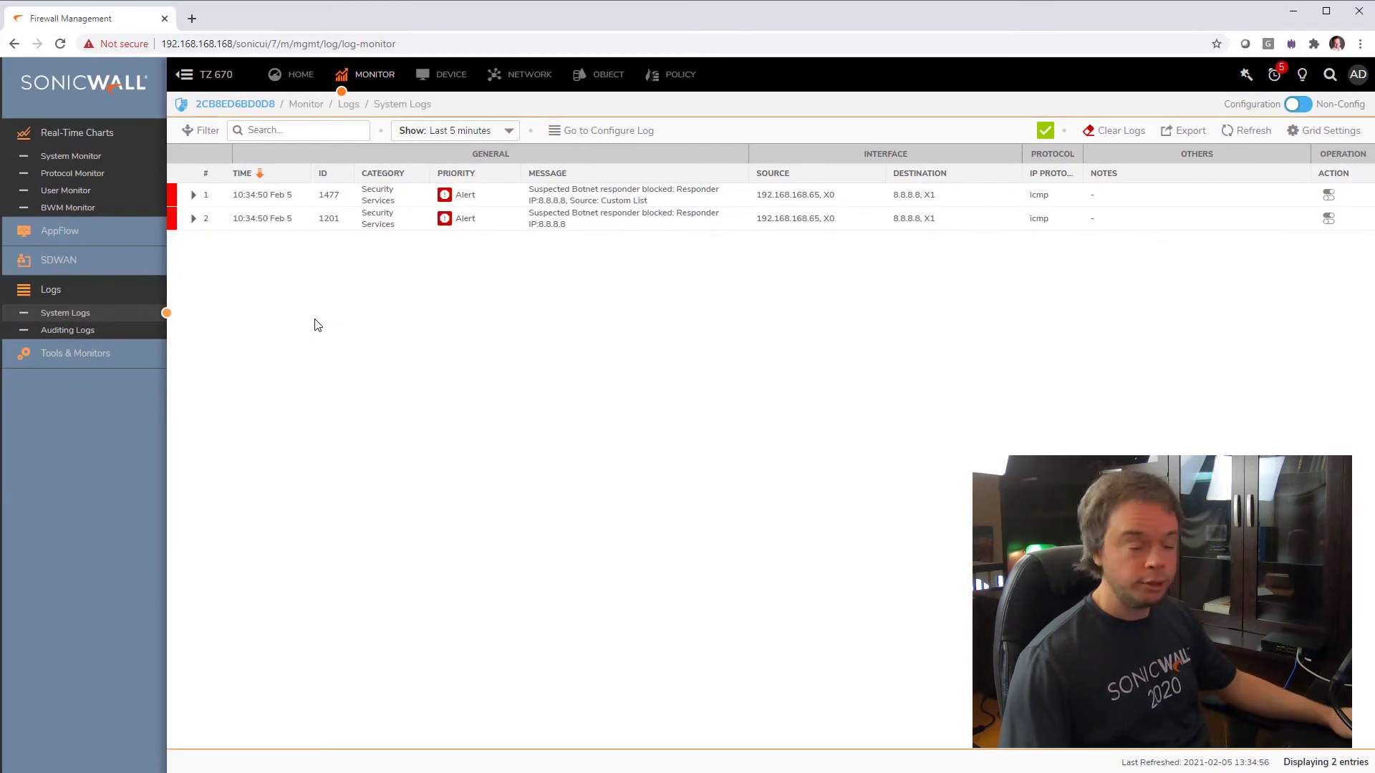
click(679, 74)
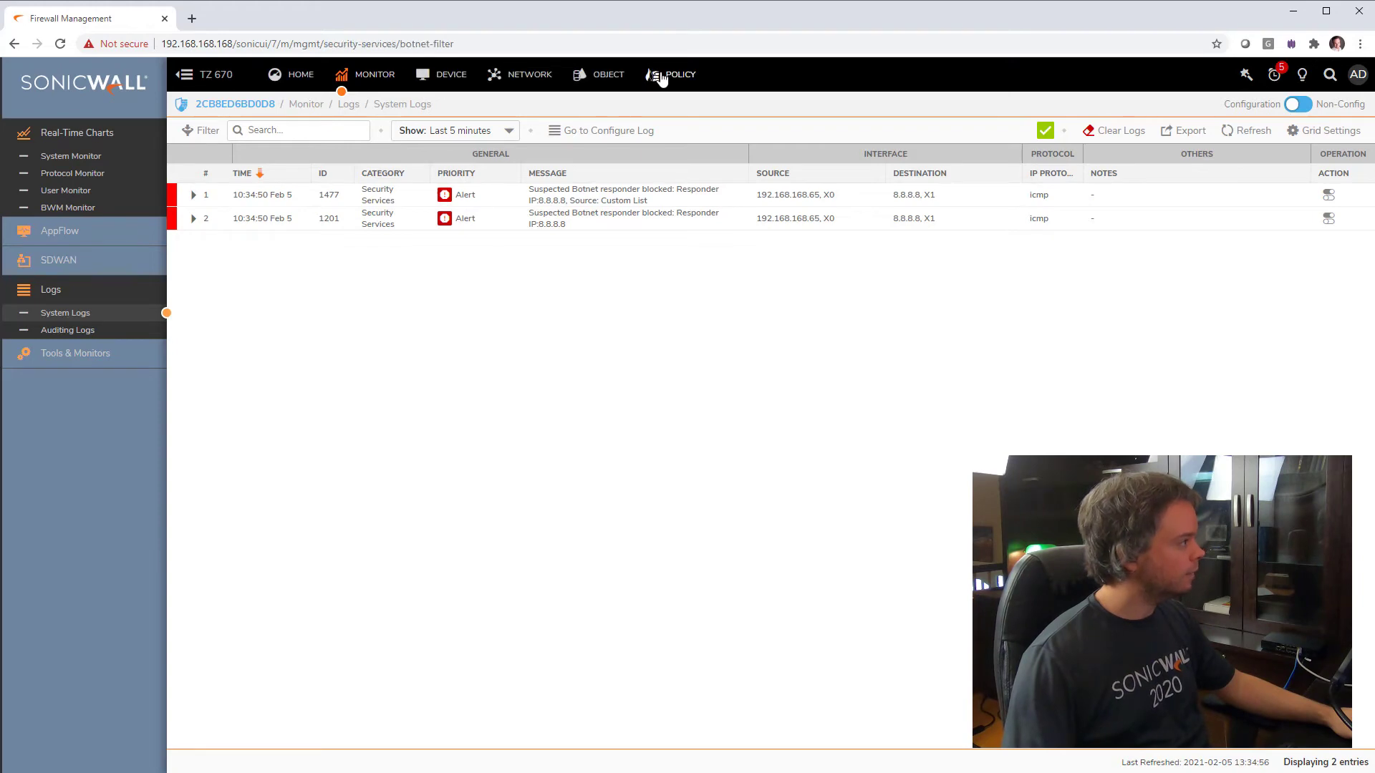
Switch off Enable Custom Botnet List, accept, and confirm the custom list is empty
click(680, 74)
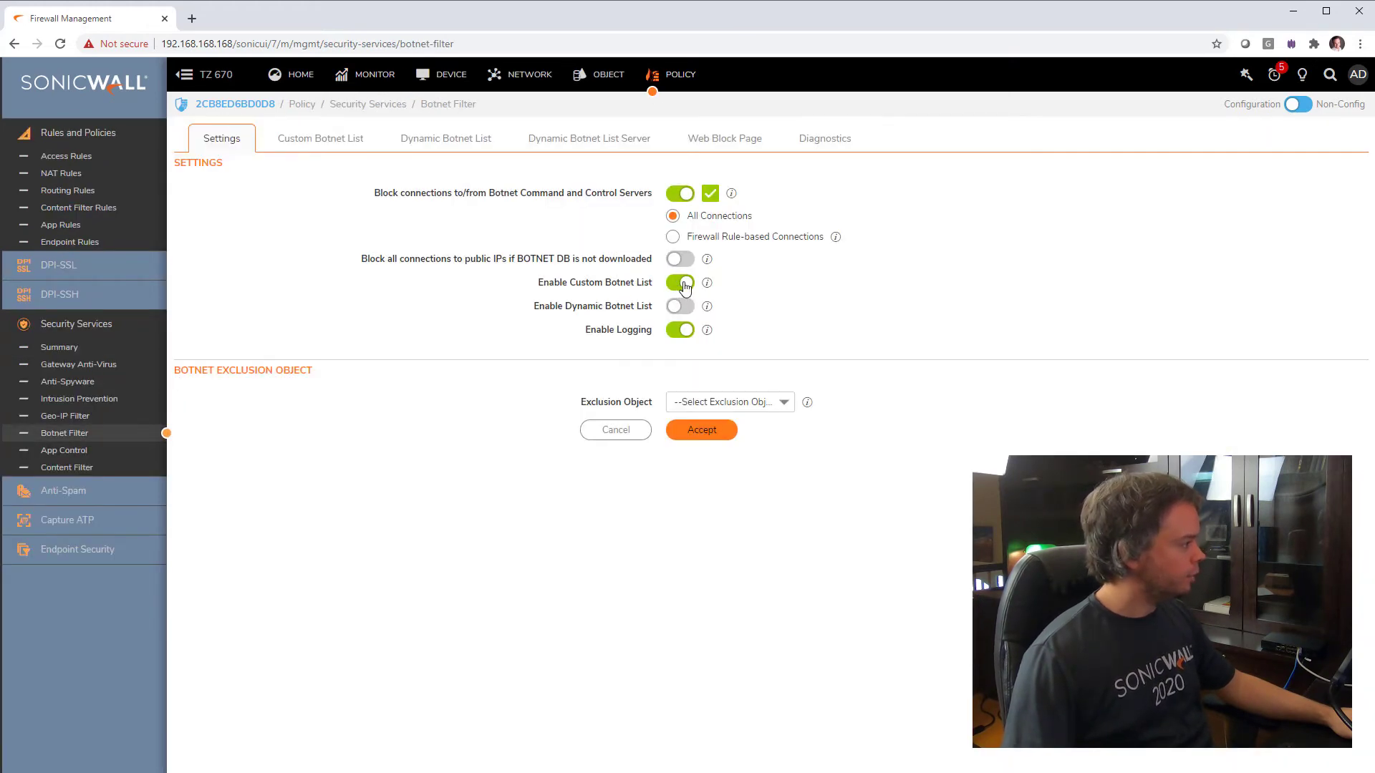
click(680, 282)
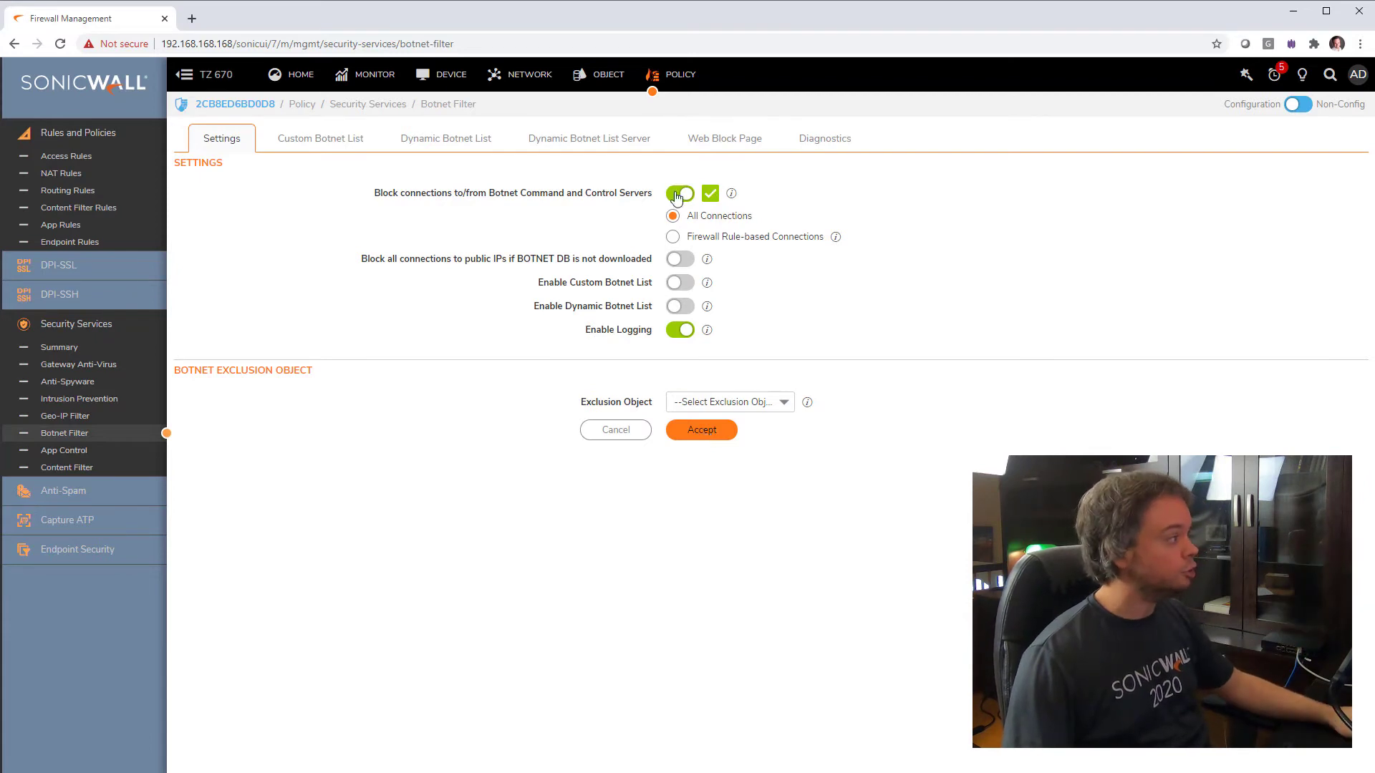
click(679, 193)
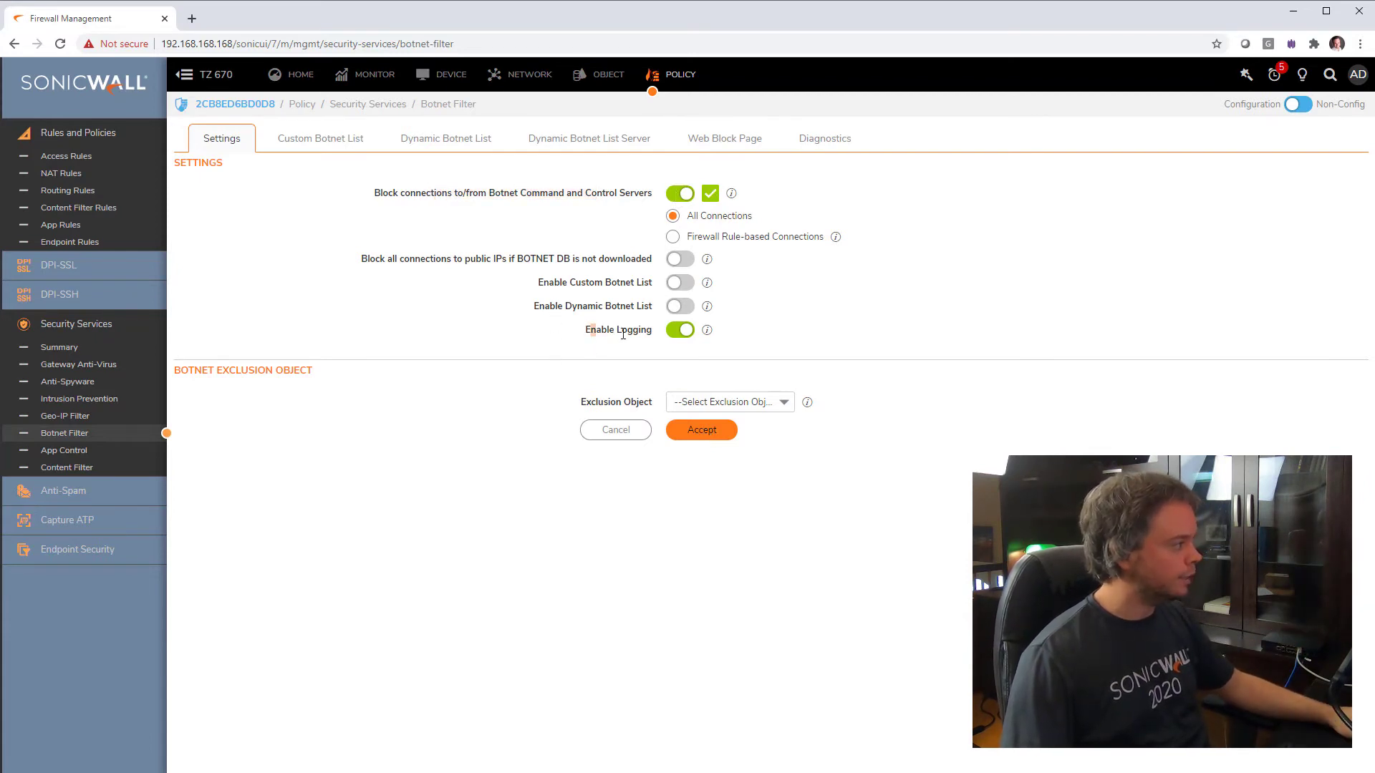
click(700, 430)
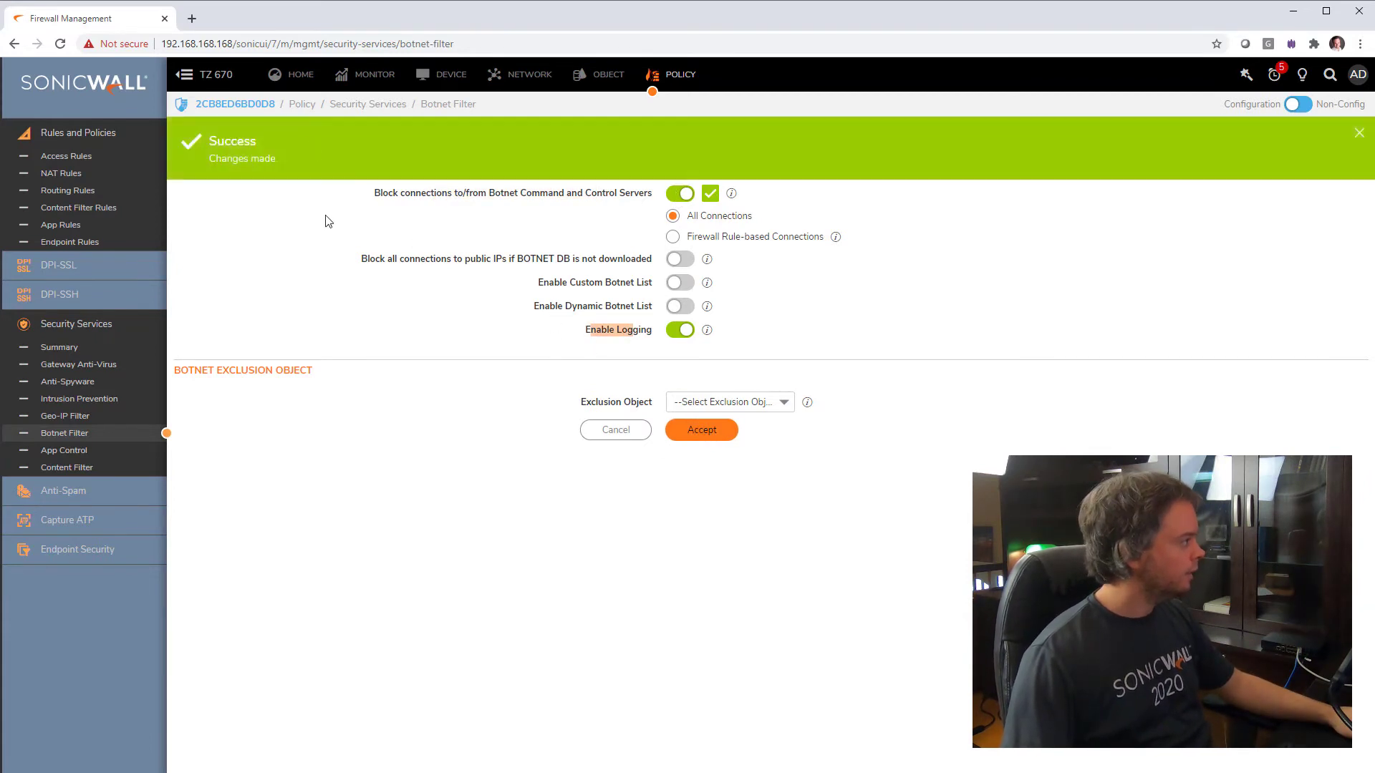
click(1360, 132)
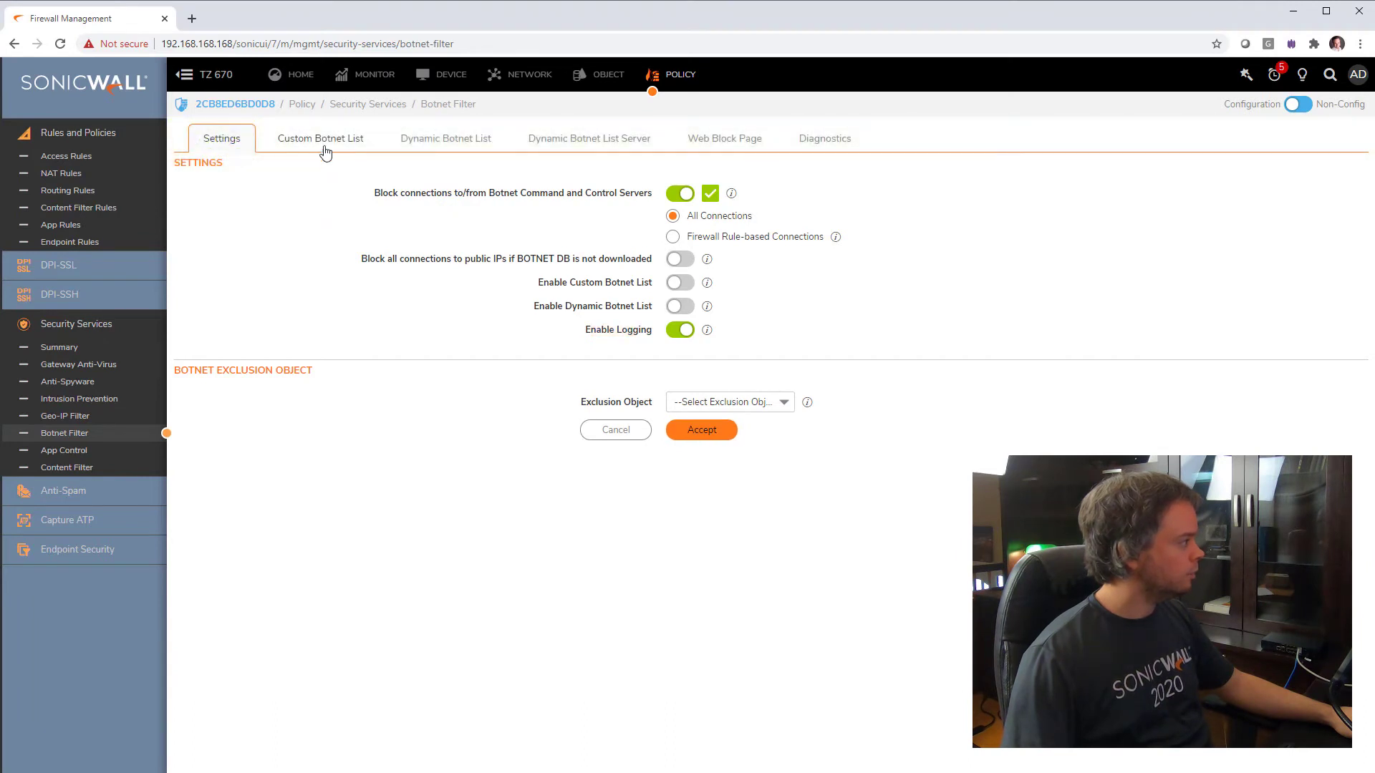
click(320, 138)
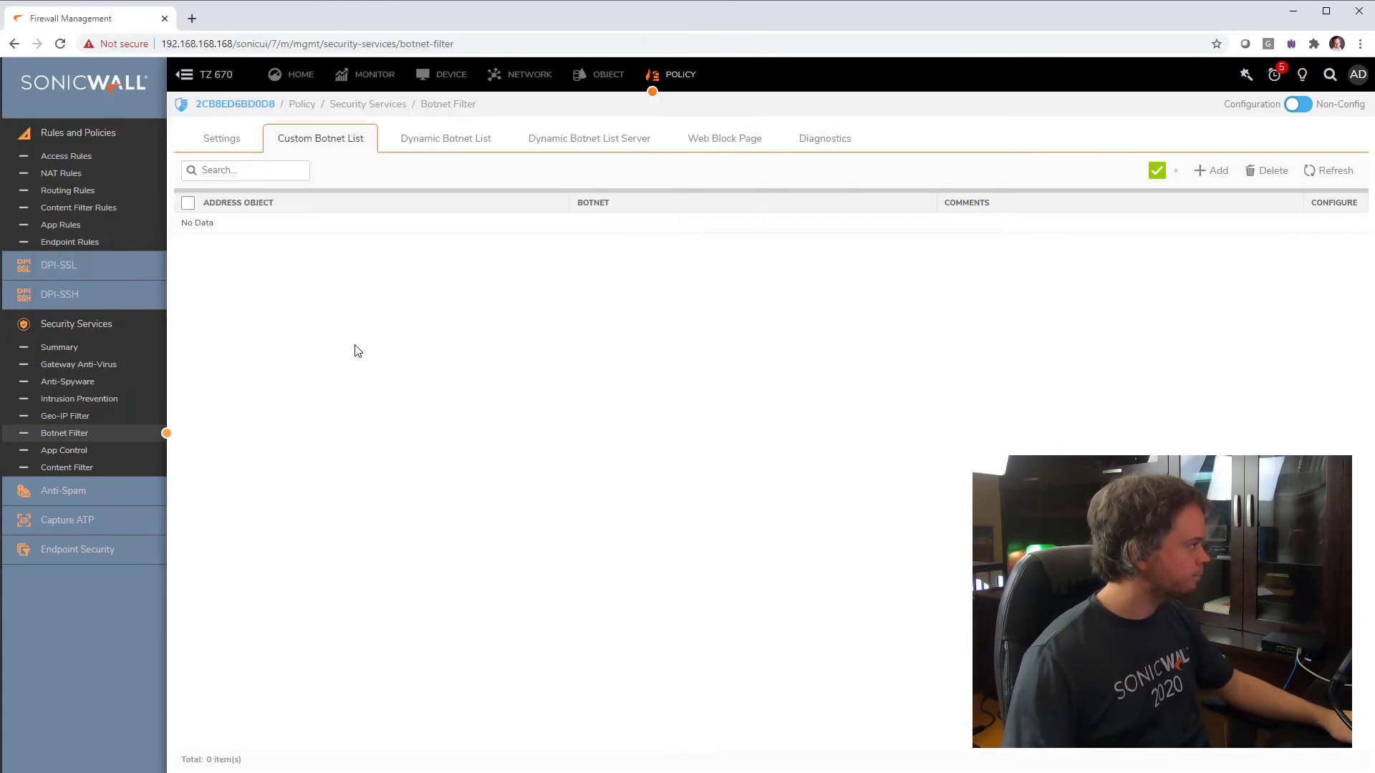
click(221, 137)
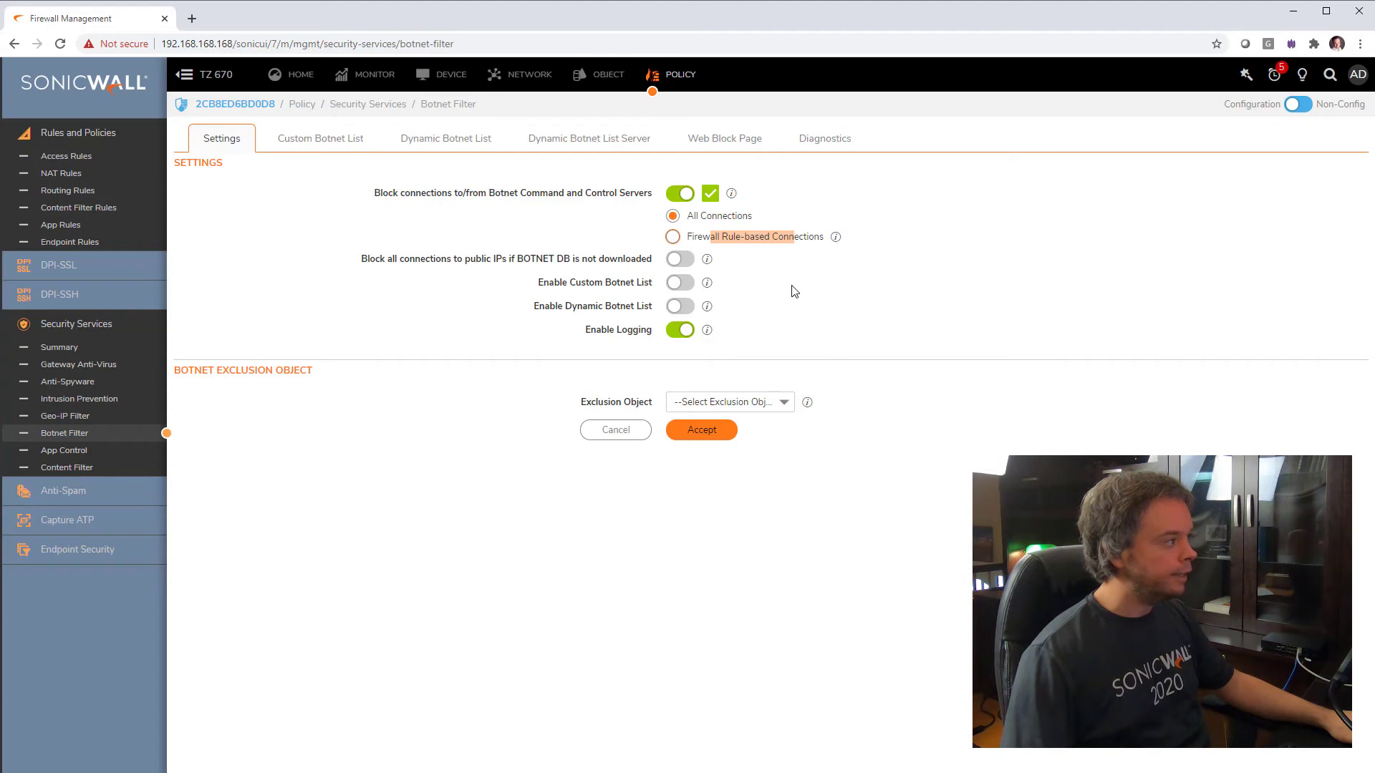
Limit botnet blocking to Firewall Rule-based Connections, re-enable Custom Botnet List, and accept
click(672, 237)
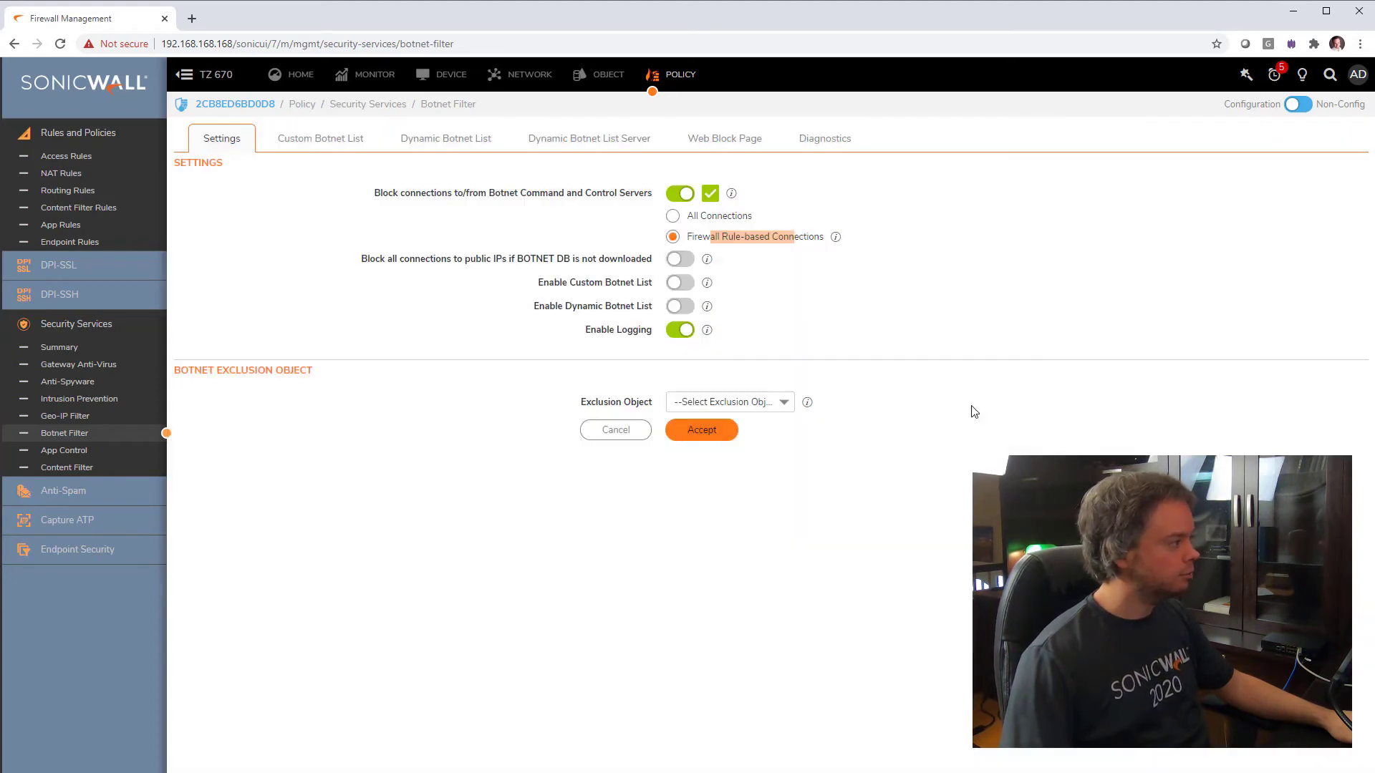
click(701, 429)
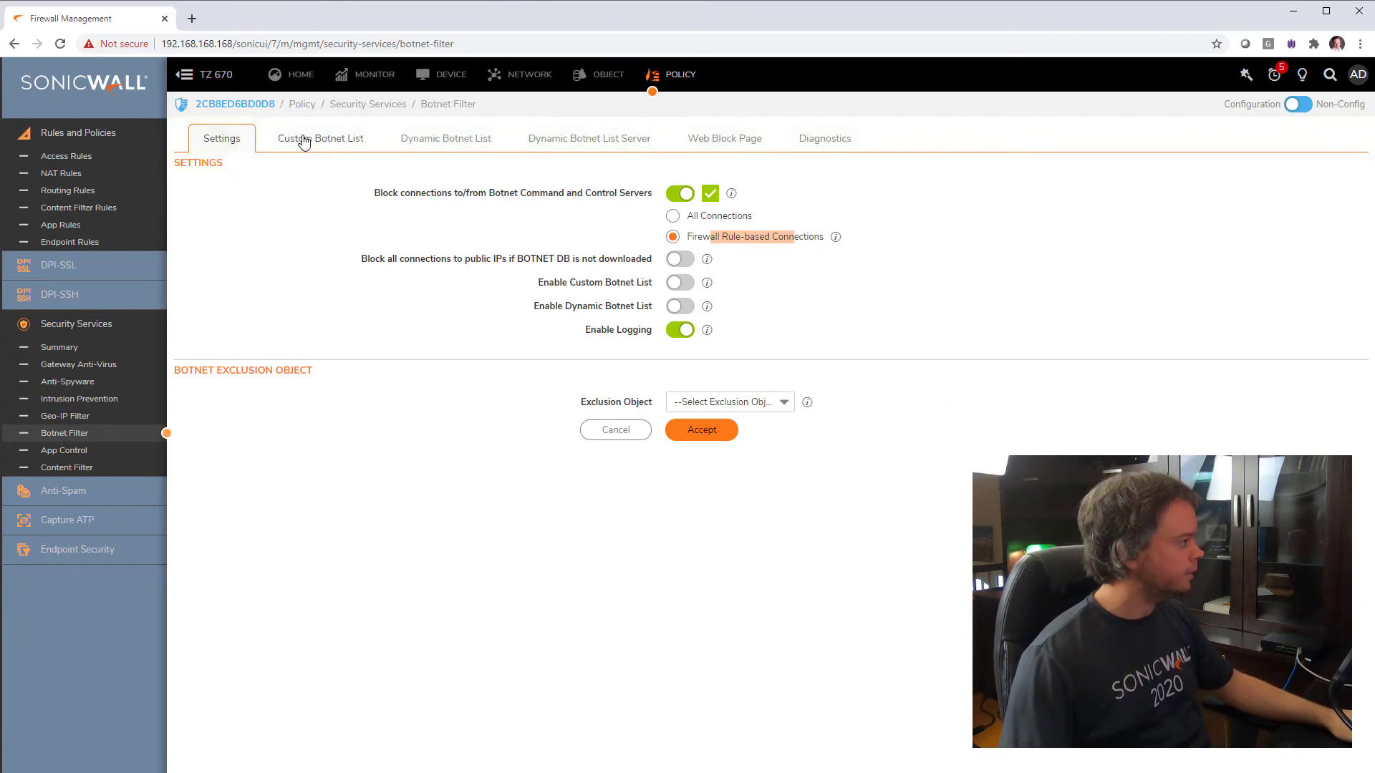
click(680, 282)
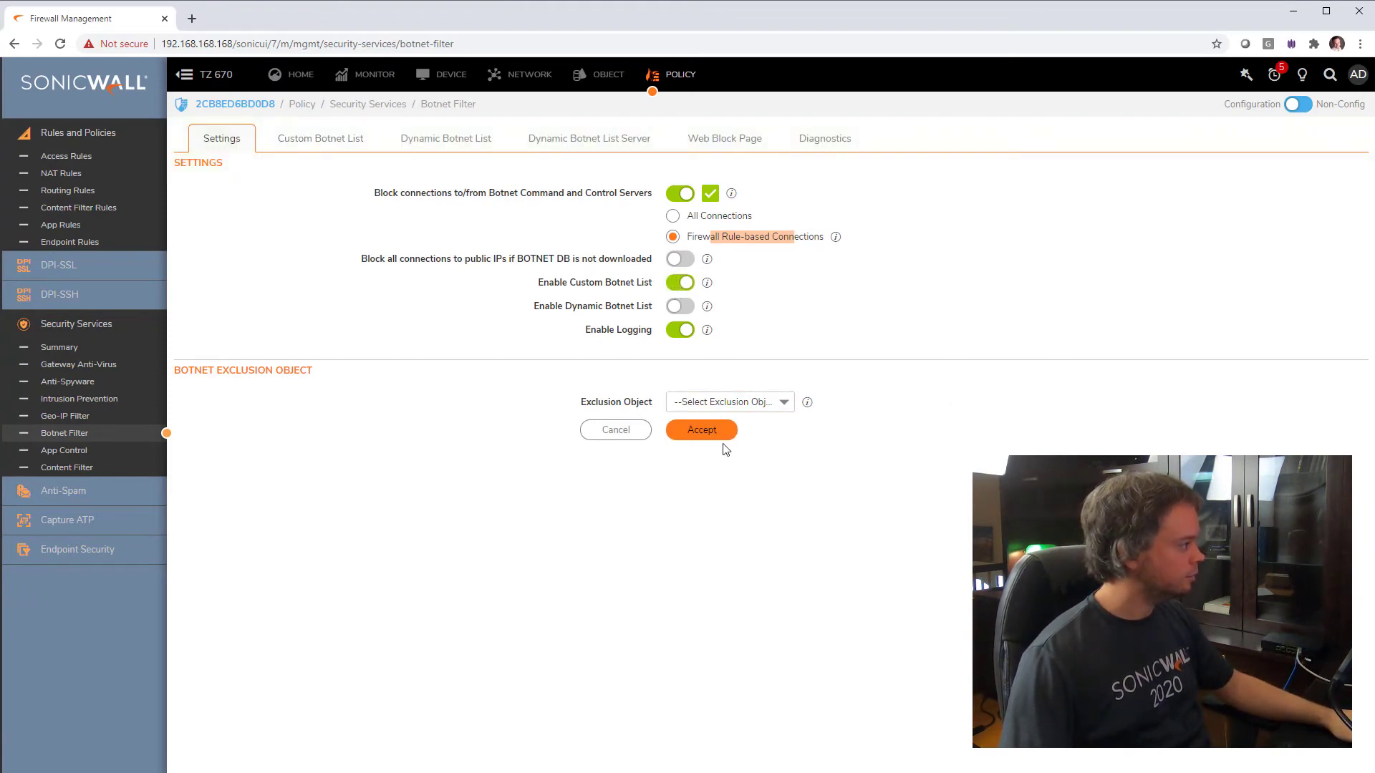
click(701, 430)
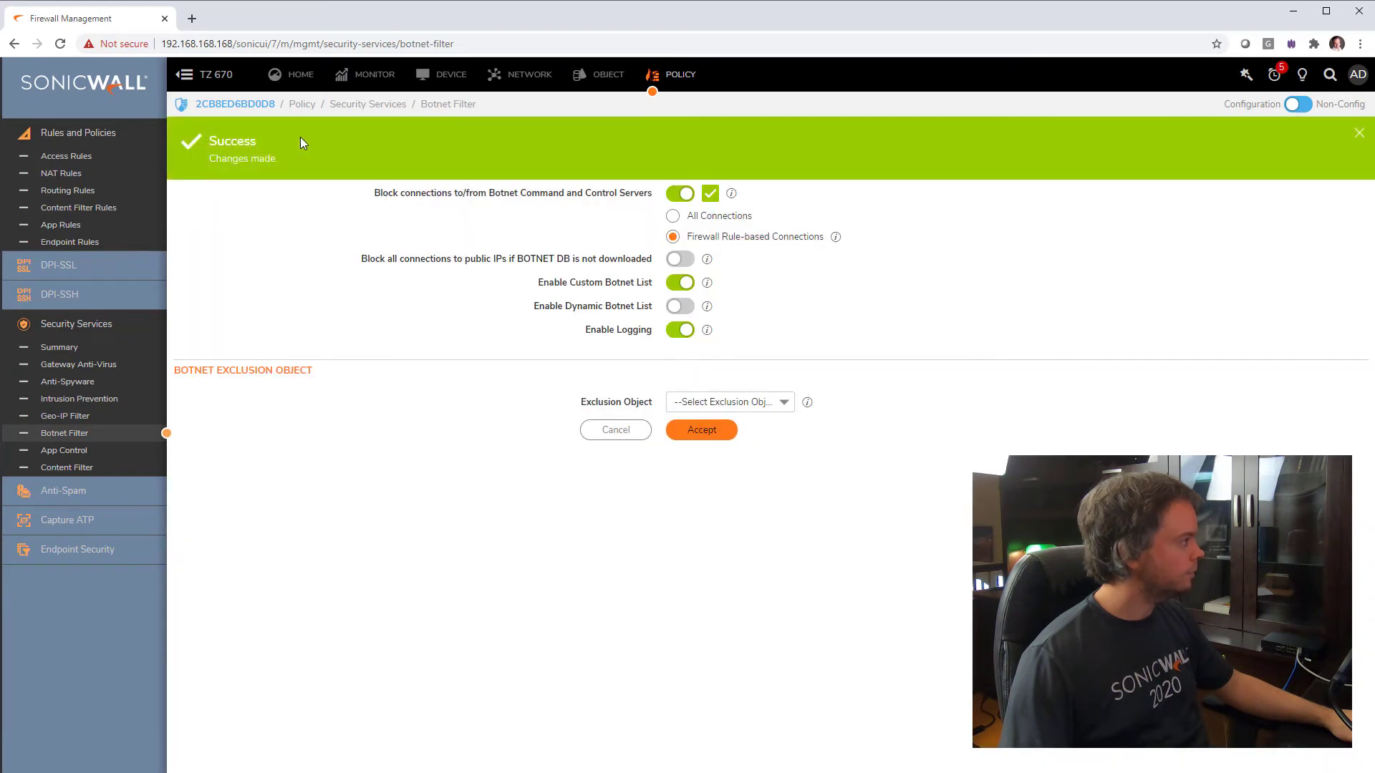
click(320, 137)
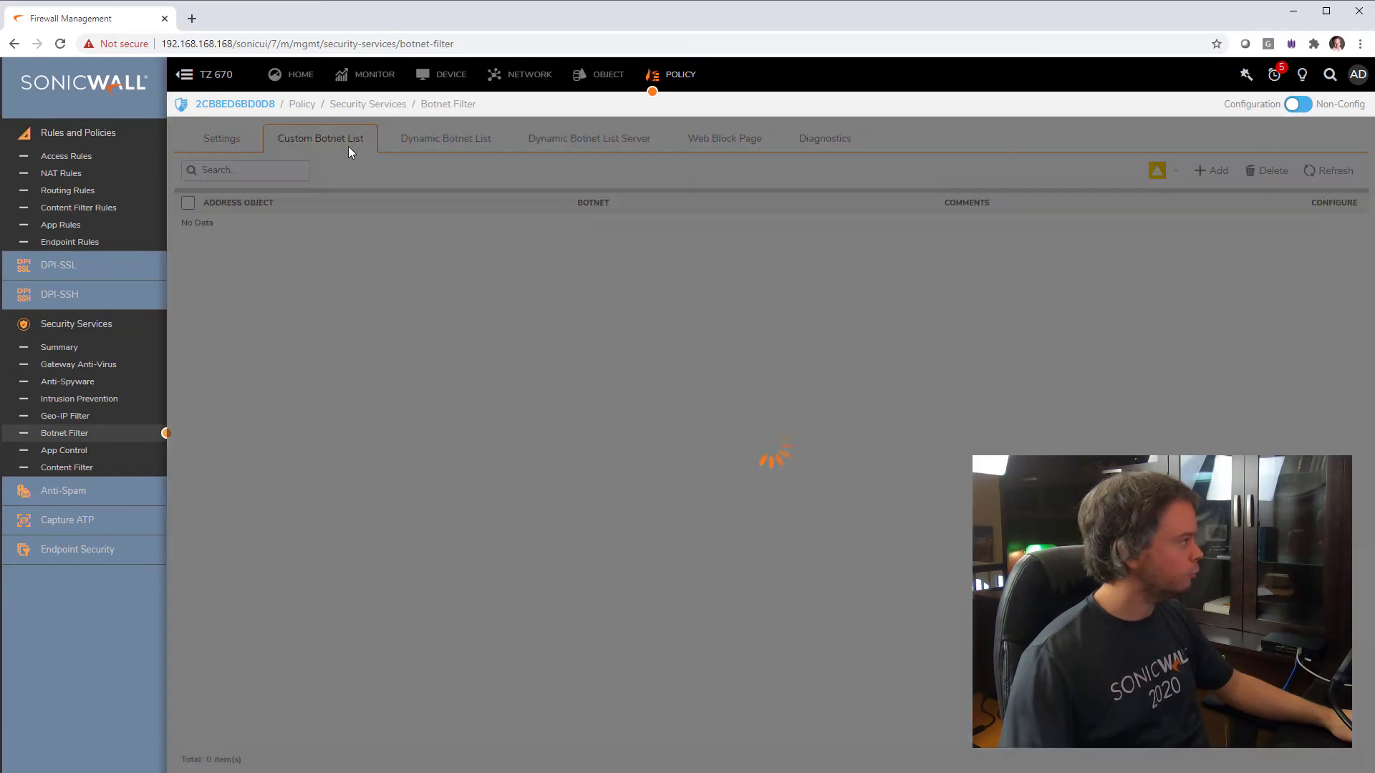
Add 'bonet demo' to the custom botnet list as a botnet with comment 'test'
click(1215, 170)
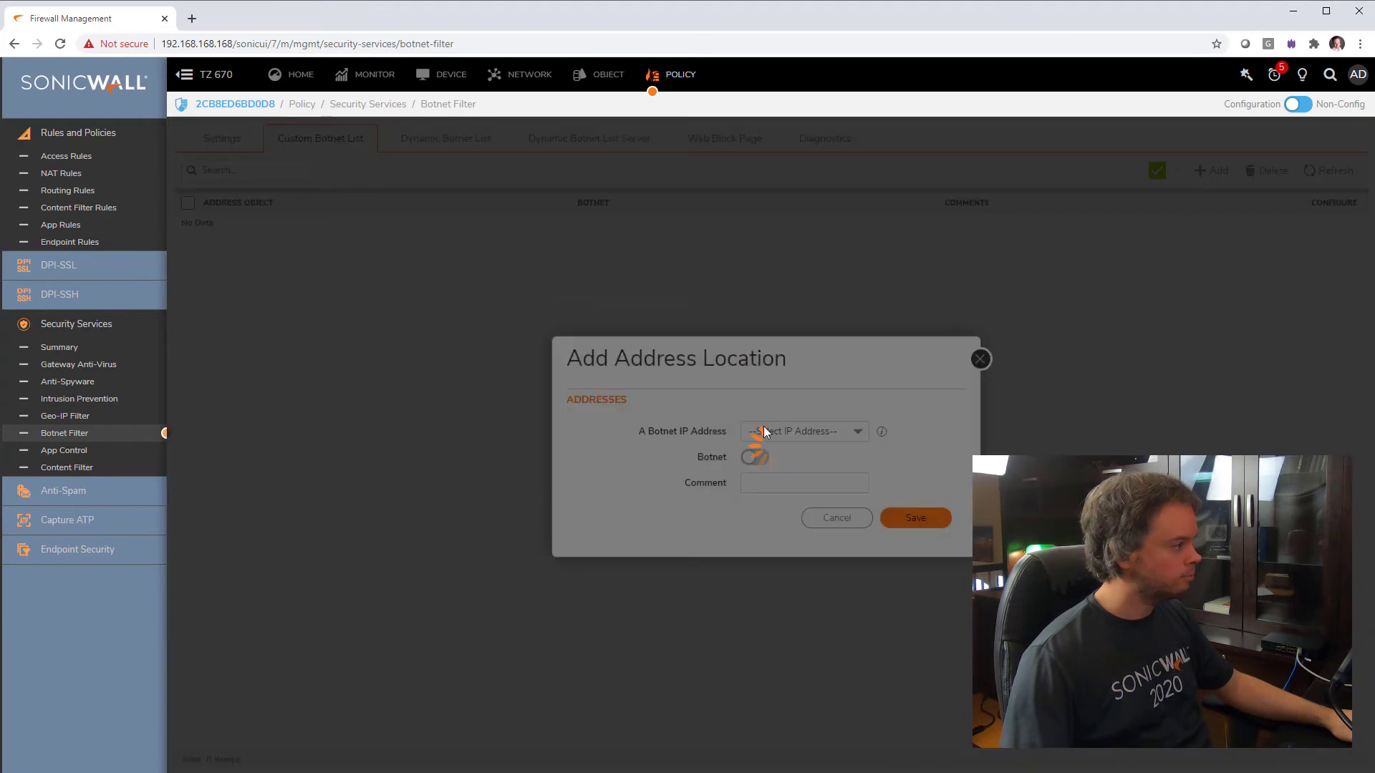
text(bonet demo)
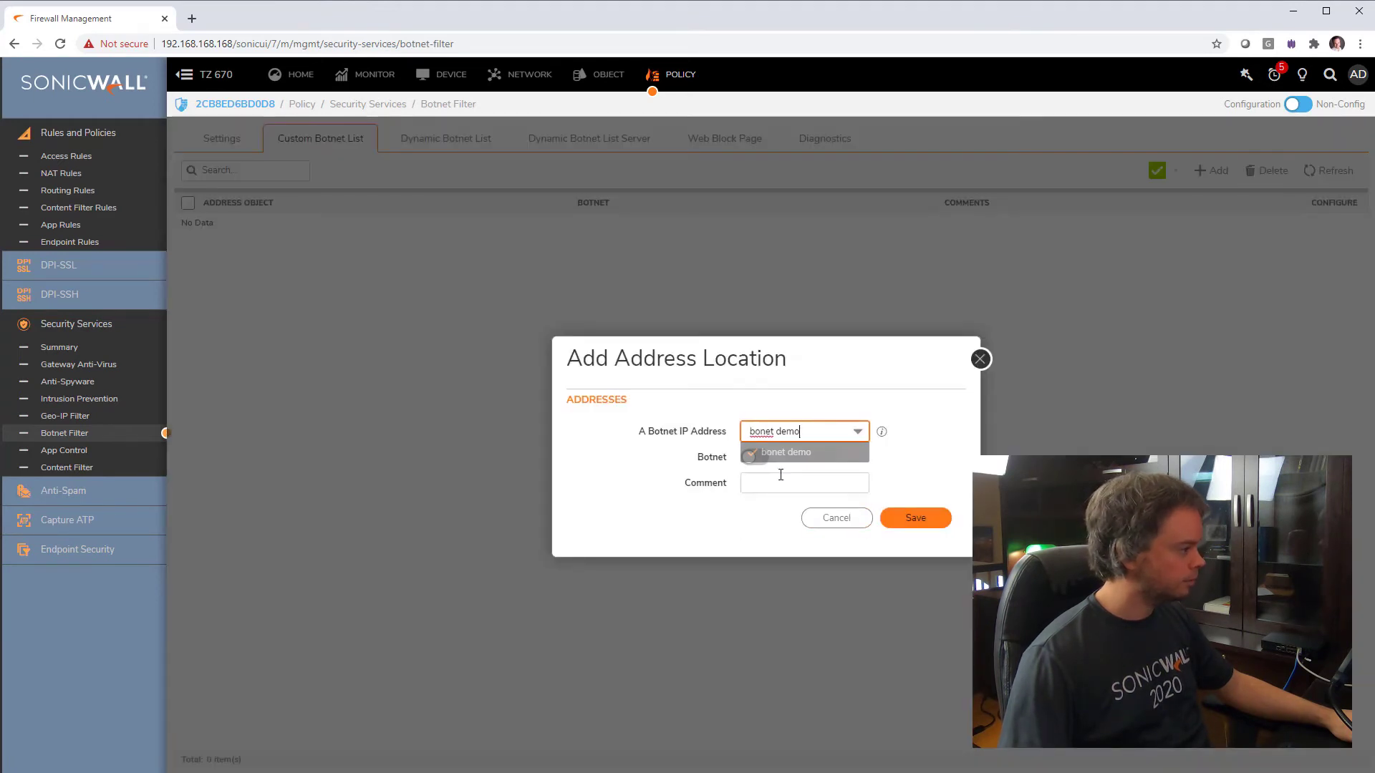
text(test)
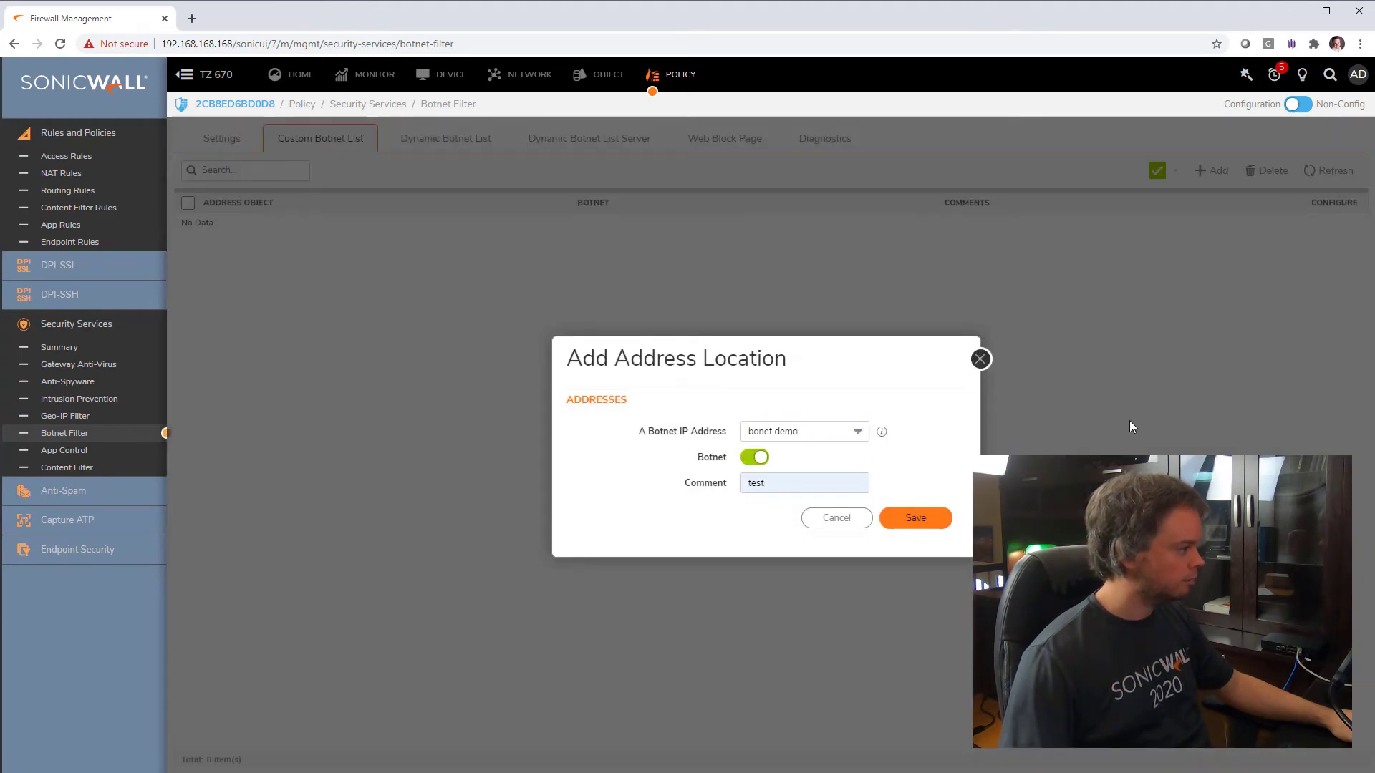
click(915, 517)
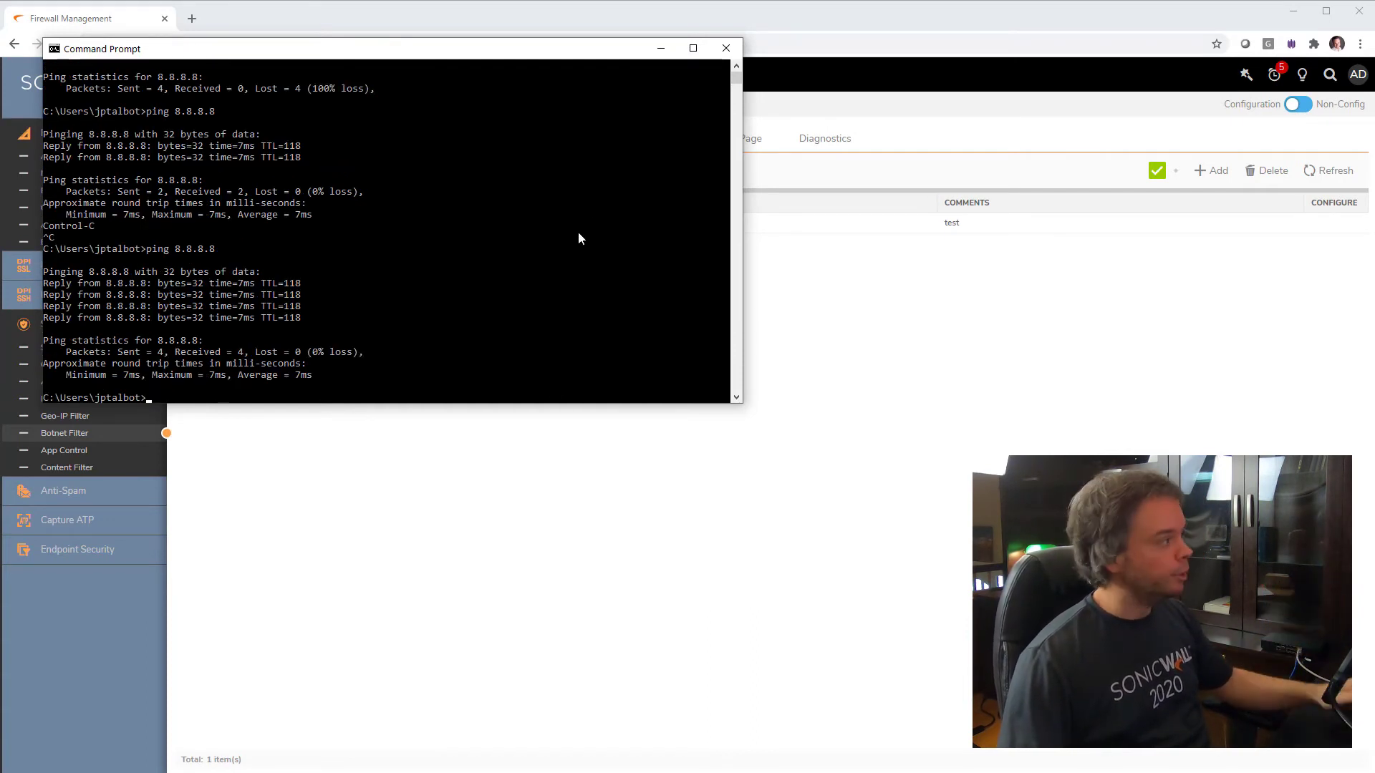
click(725, 48)
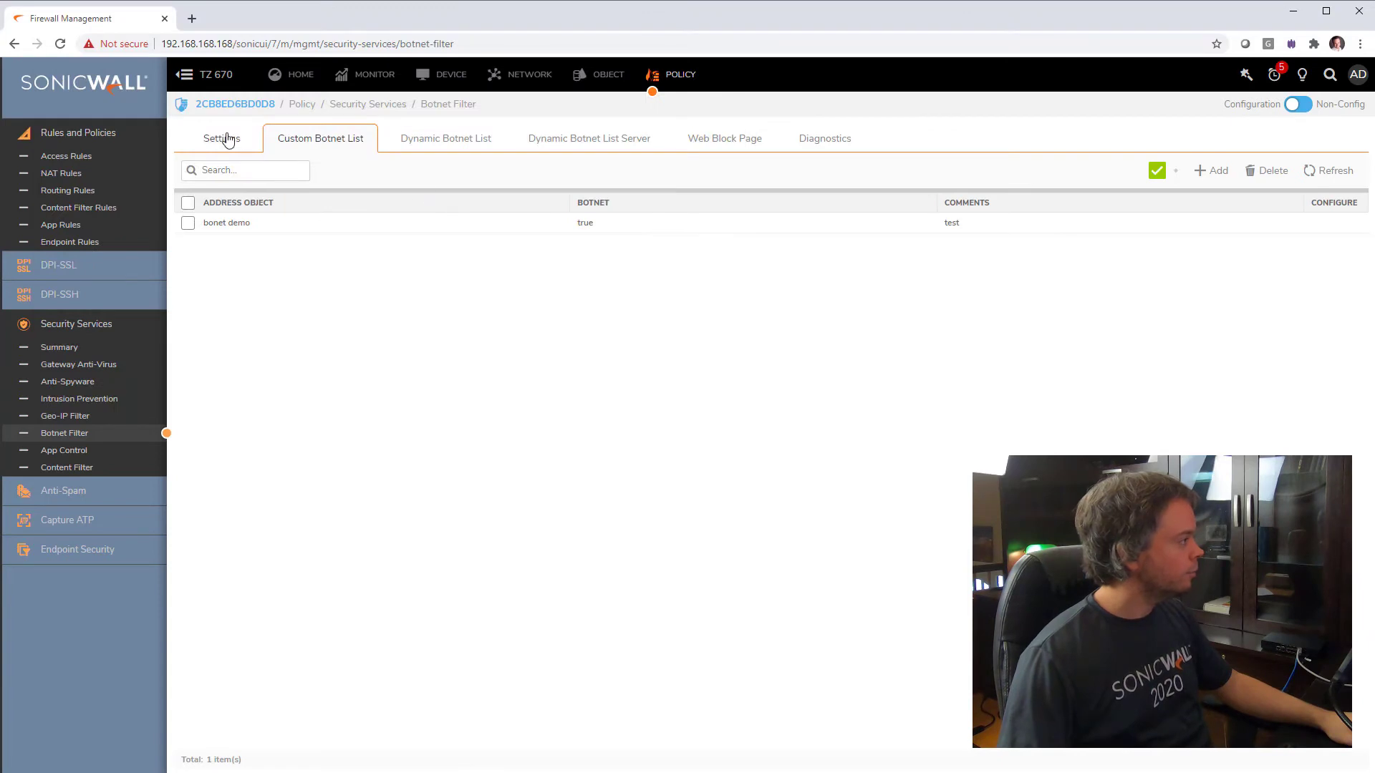
Check the Botnet Filter Settings tab, then go to Rules and Policies > Access Rules
click(222, 137)
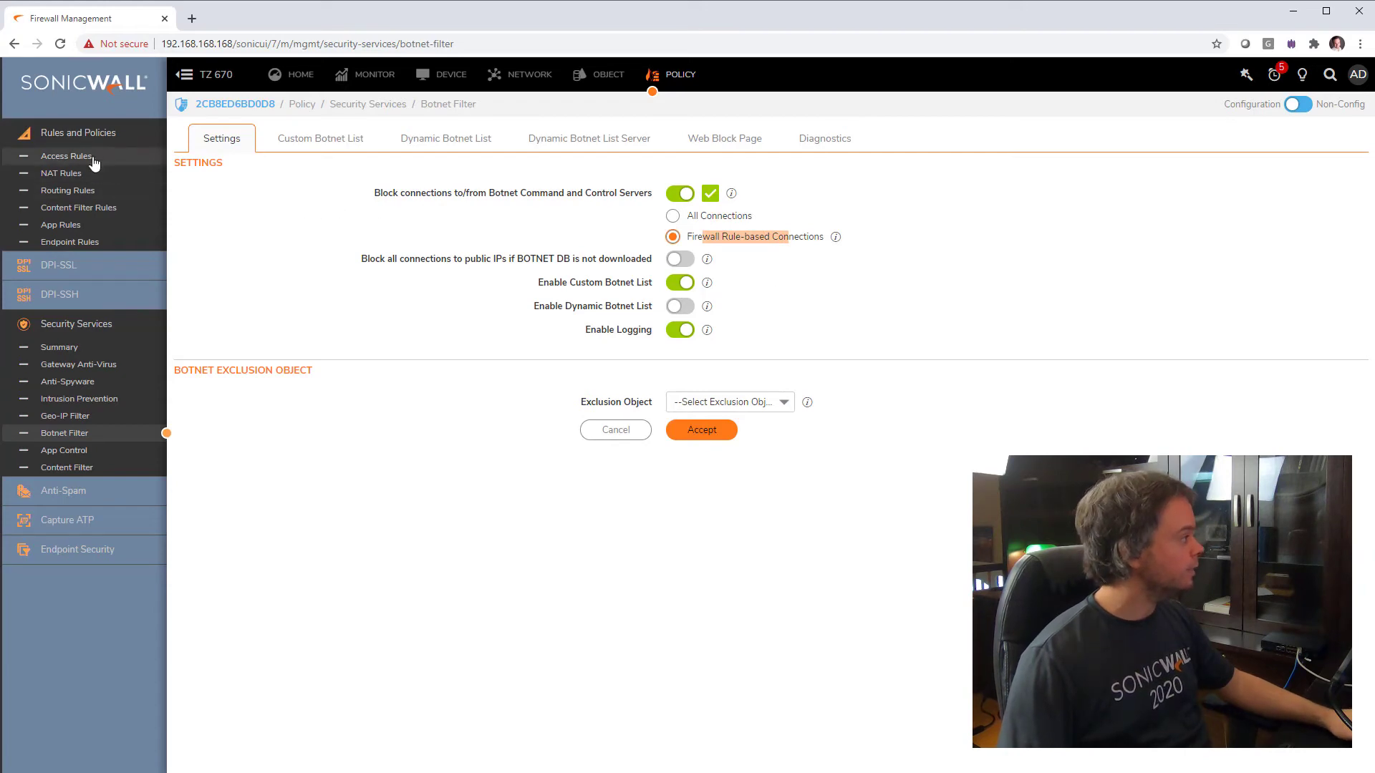
click(66, 156)
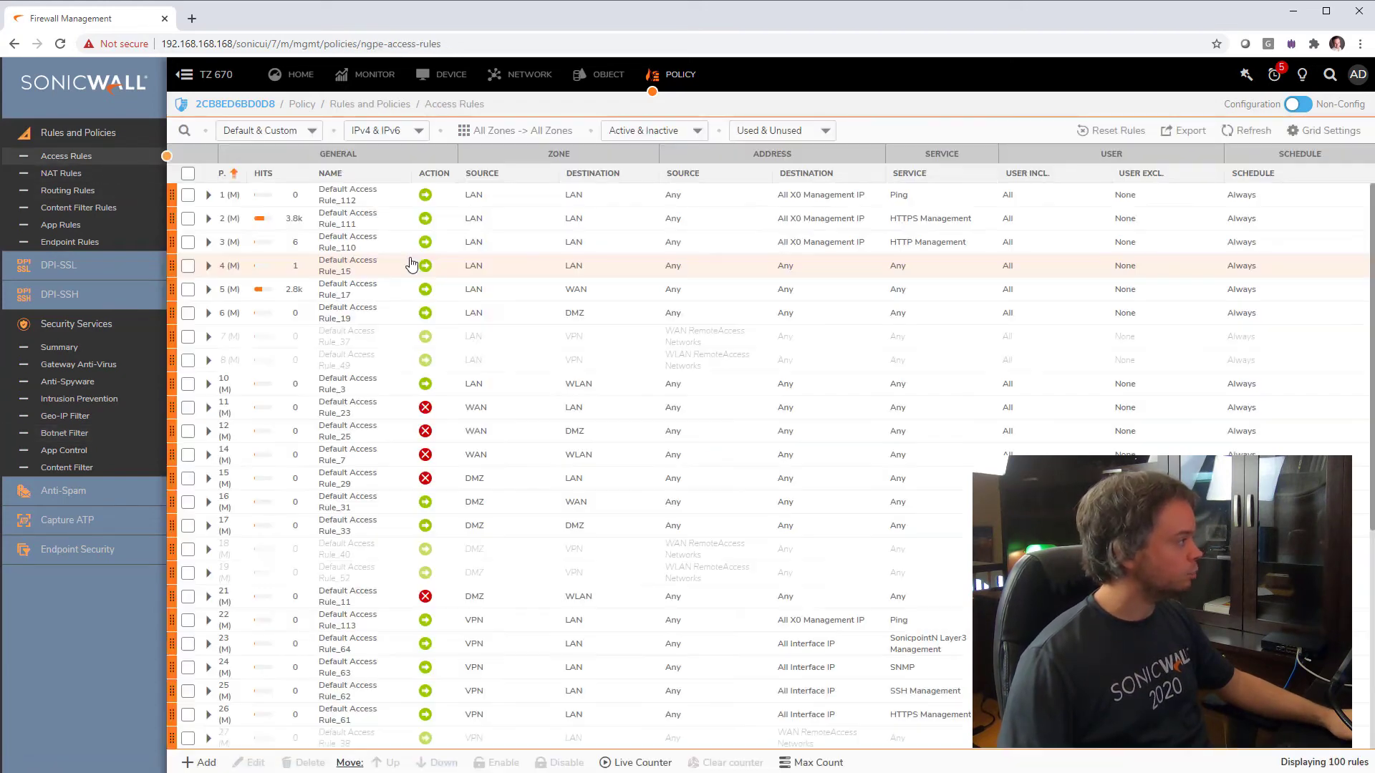
Filter access rules to LAN to WAN and edit Default Access Rule_17
click(520, 129)
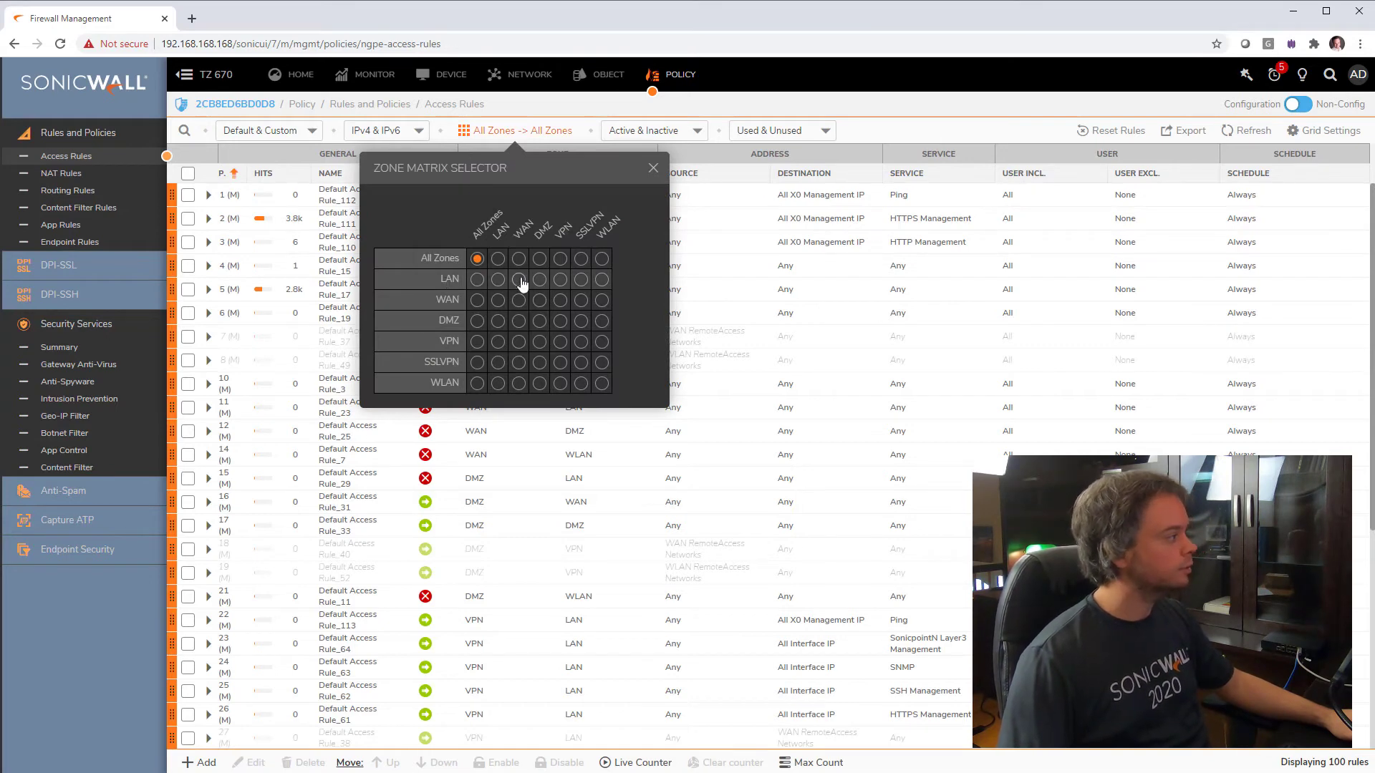
click(522, 279)
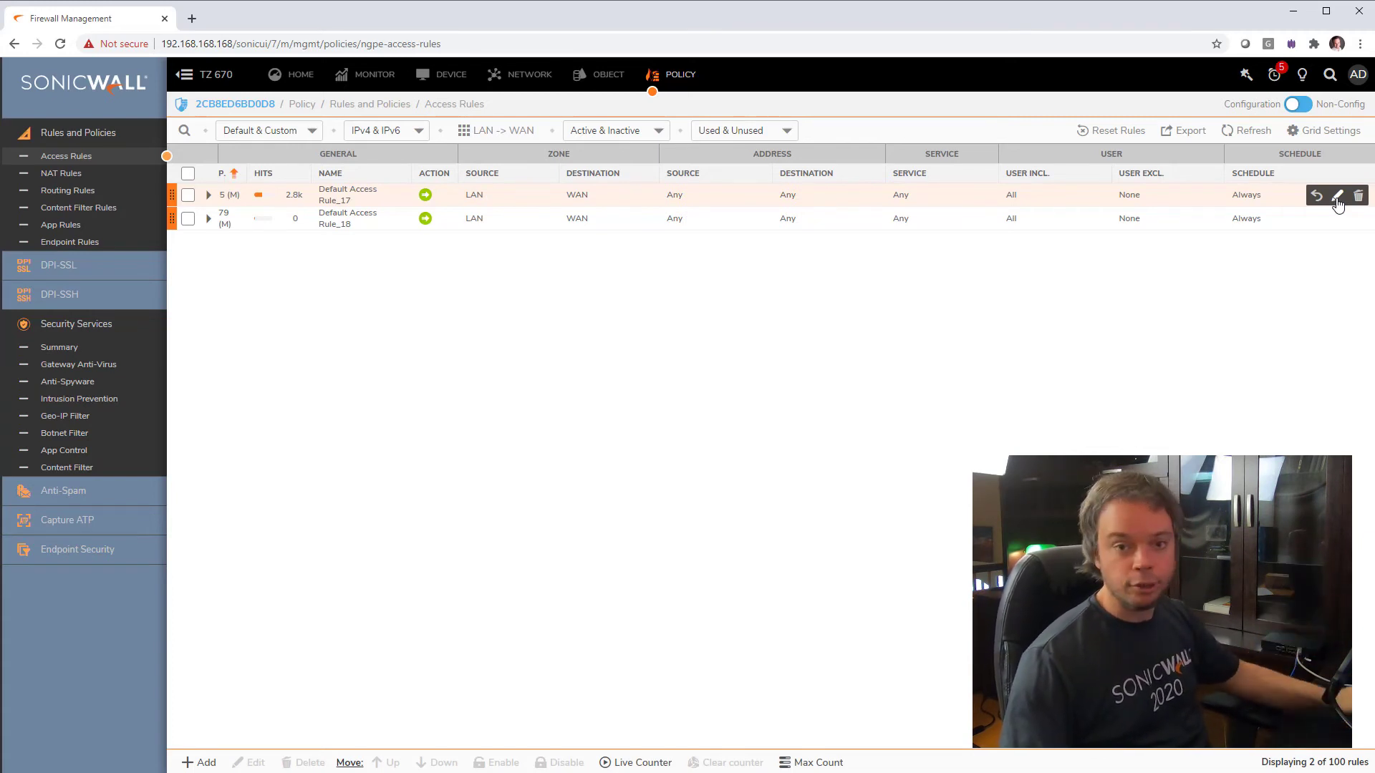
click(1336, 196)
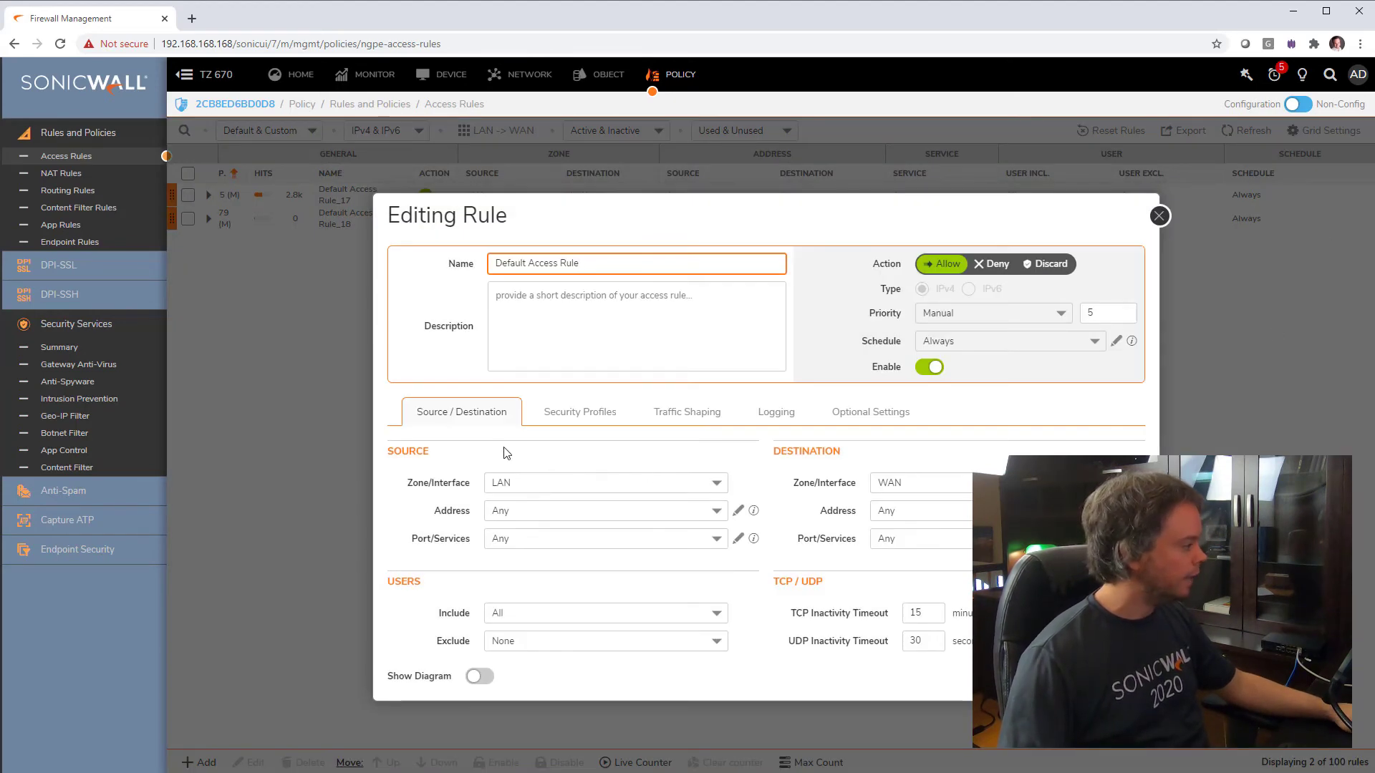
mouse_move(578, 413)
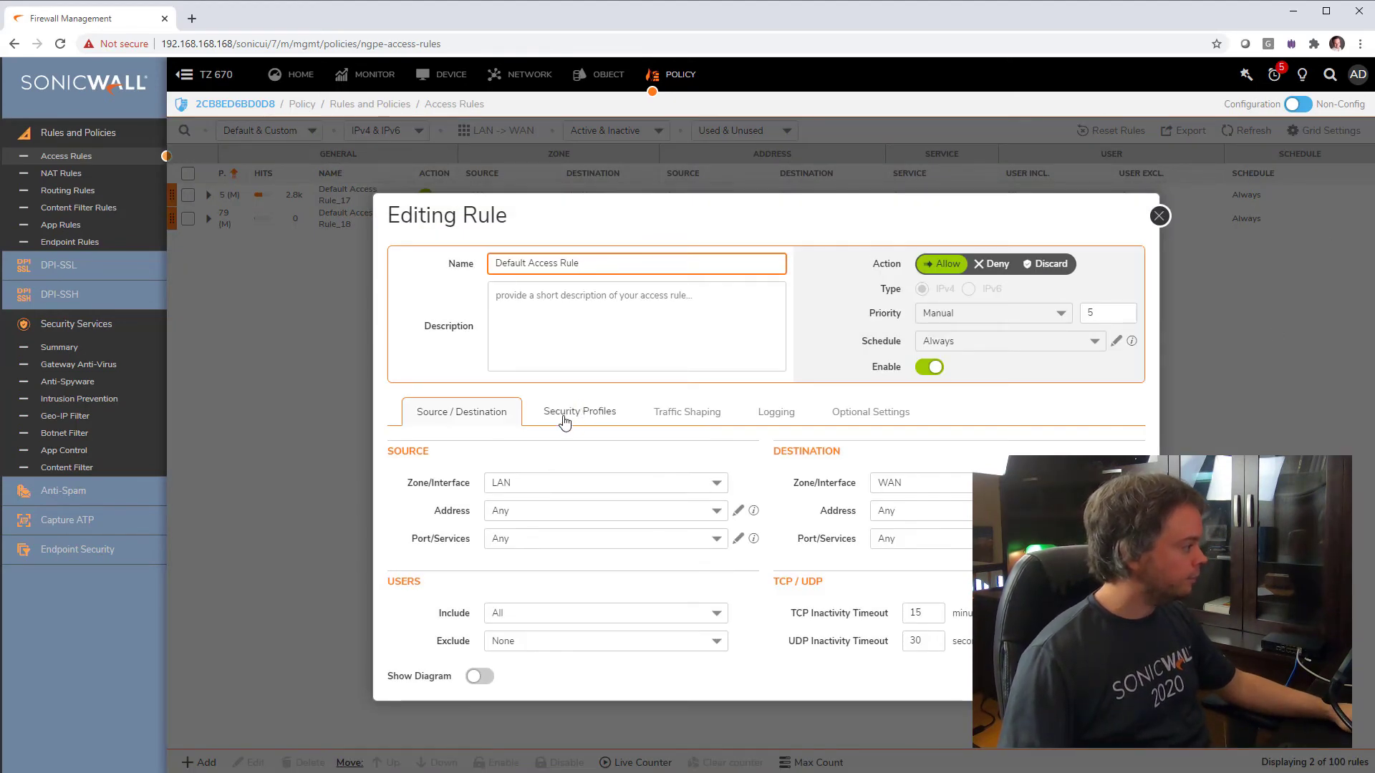
Dock the rule diagram and enable BotNet / CC under Default Access Rule_17's Security Profiles
click(578, 411)
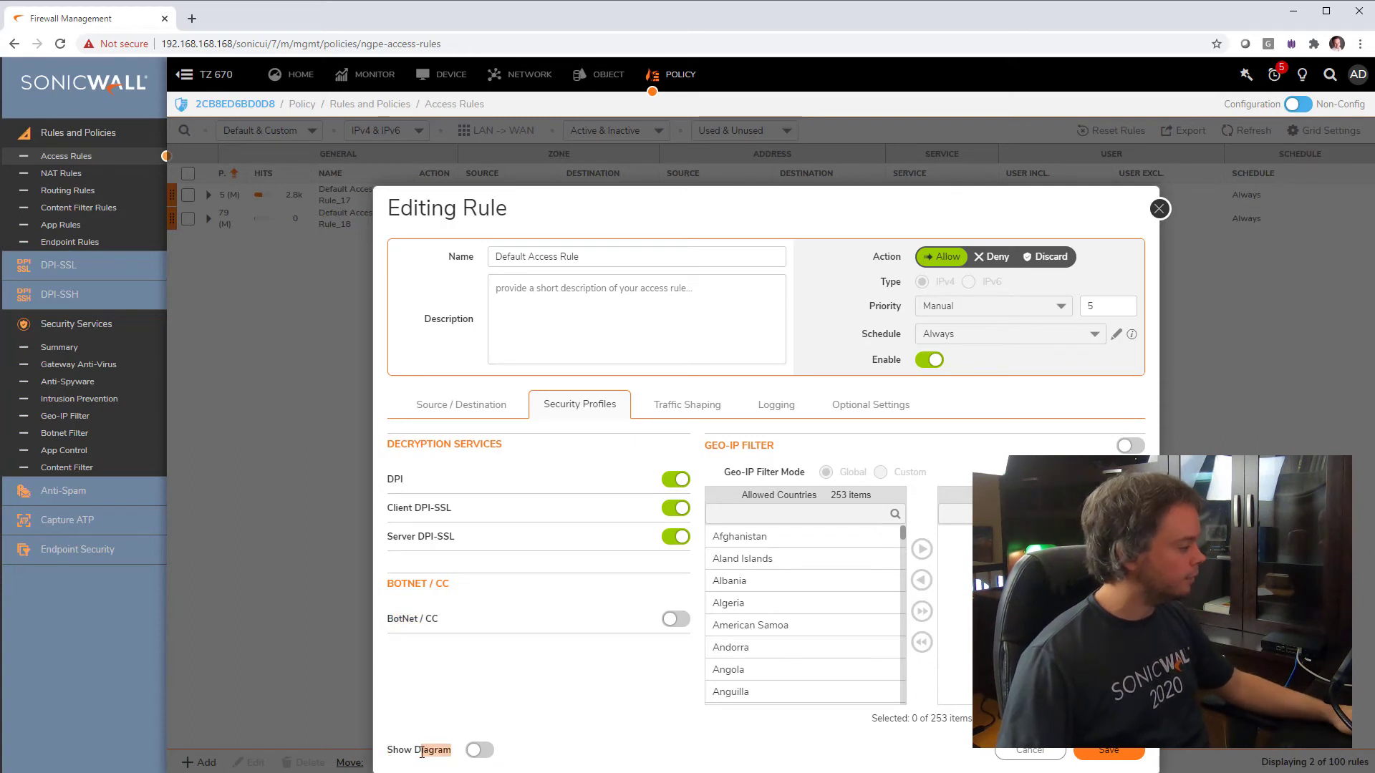
click(479, 750)
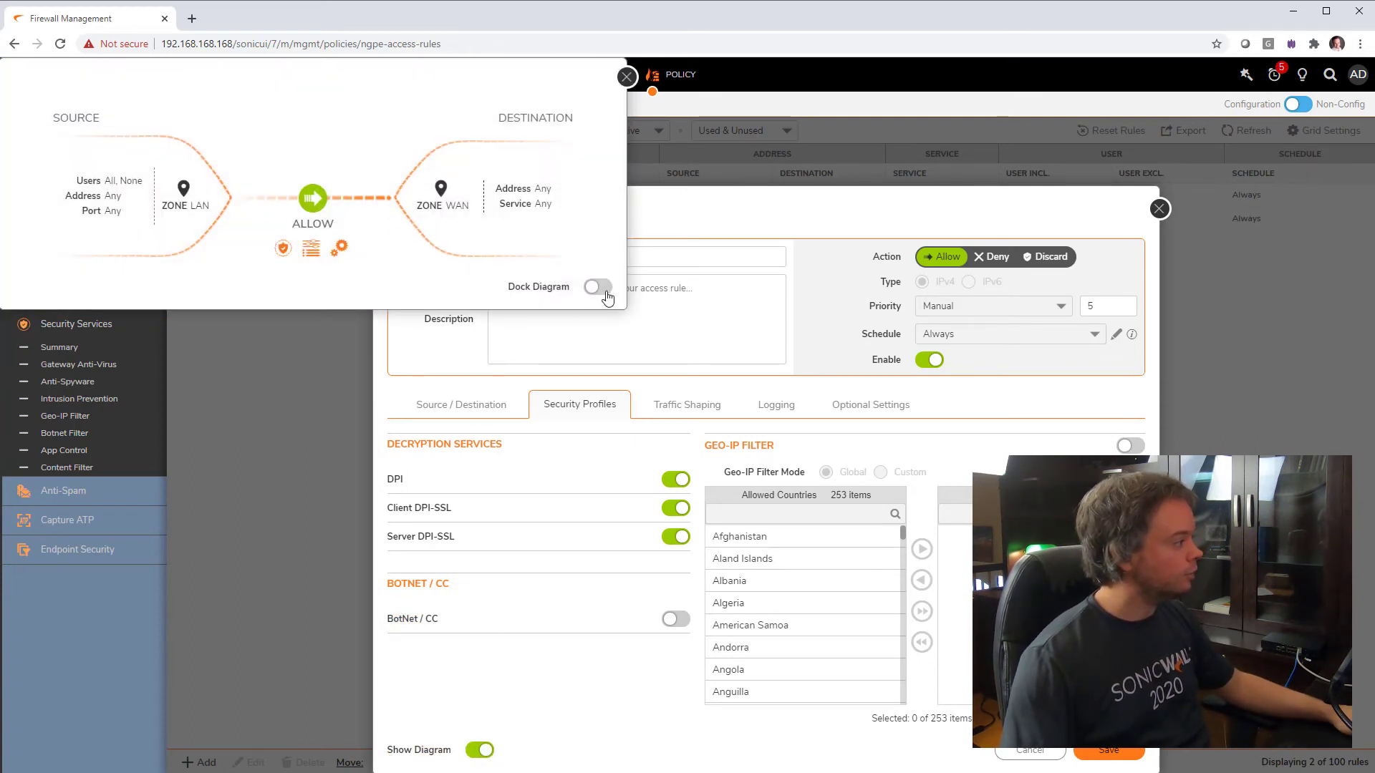
click(595, 286)
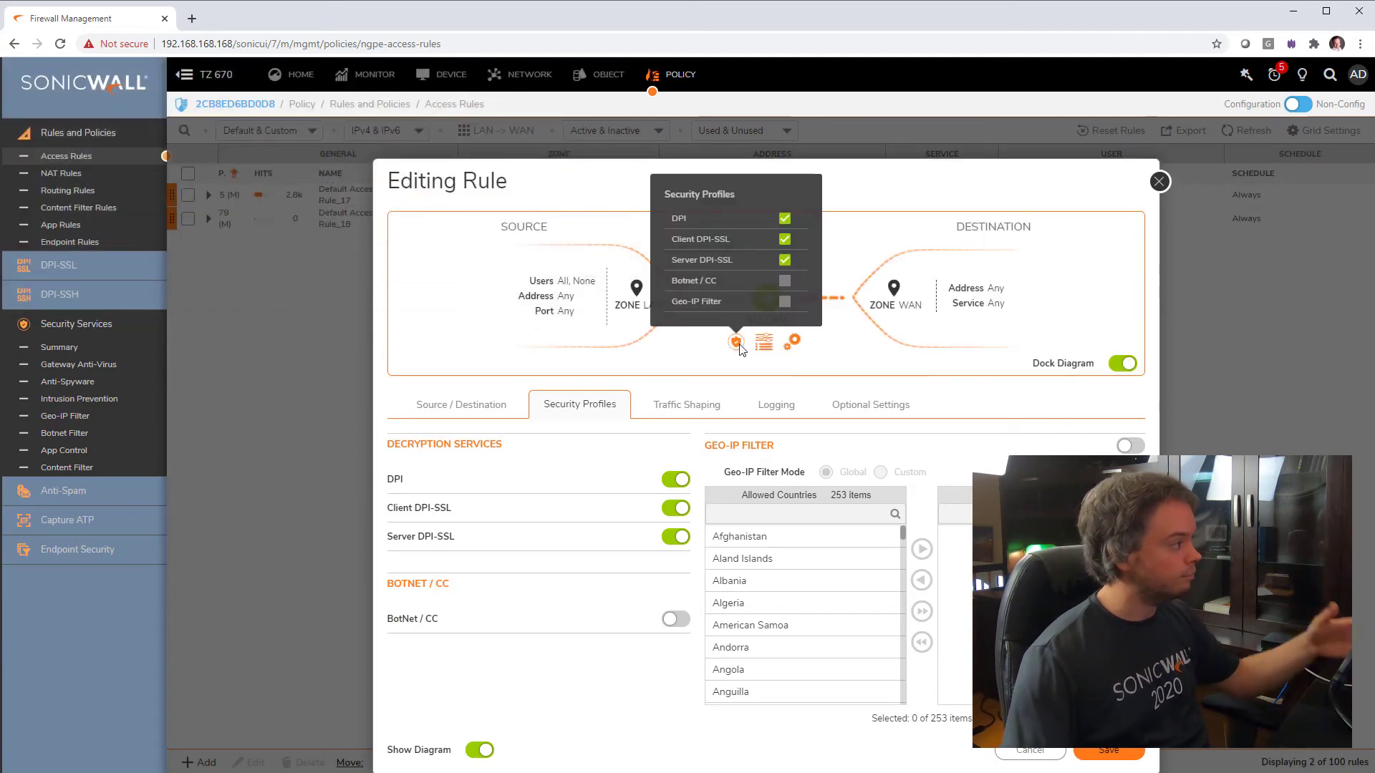
click(737, 341)
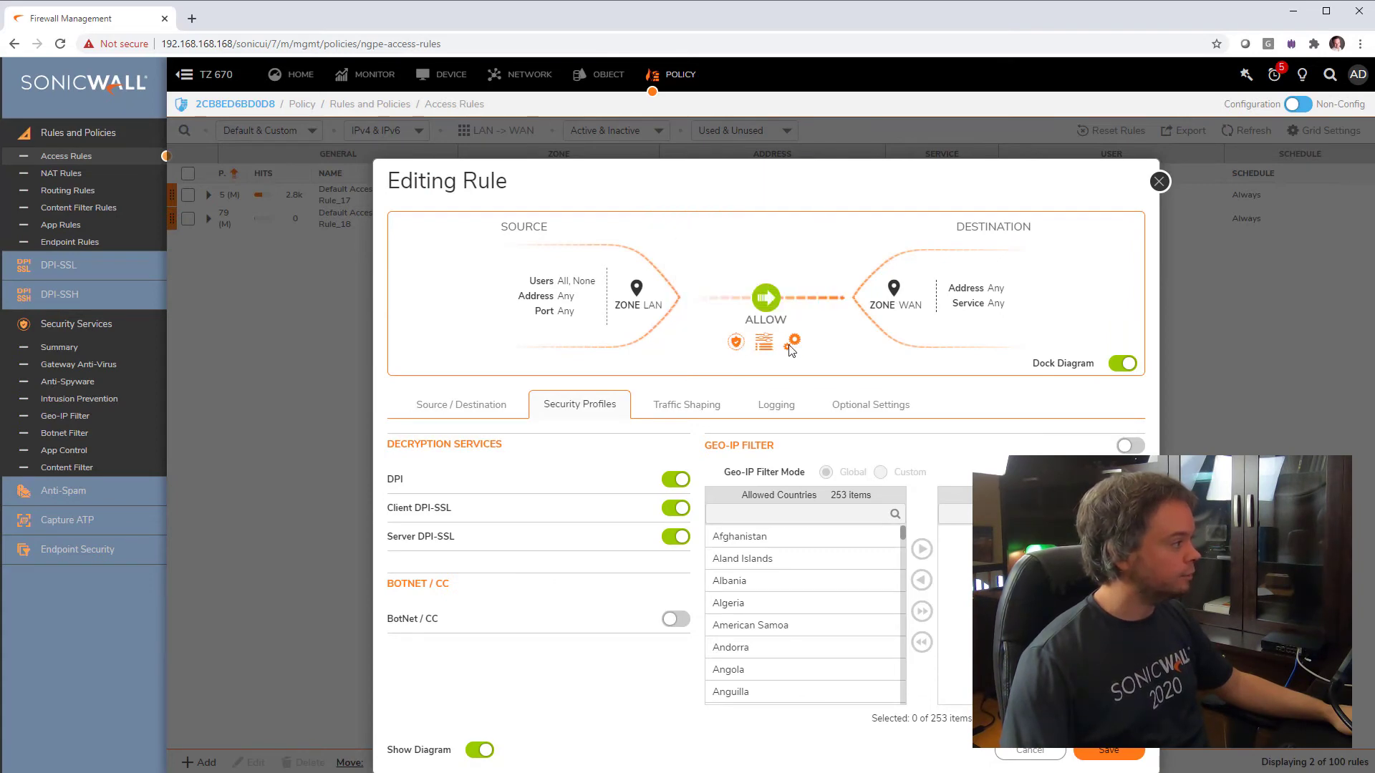
click(794, 341)
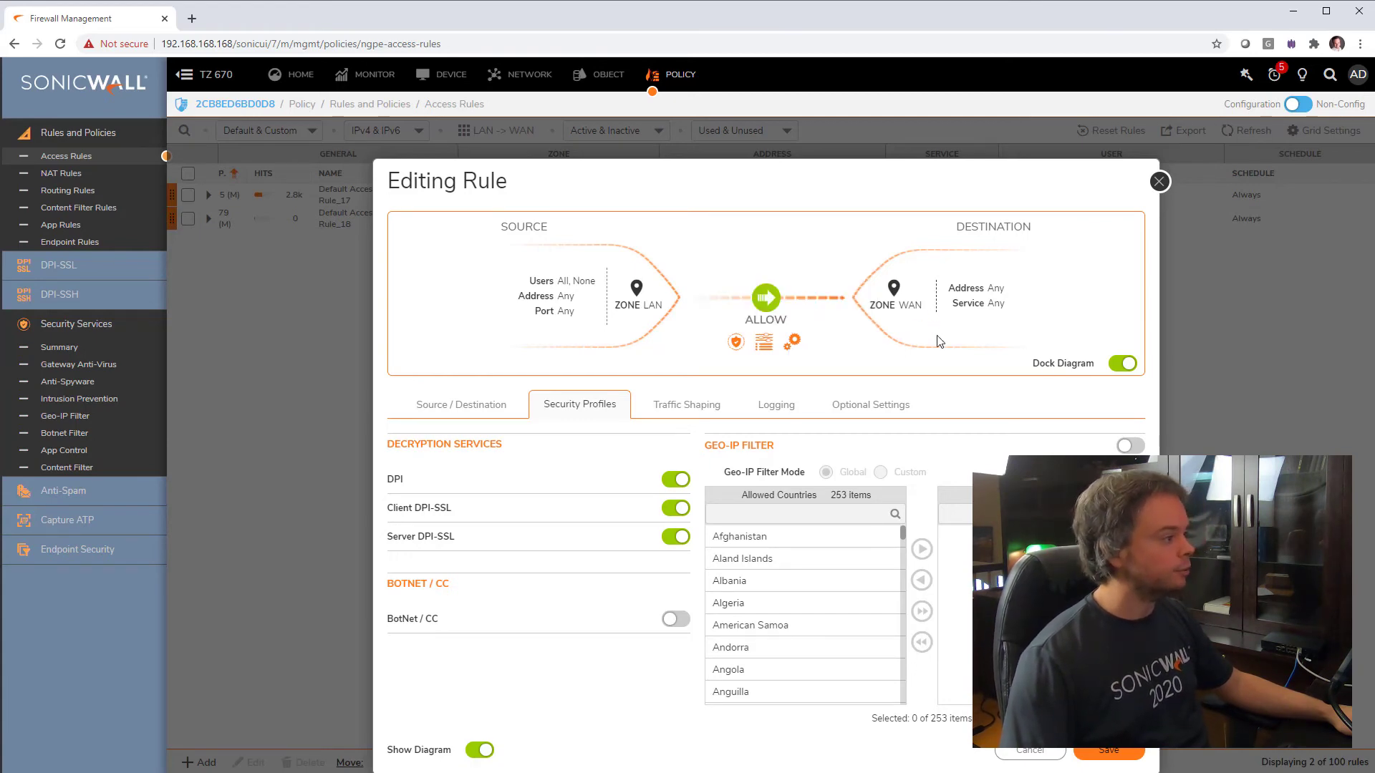
click(675, 619)
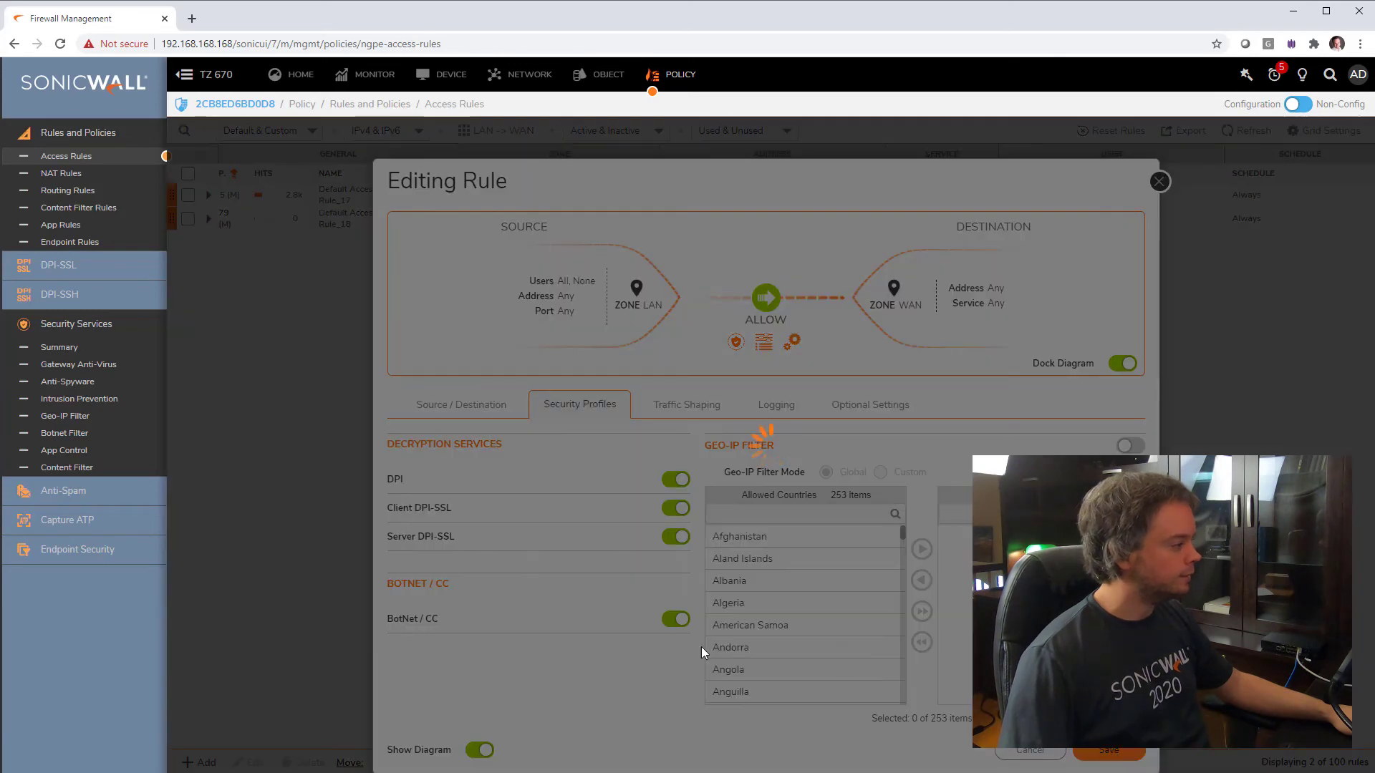
Save the rule, confirm pings to 8.8.8.8 time out, and return to SonicOS
click(1108, 750)
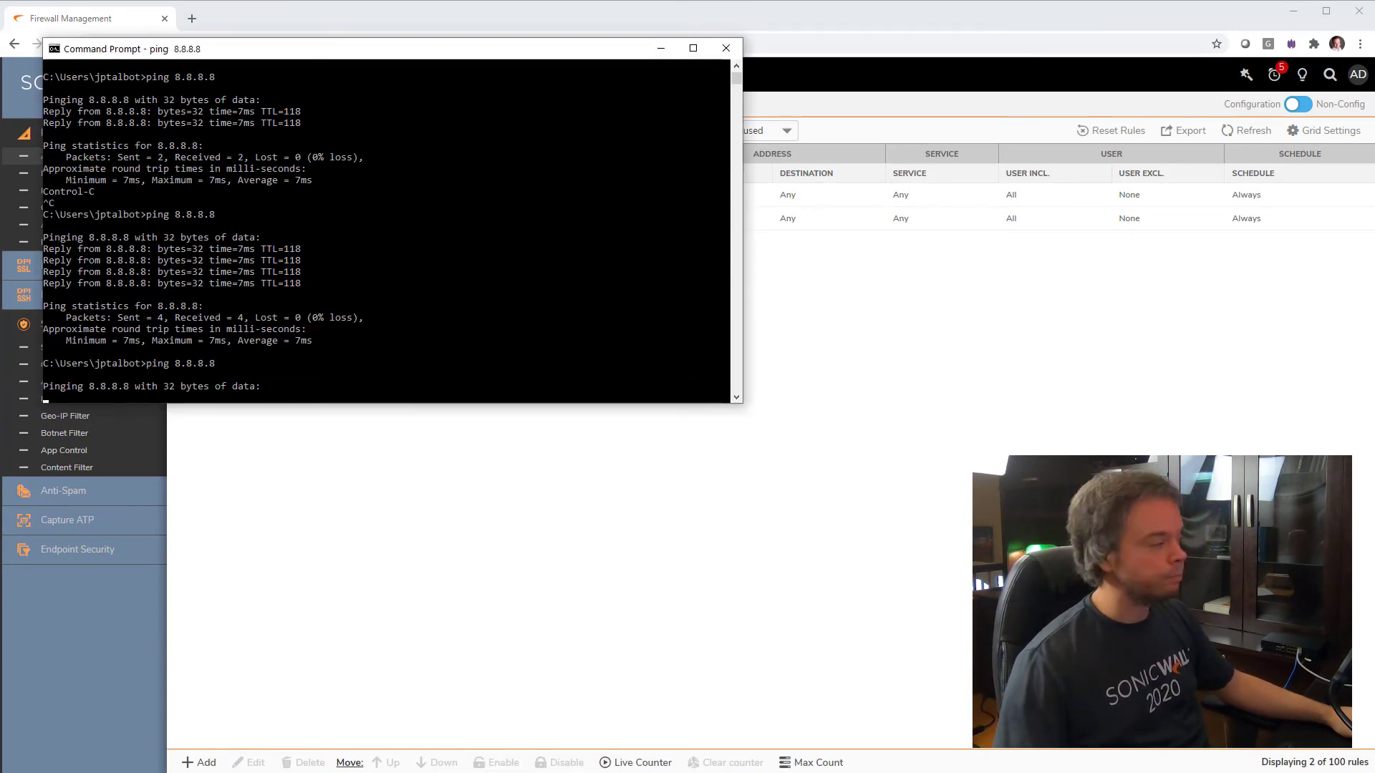
mouse_move(504, 703)
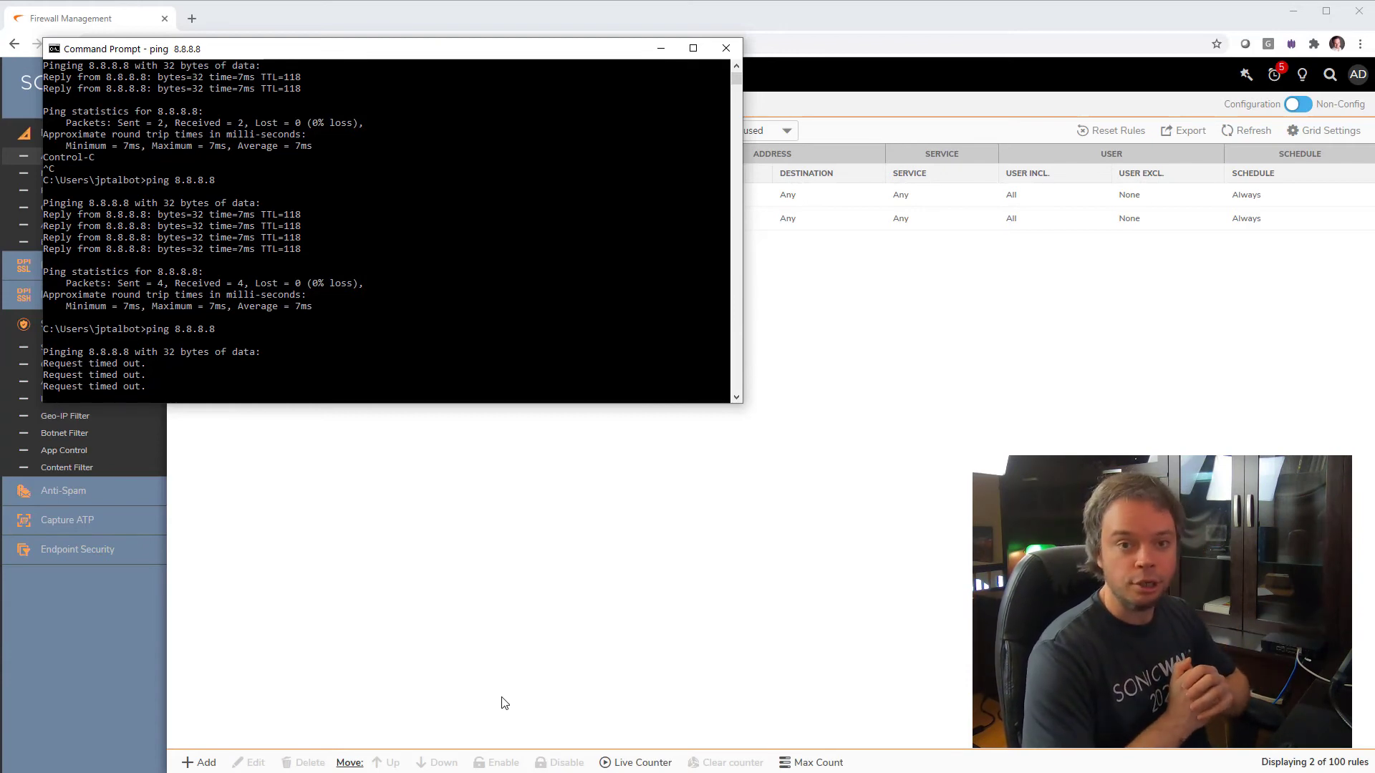
click(726, 48)
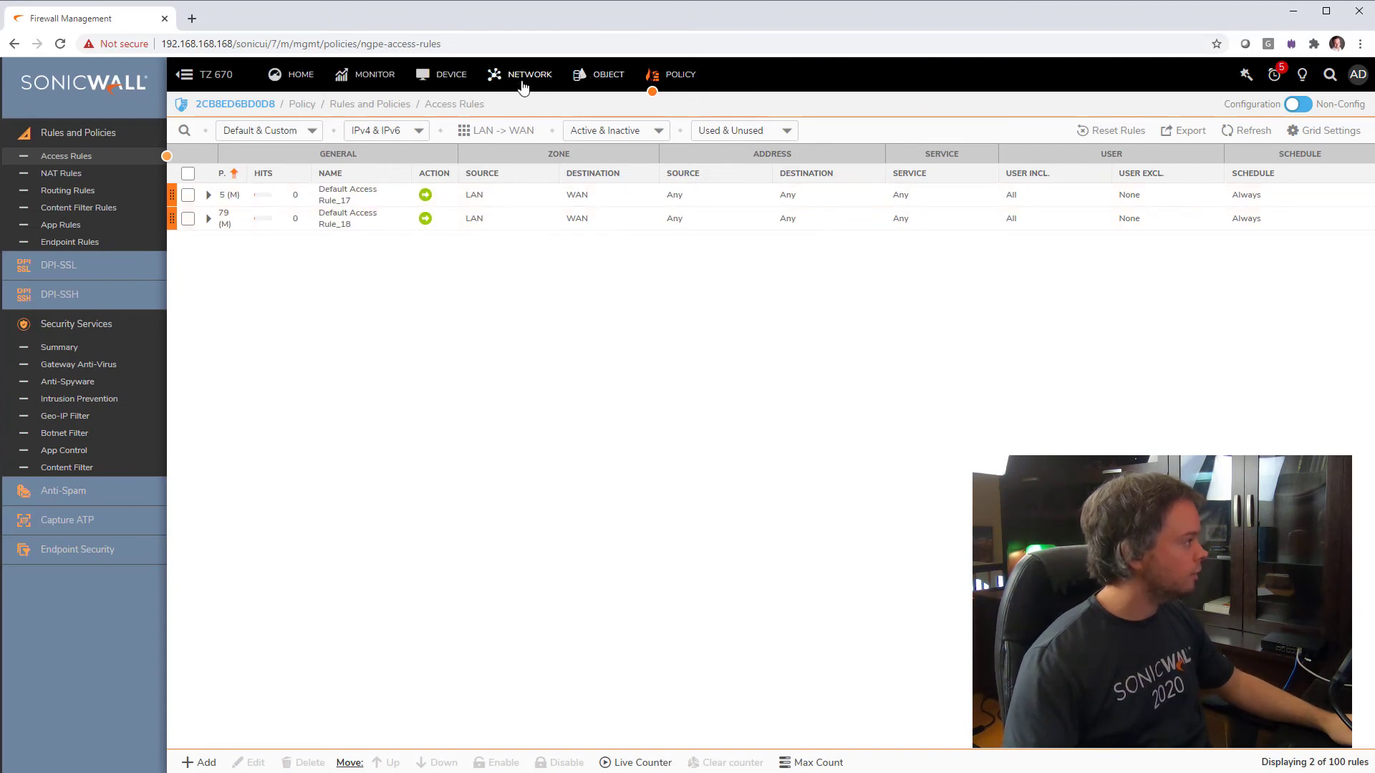
mouse_move(112, 457)
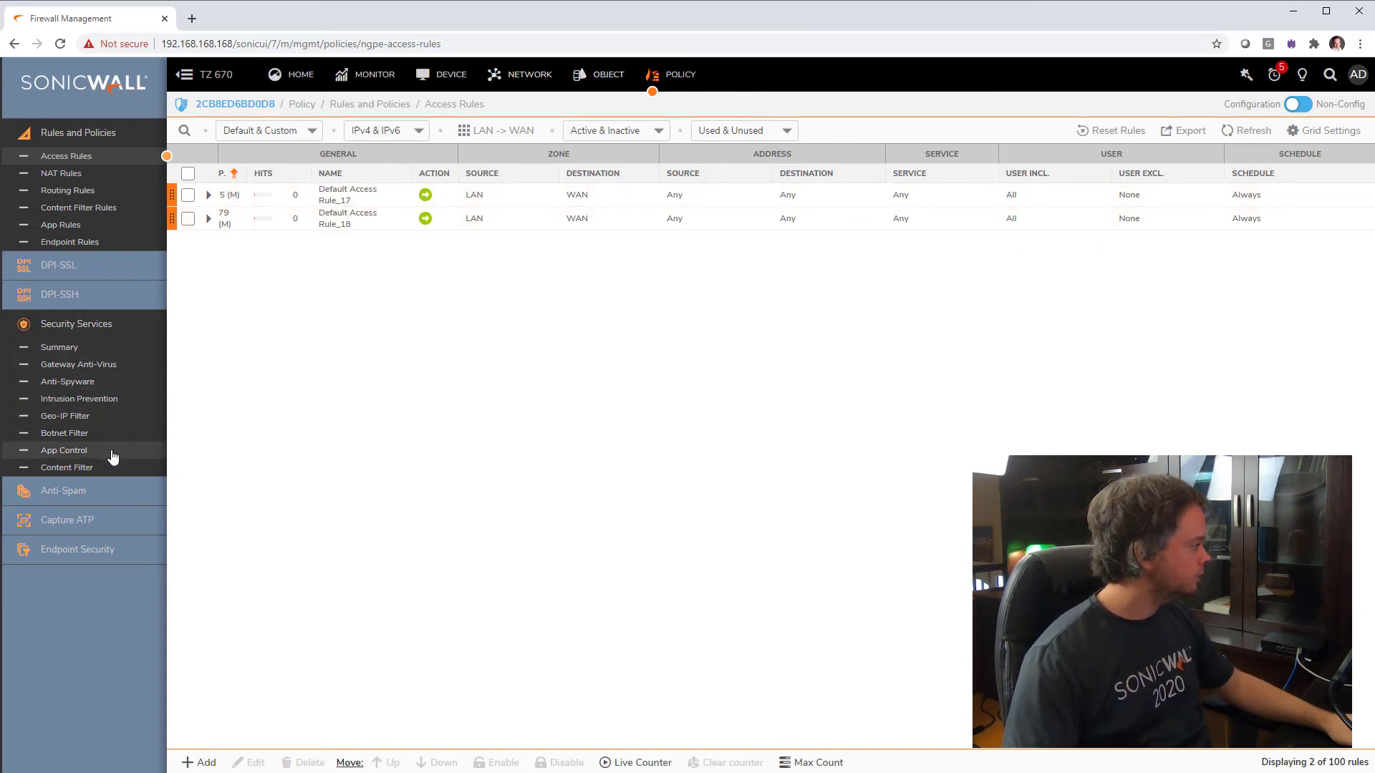
Set Botnet Filter to All Connections with custom list off, then view four 8.8.8.8 alerts
click(63, 432)
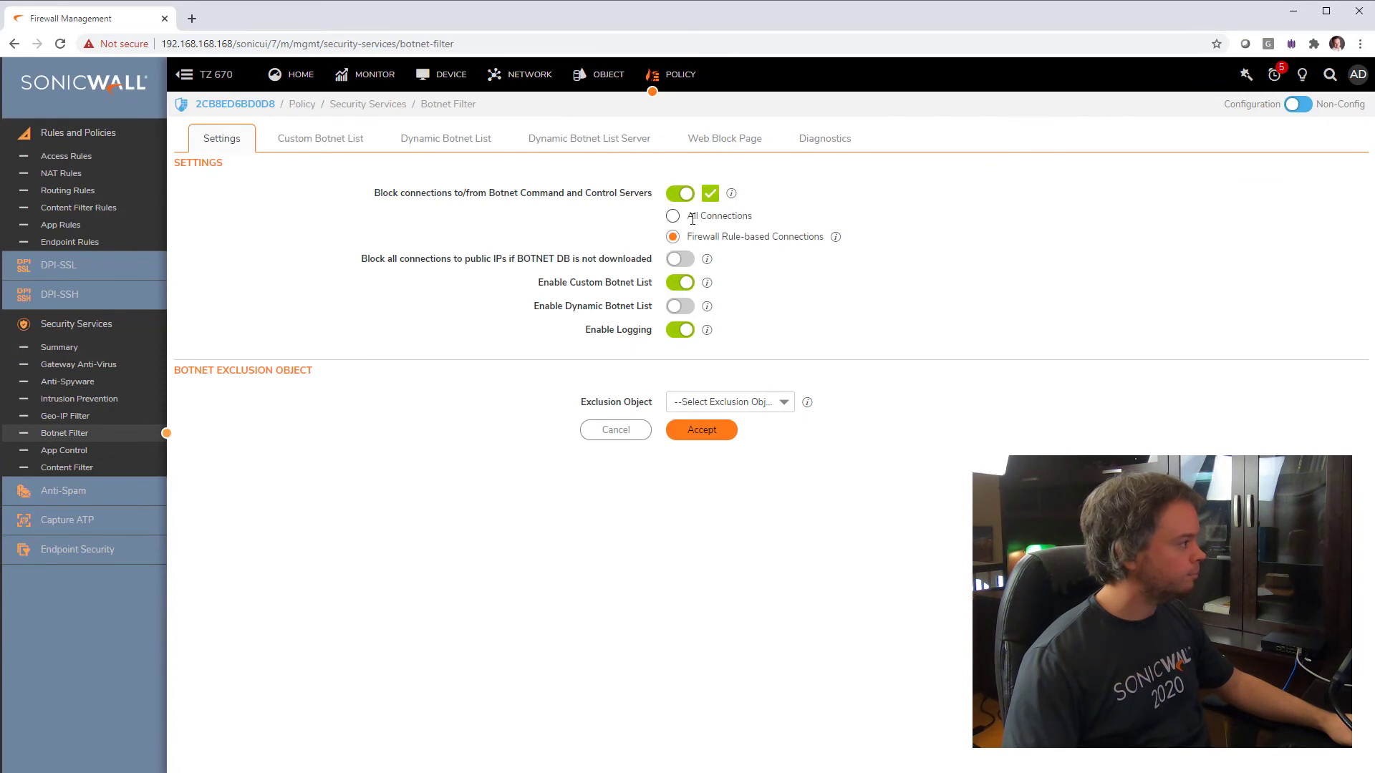
click(672, 216)
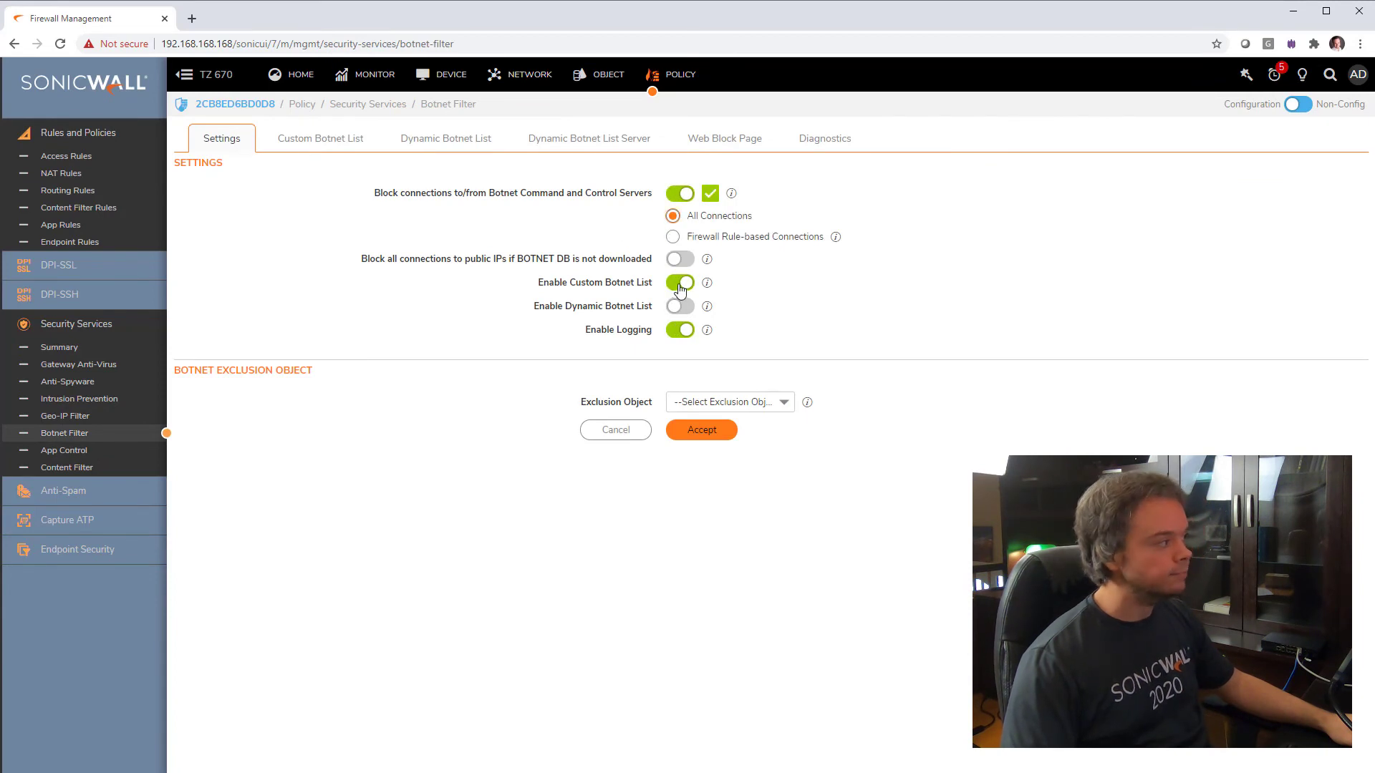
click(679, 282)
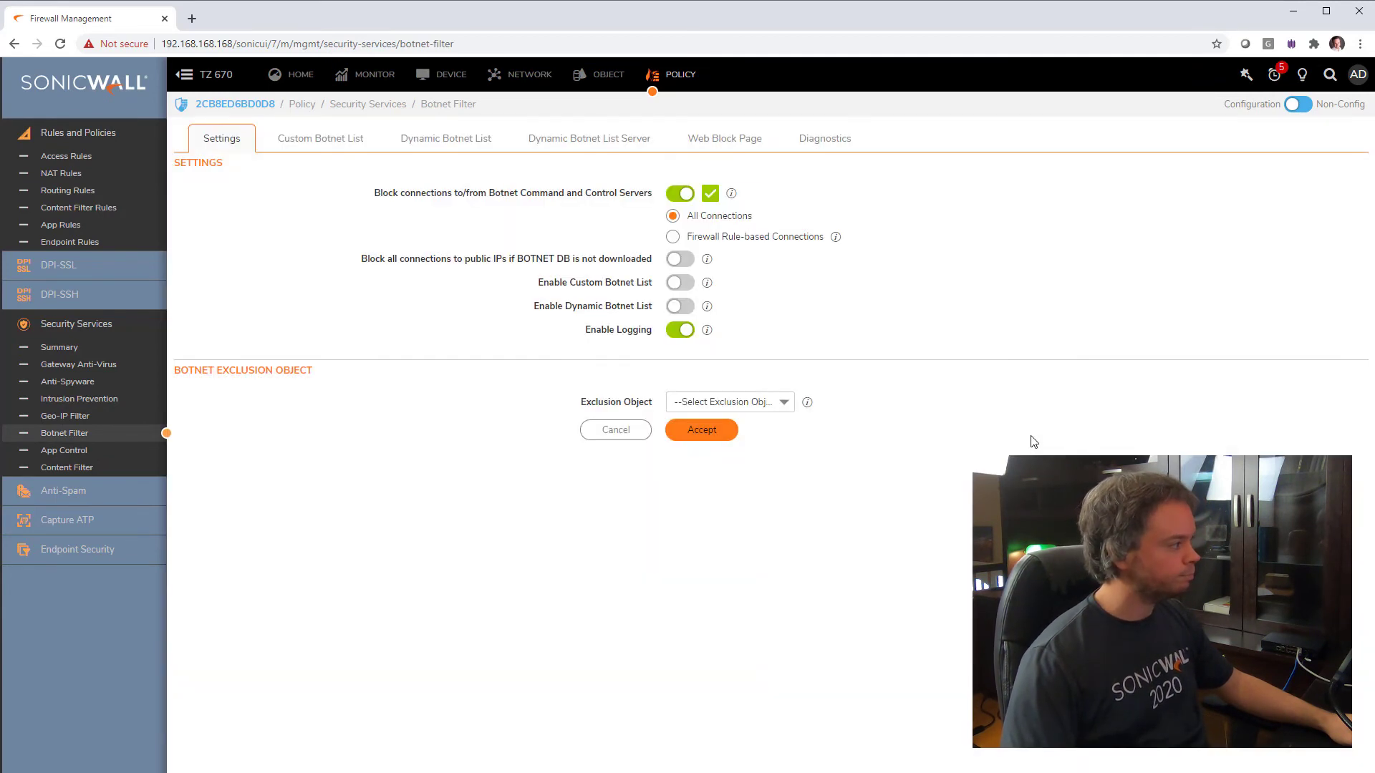
click(701, 430)
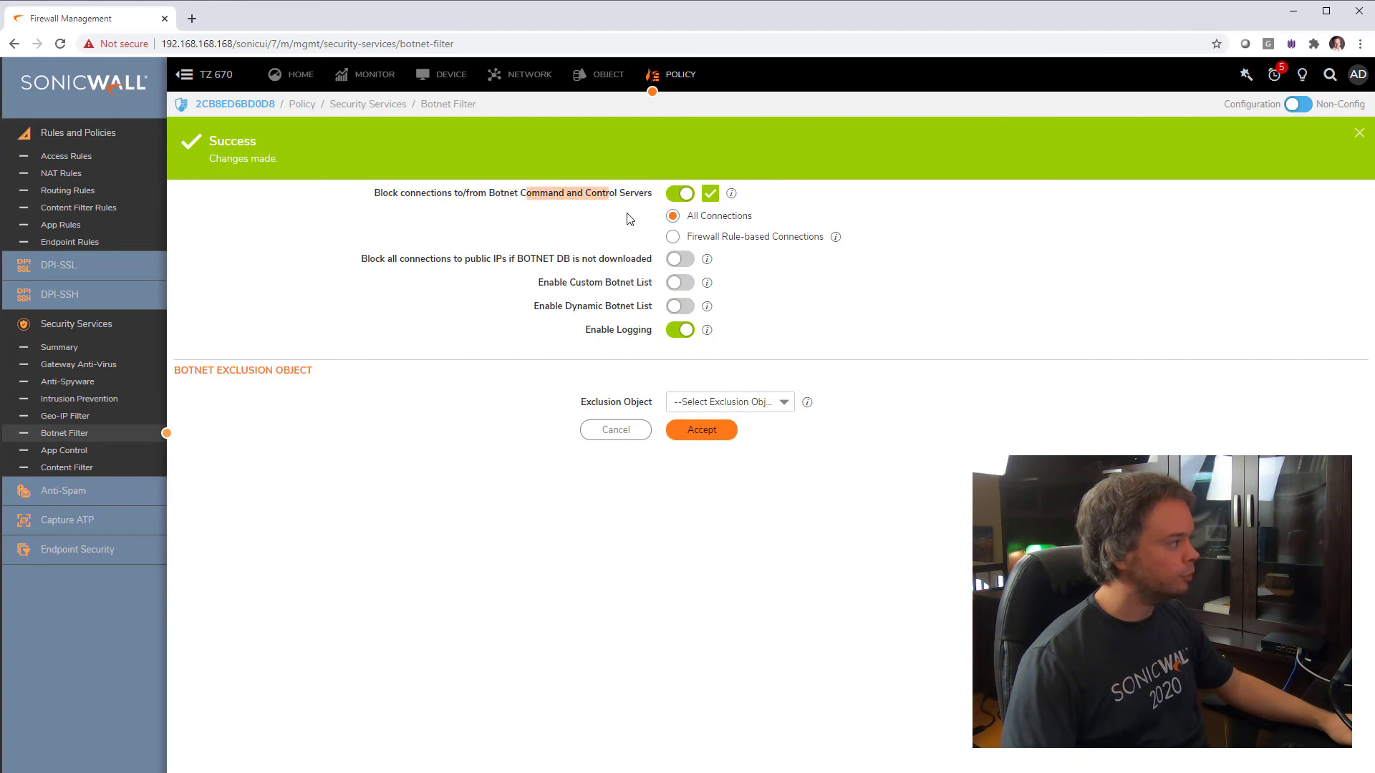
click(1360, 133)
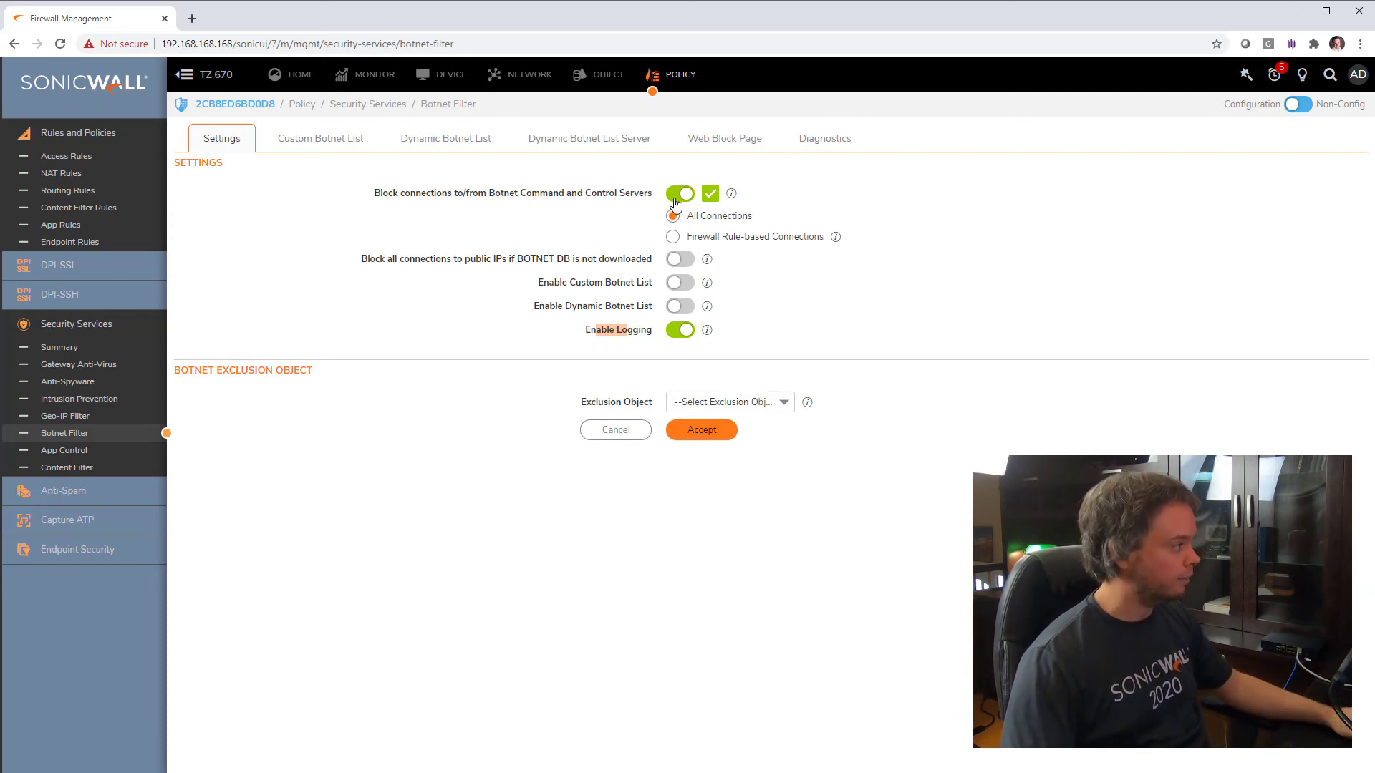
click(672, 215)
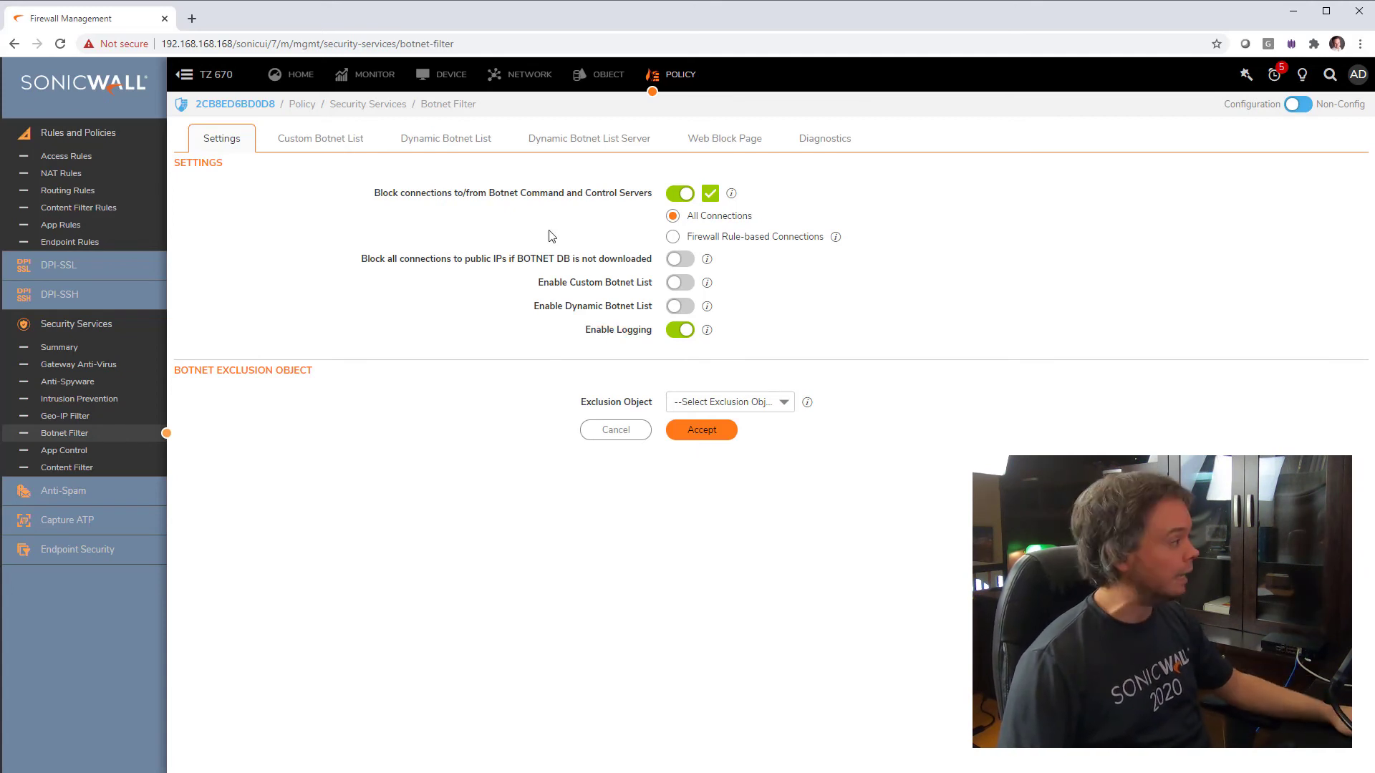
mouse_move(524, 229)
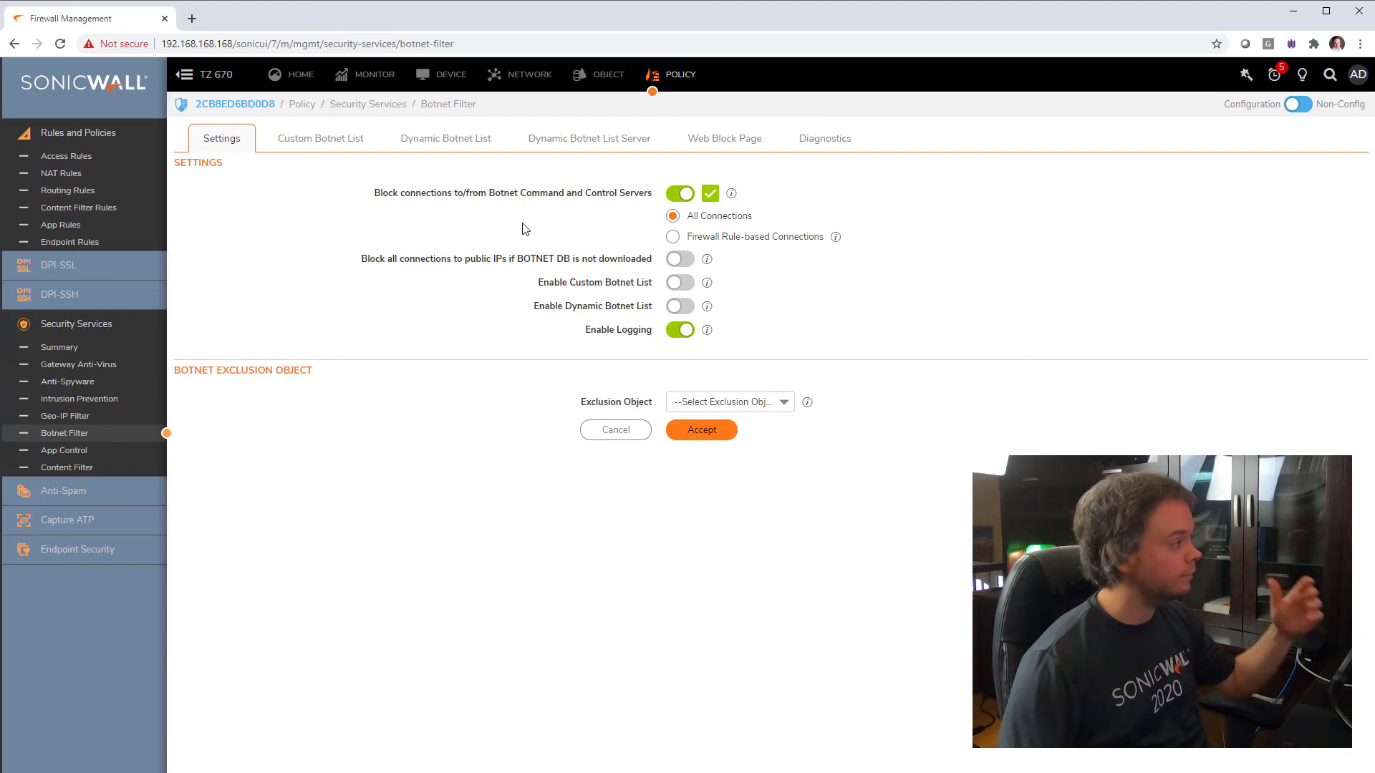
mouse_move(683, 195)
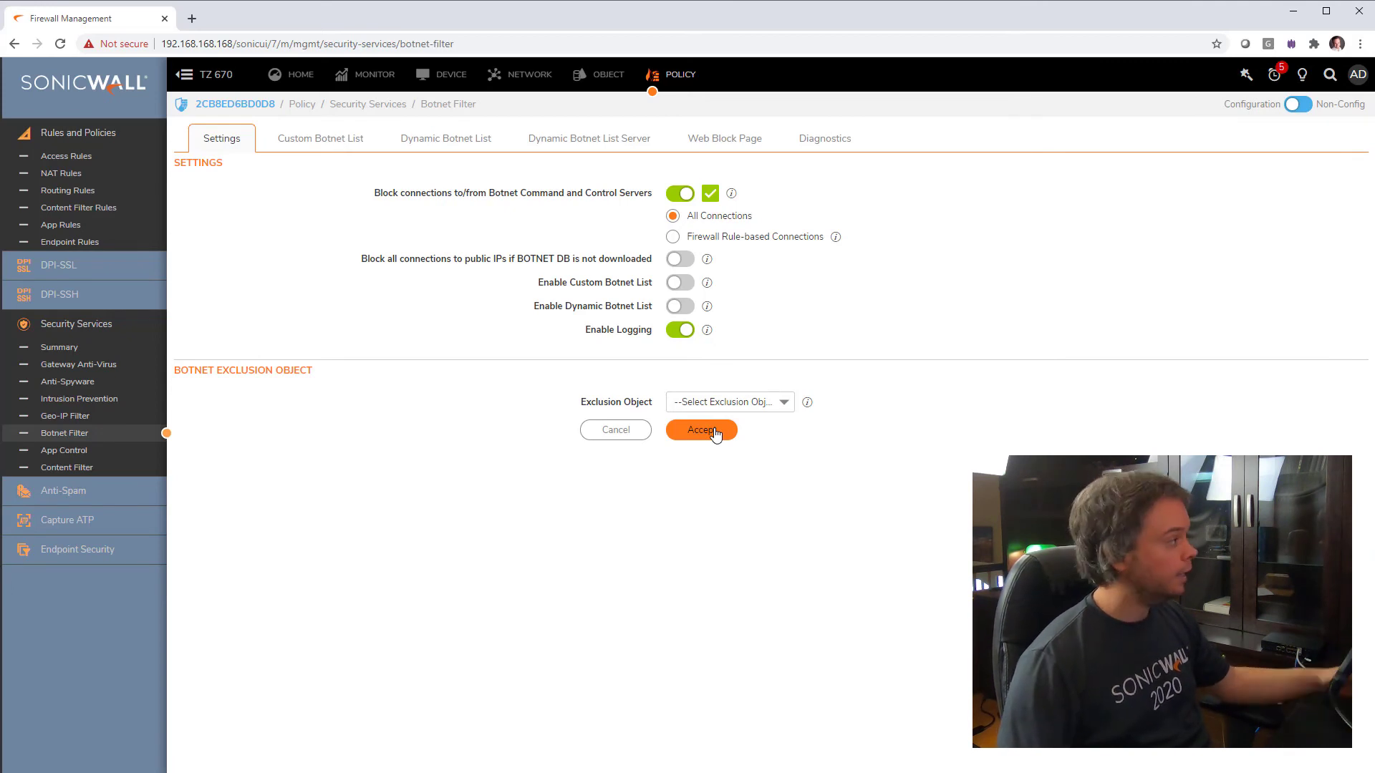
click(375, 73)
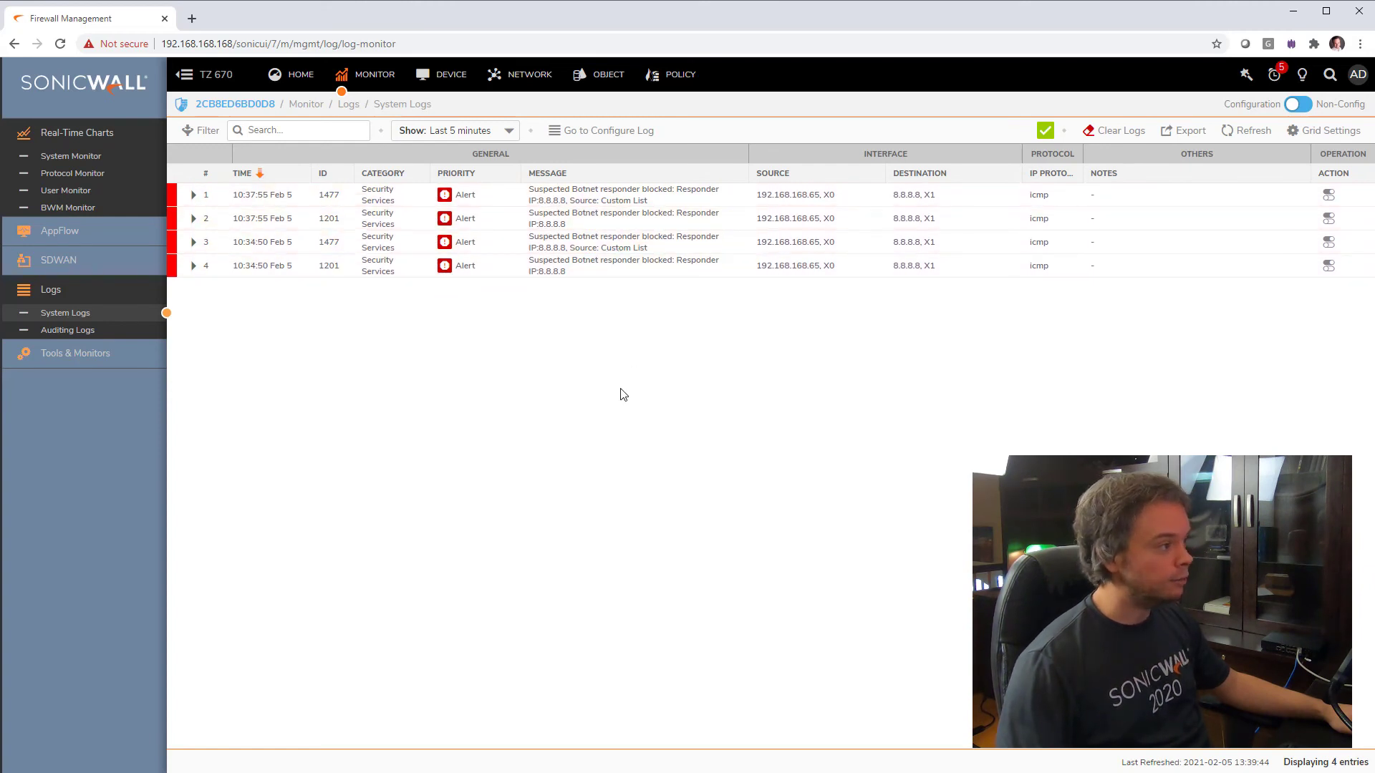
mouse_move(499, 359)
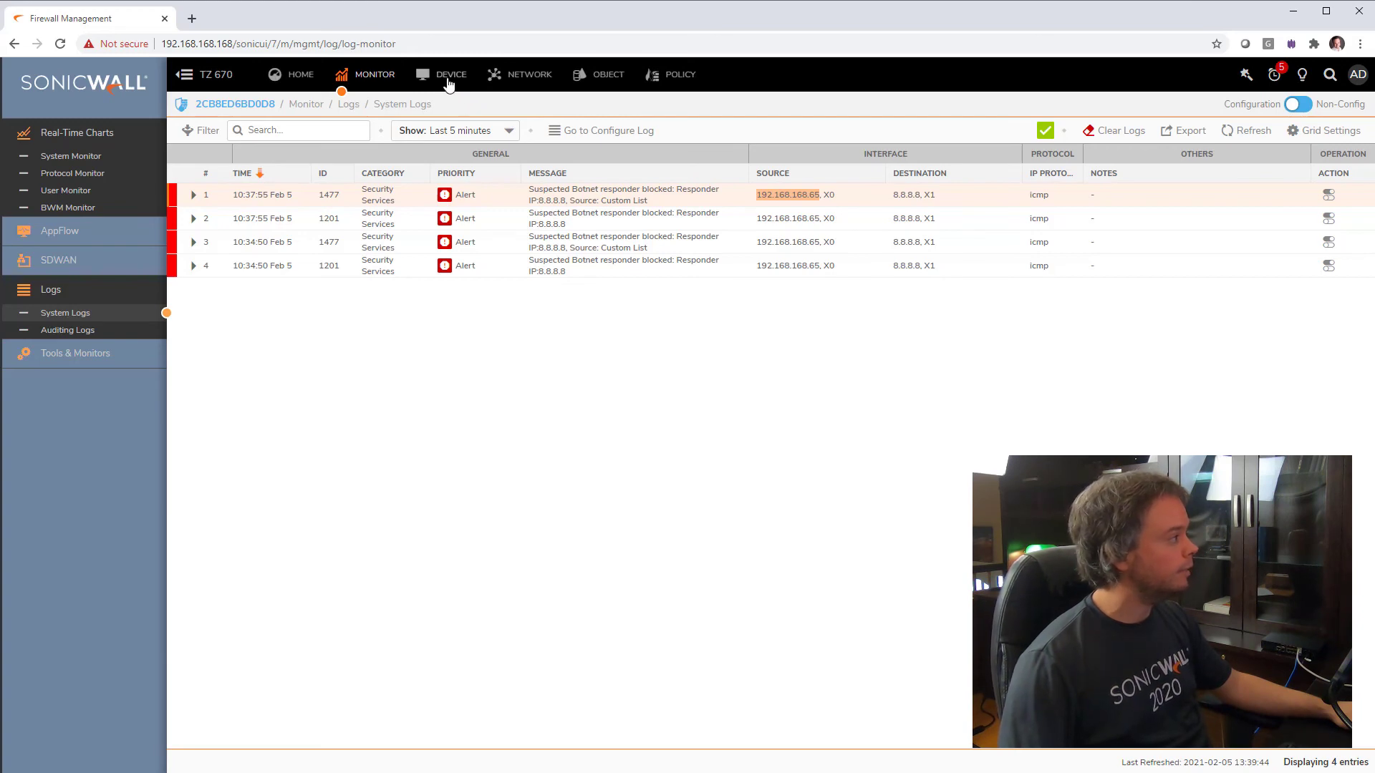
click(451, 74)
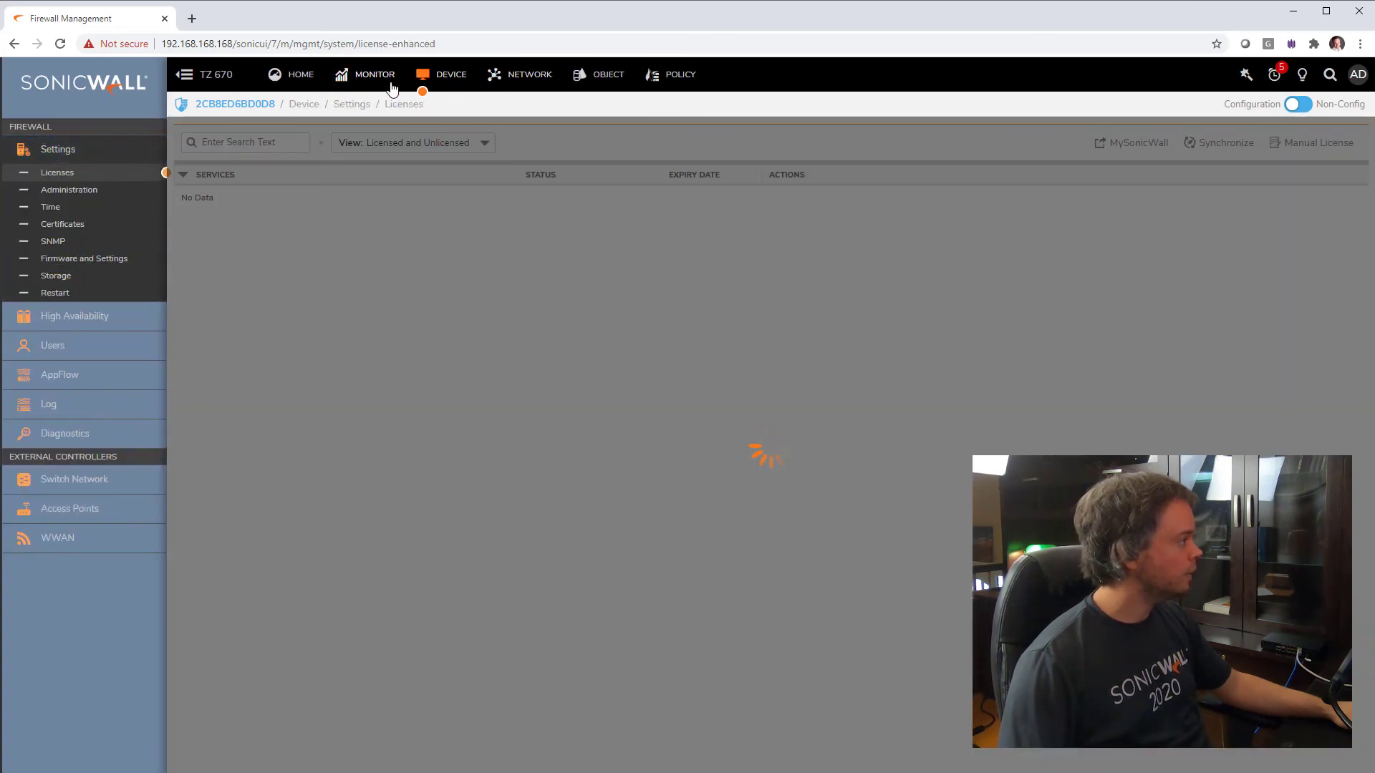
click(375, 74)
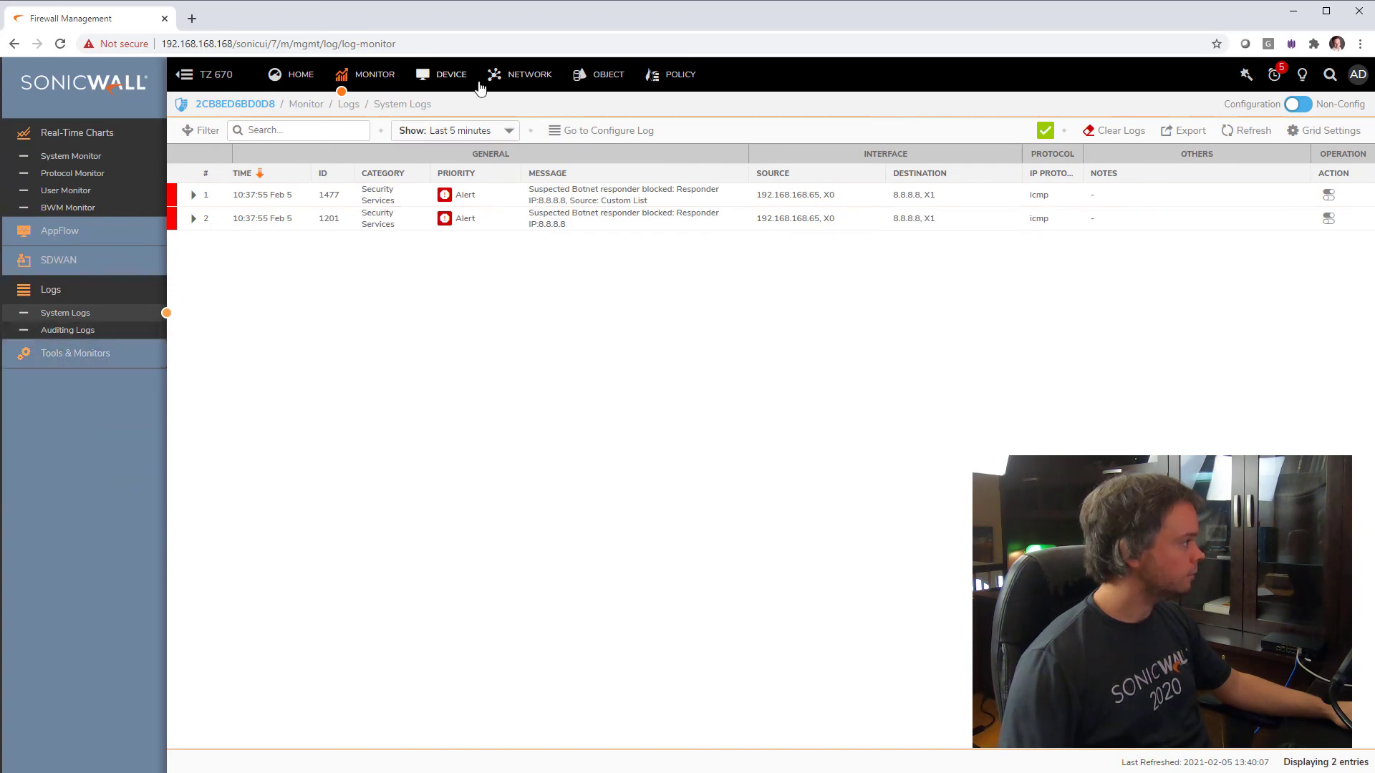
click(450, 74)
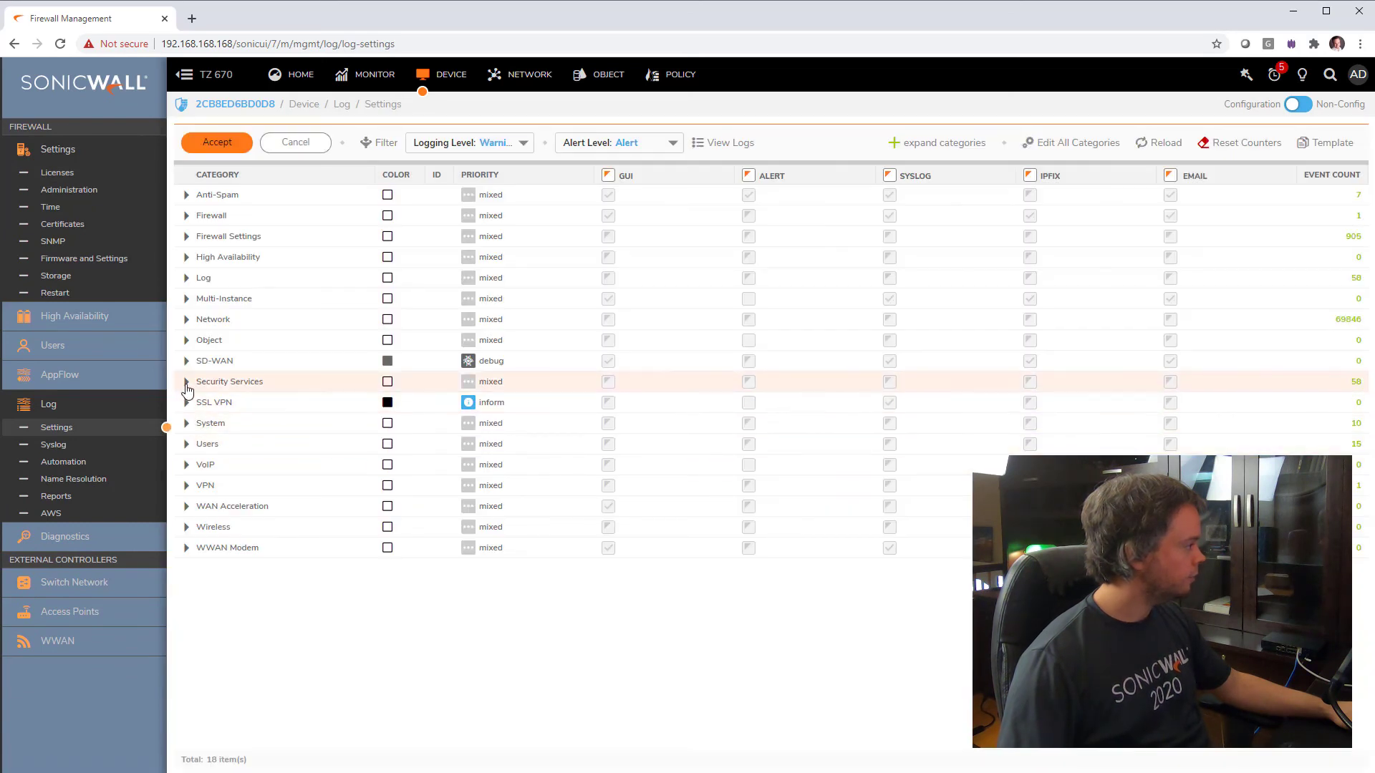
Expand Security Services and then Botnet Filter in the log settings to list its events
click(187, 382)
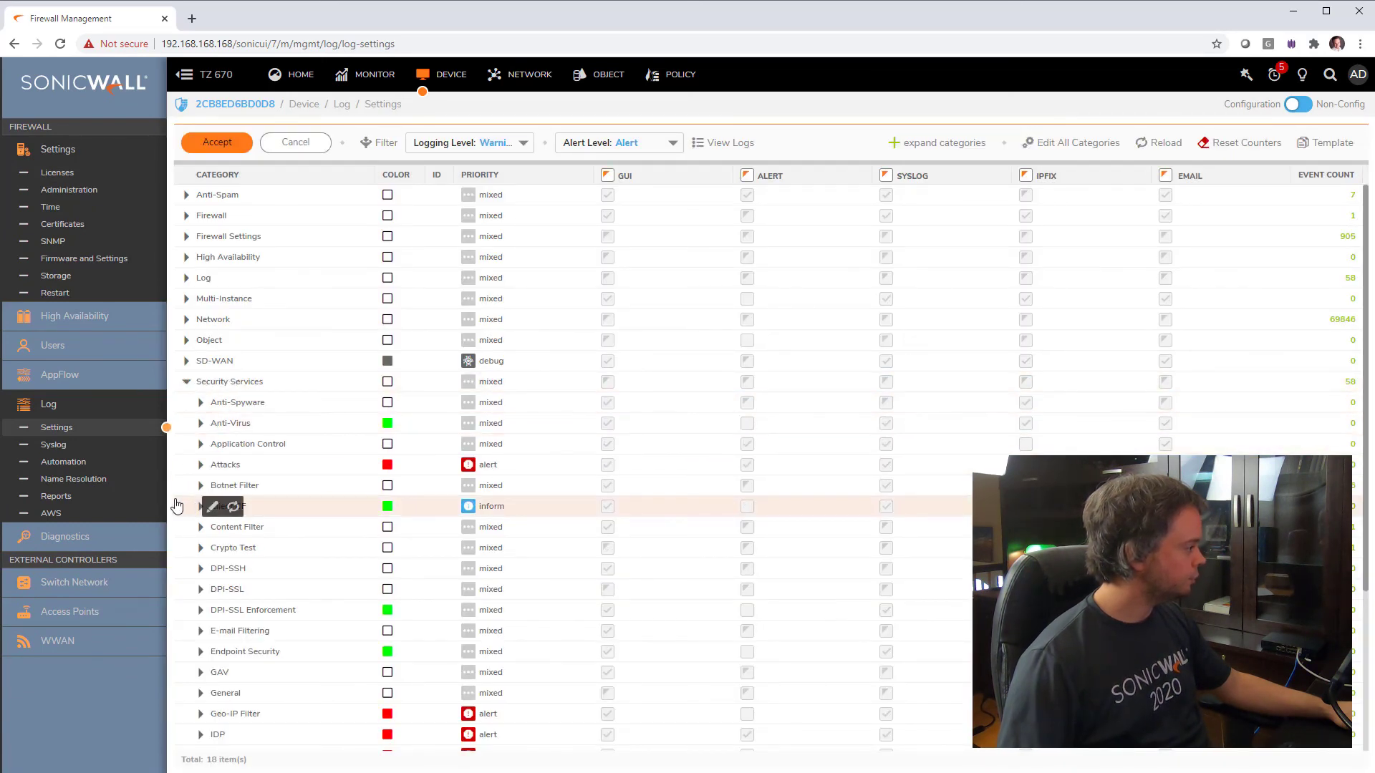
click(201, 489)
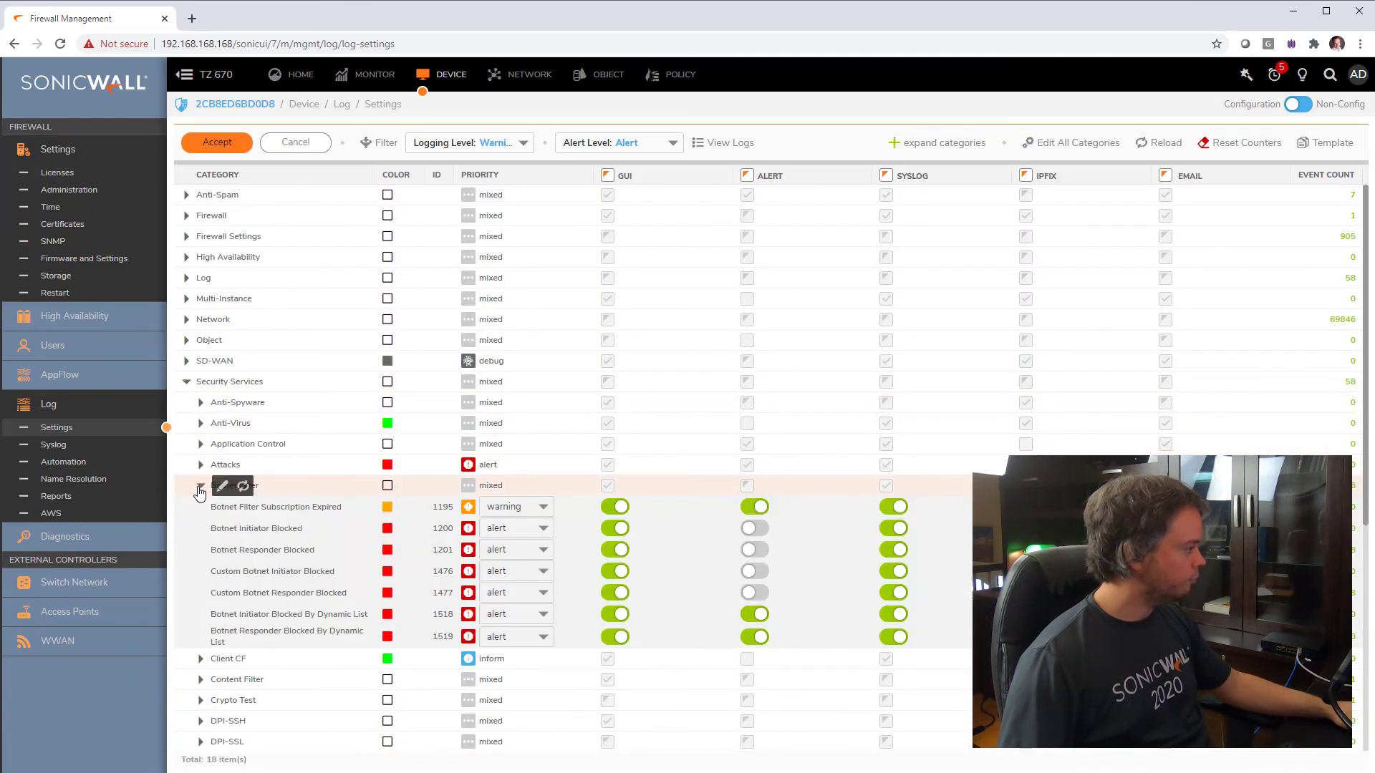